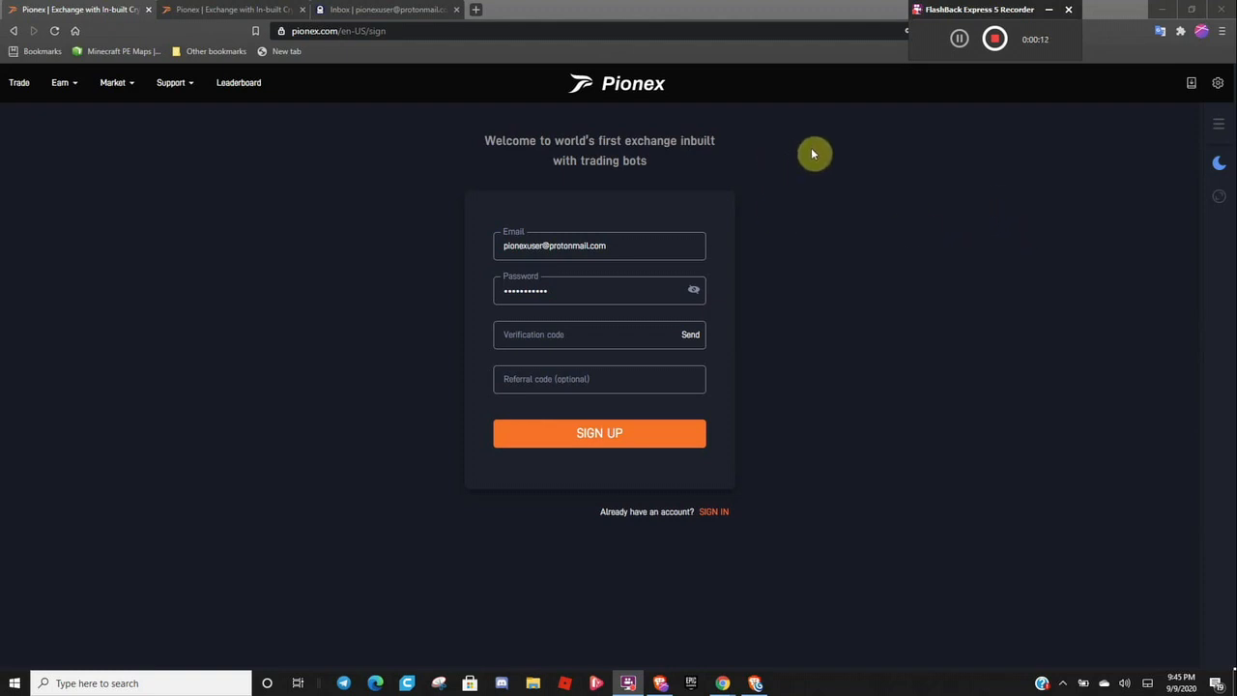
pyautogui.moveTo(513, 162)
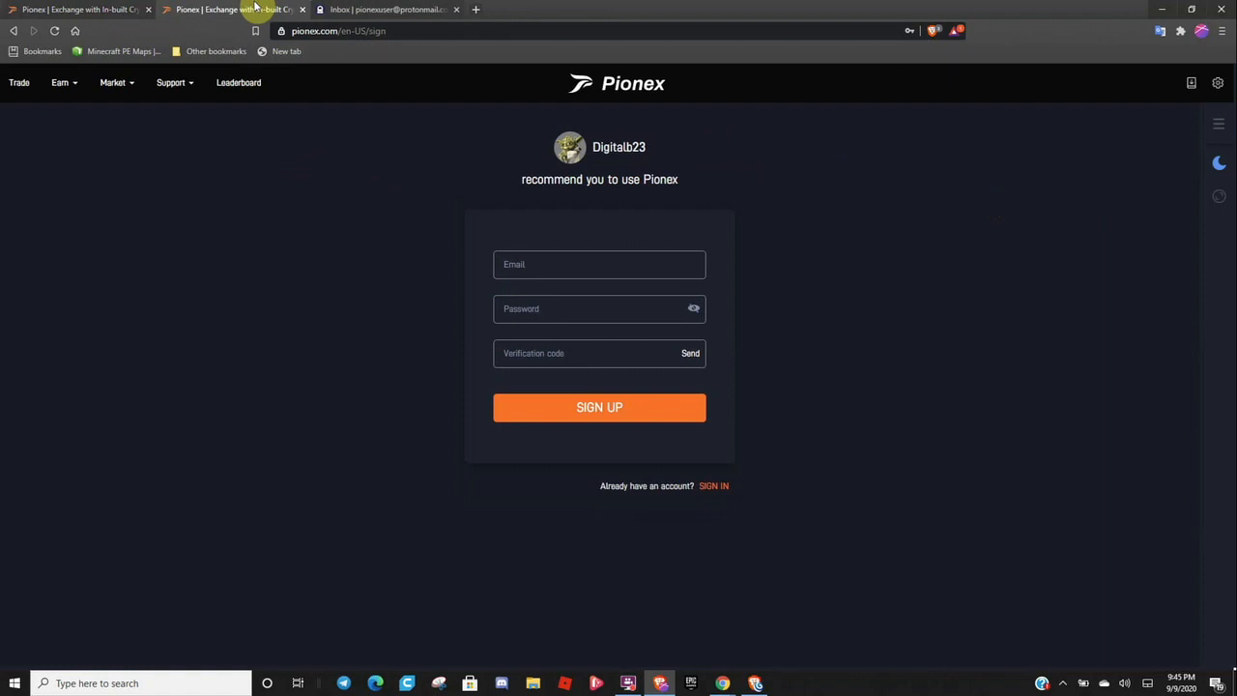
pyautogui.moveTo(466, 143)
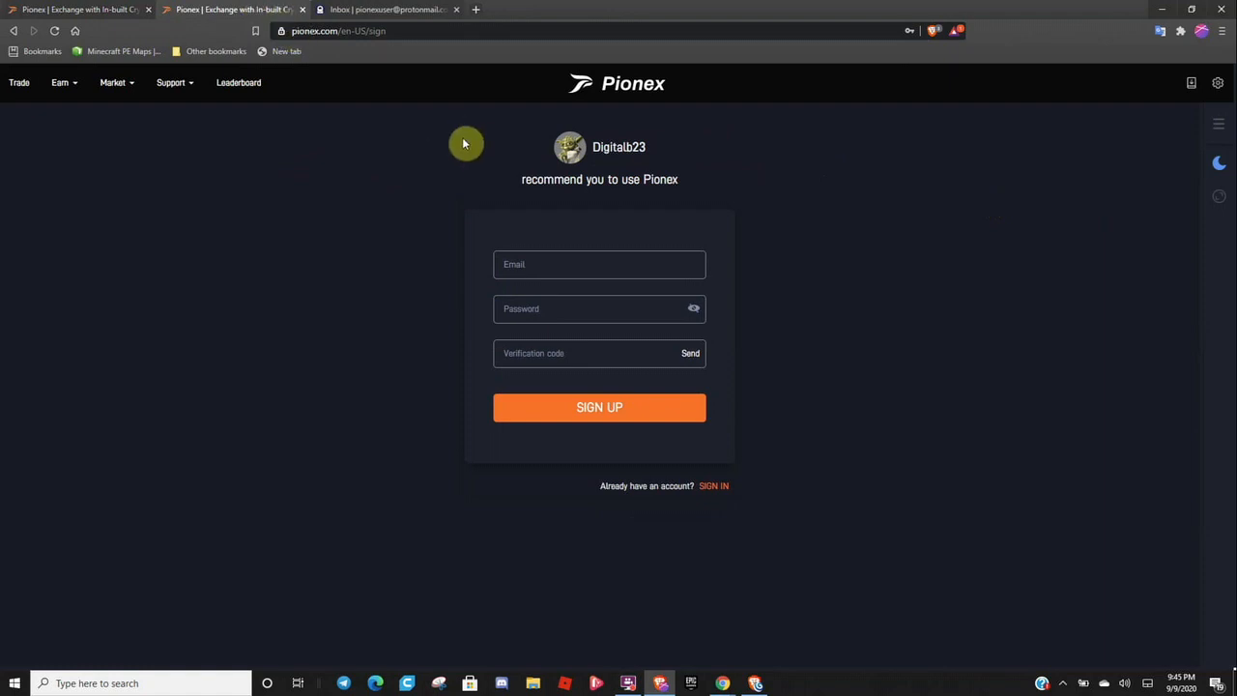
pyautogui.moveTo(650, 143)
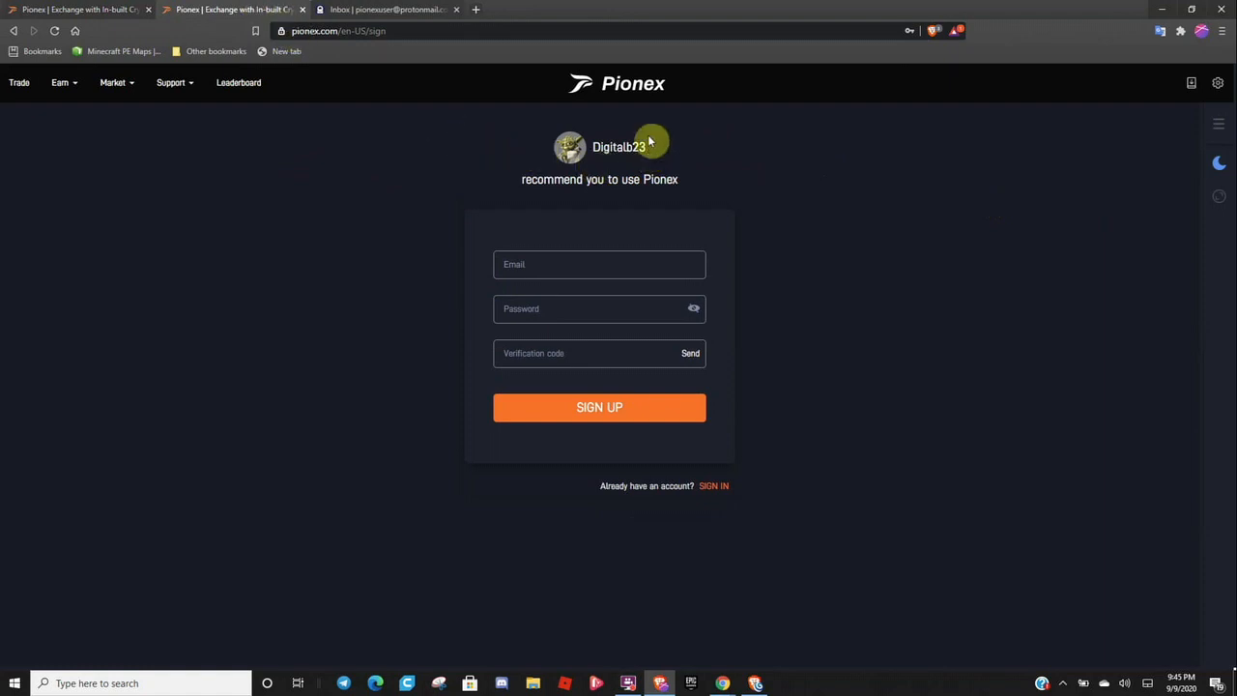
pyautogui.moveTo(663, 178)
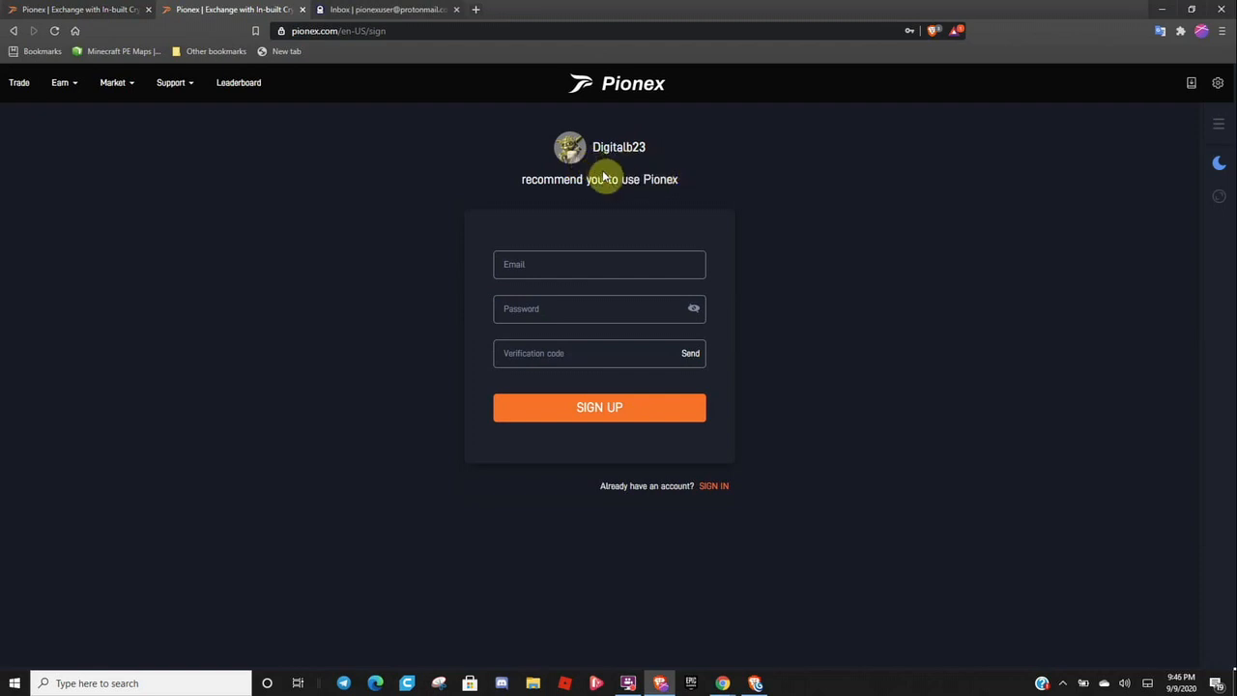
pyautogui.moveTo(687, 193)
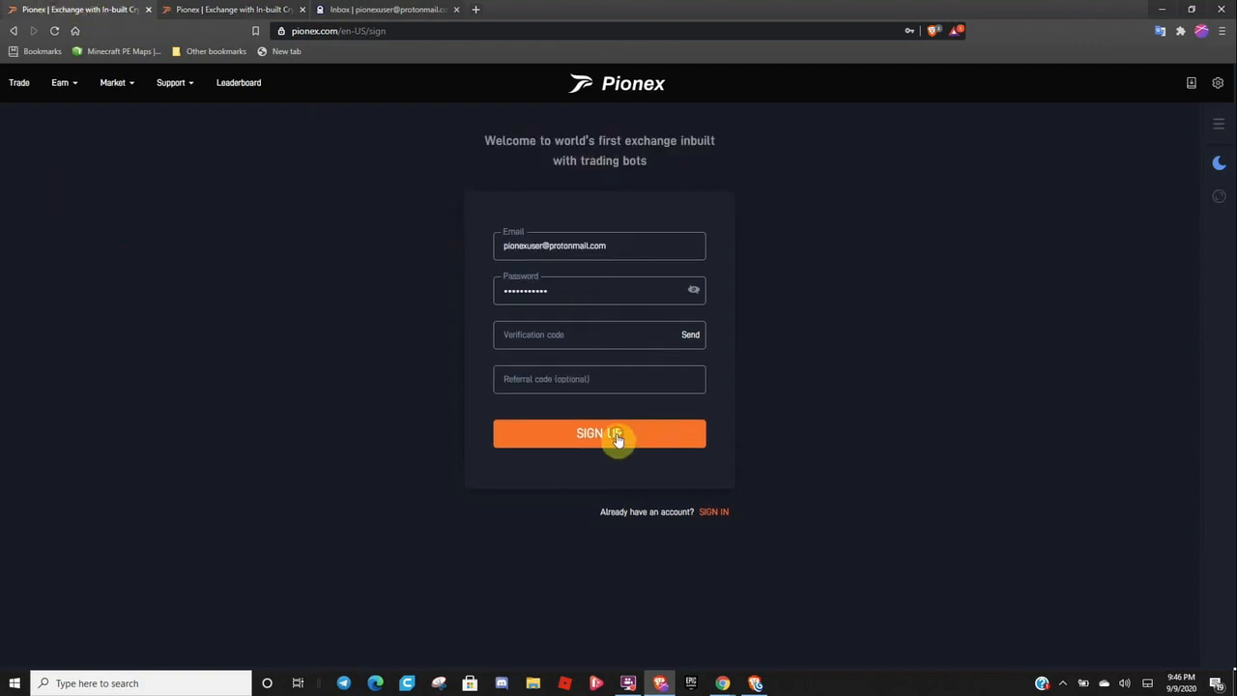
pyautogui.click(599, 433)
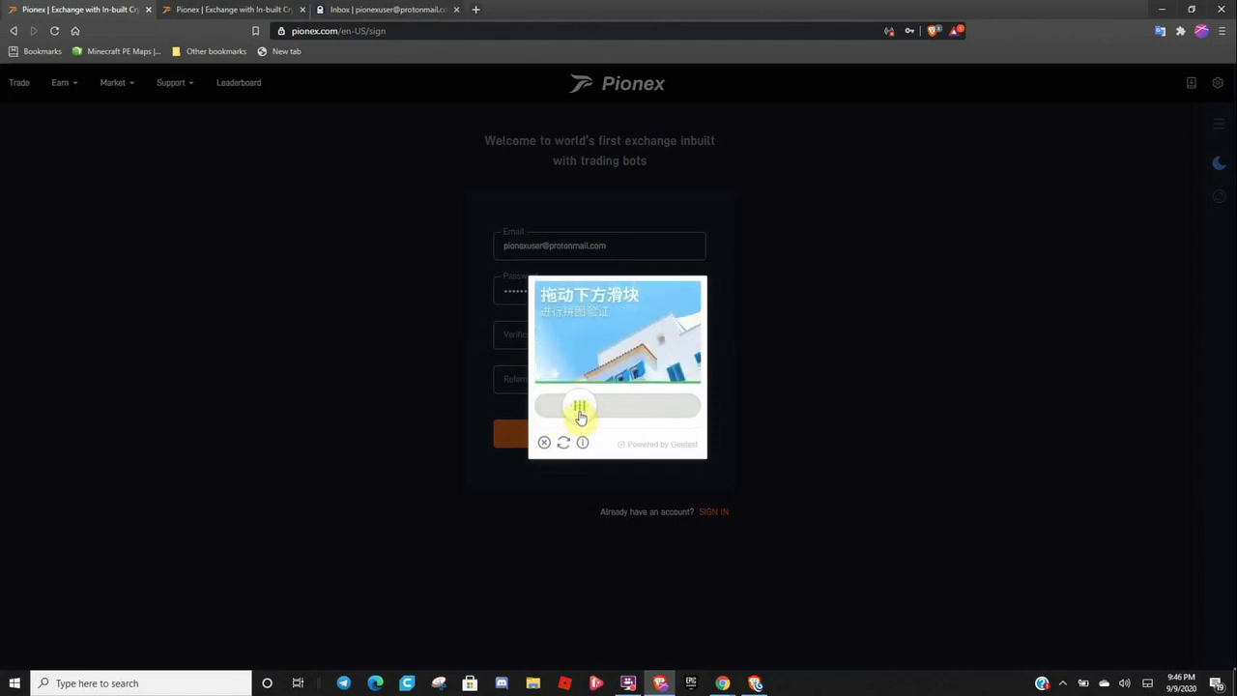
pyautogui.moveTo(580, 406); pyautogui.dragTo(695, 406)
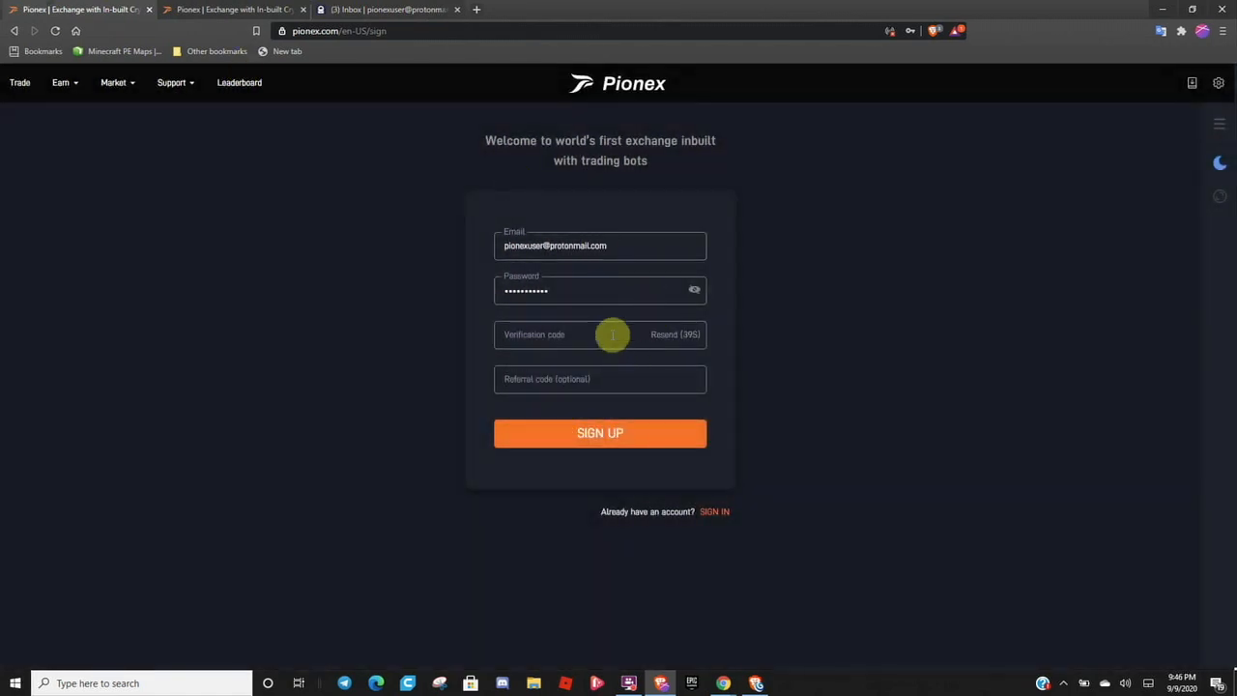
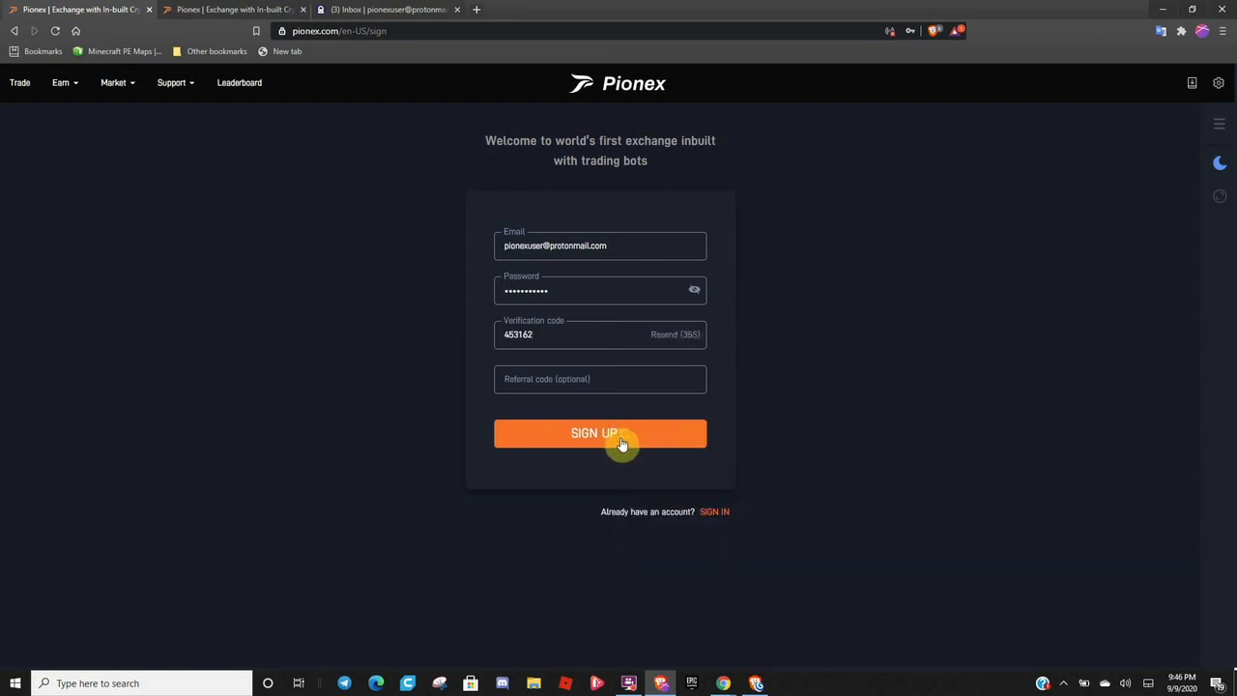
pyautogui.click(599, 432)
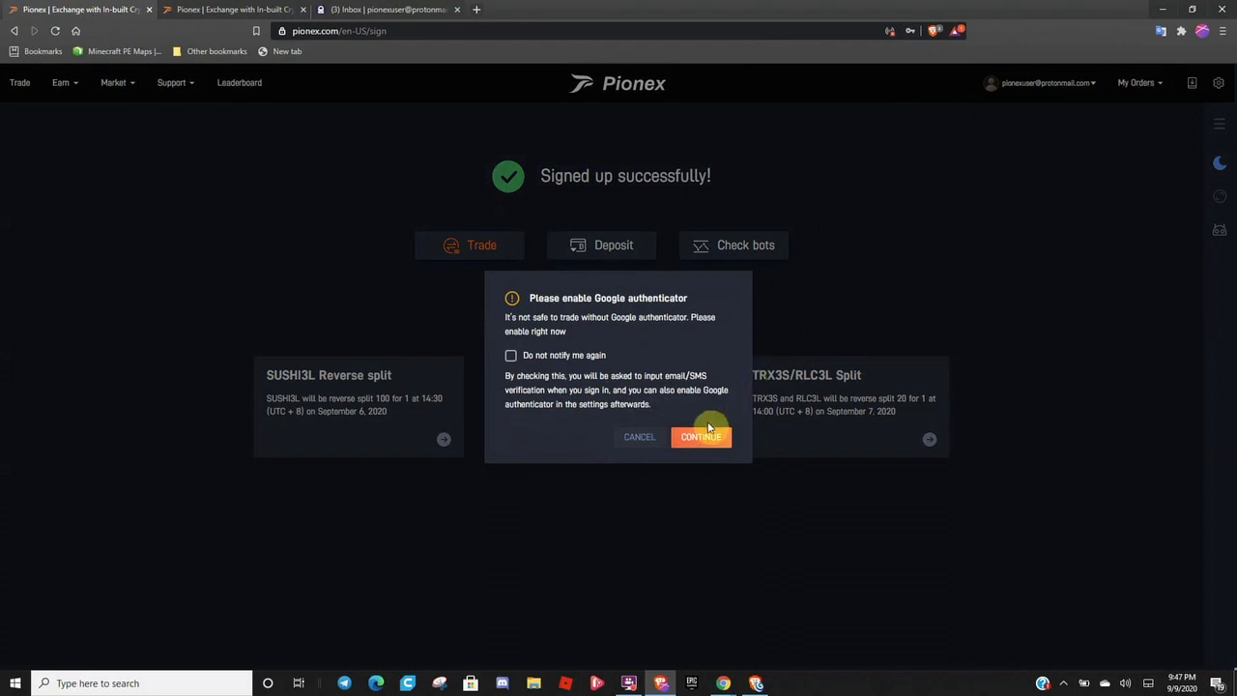
# Agree to Google Authenticator protection and move past the QR code step
pyautogui.click(699, 437)
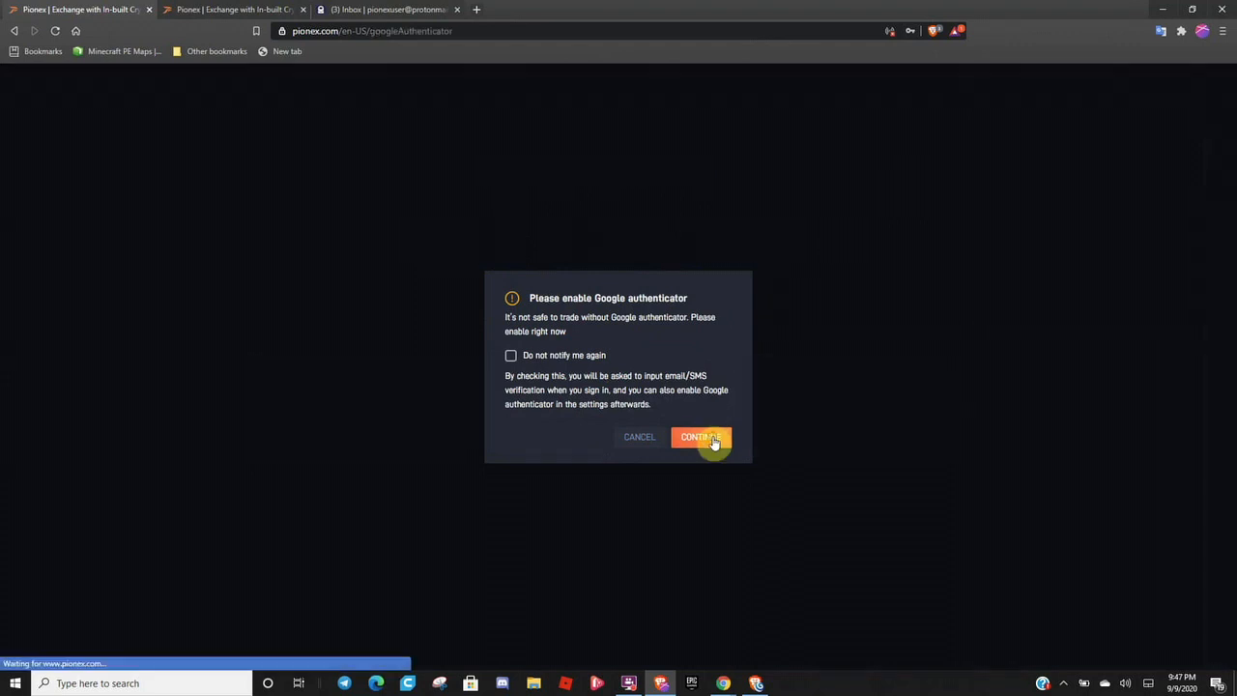
pyautogui.click(700, 437)
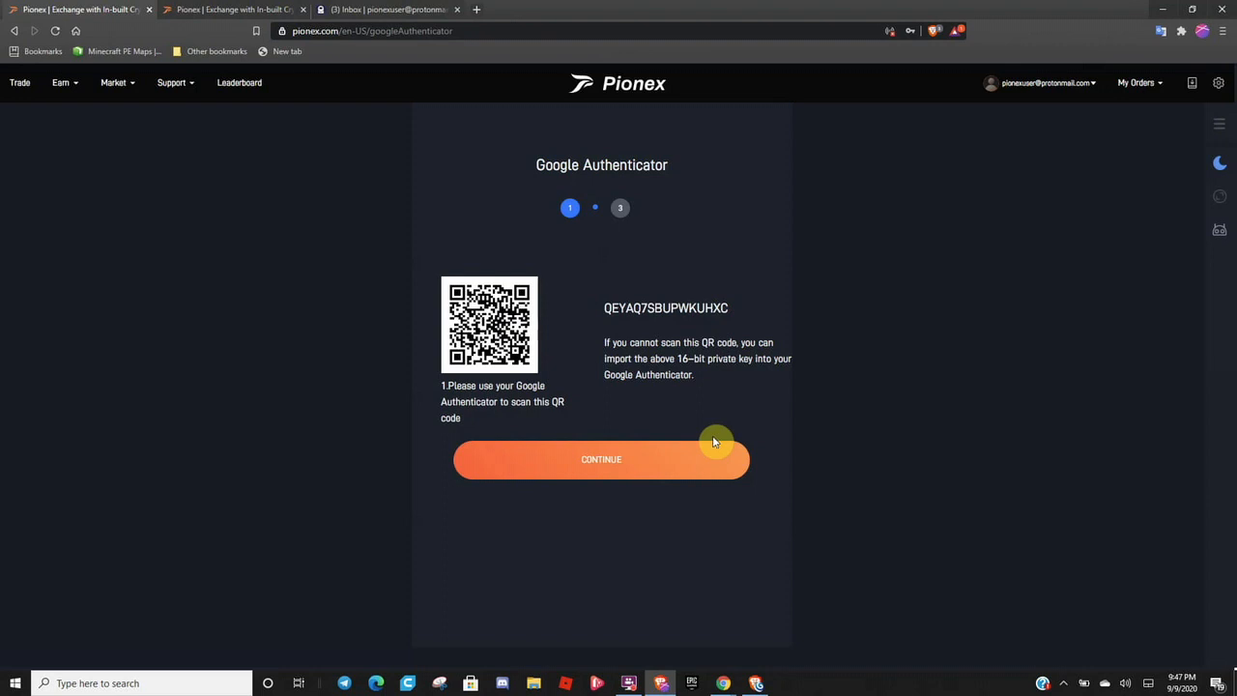
pyautogui.click(601, 460)
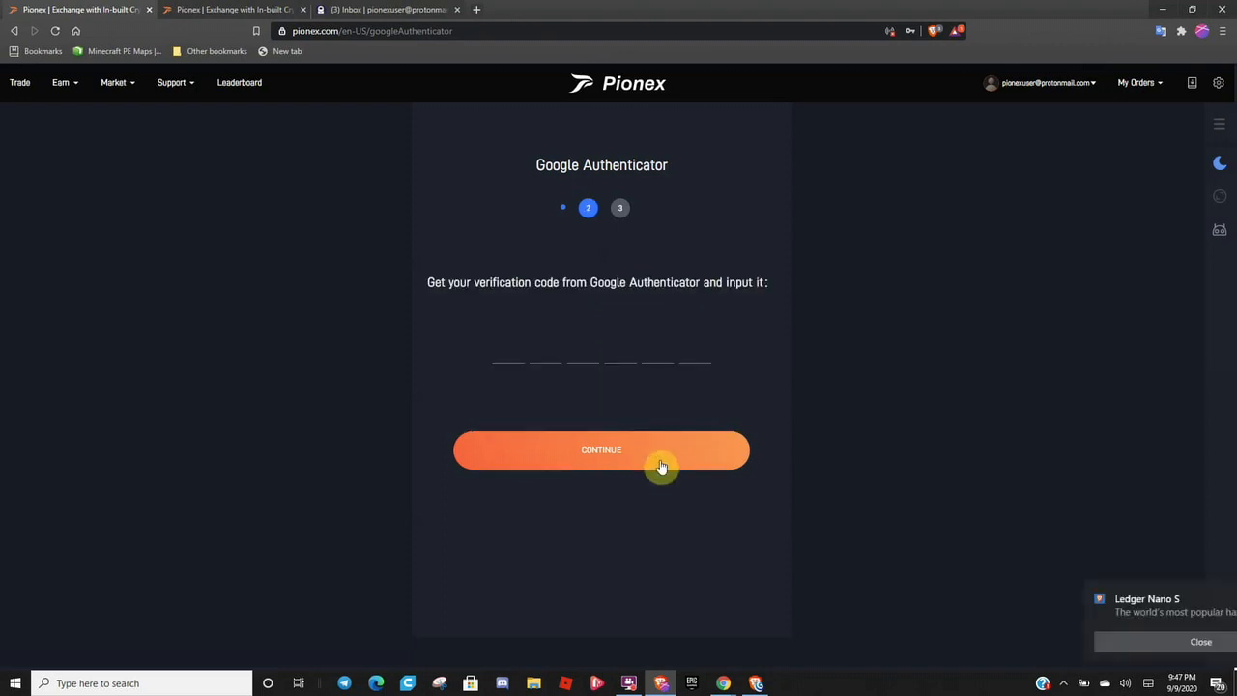
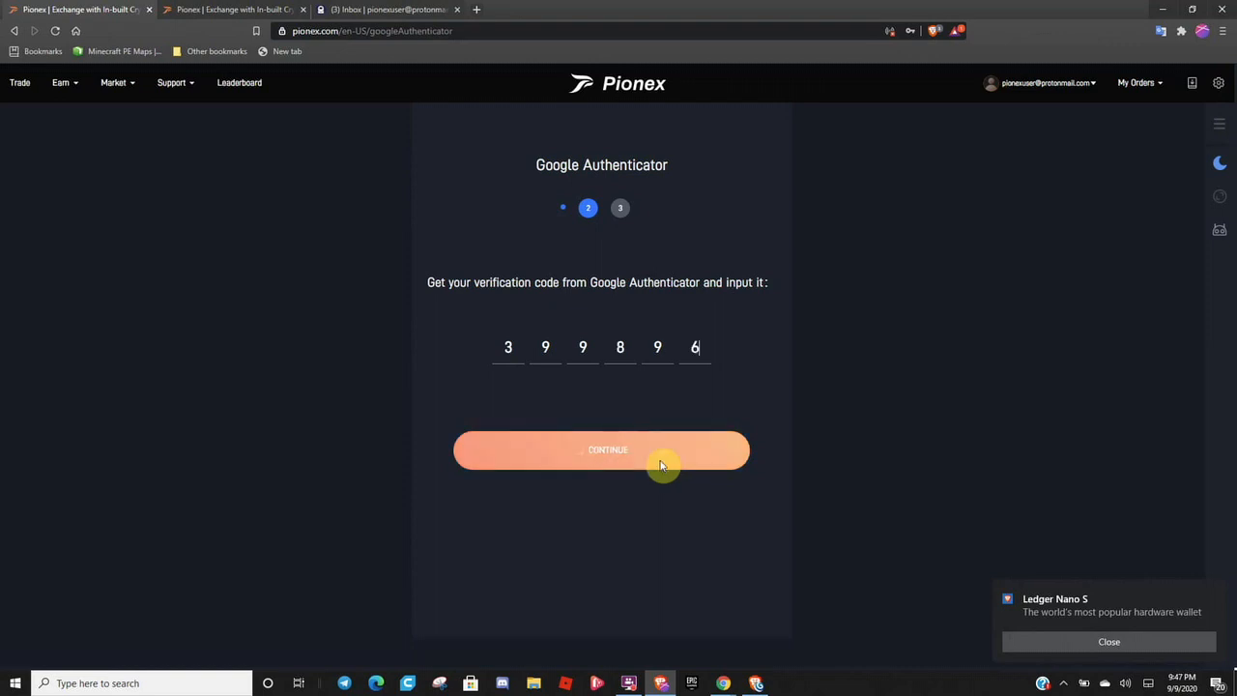
pyautogui.click(601, 448)
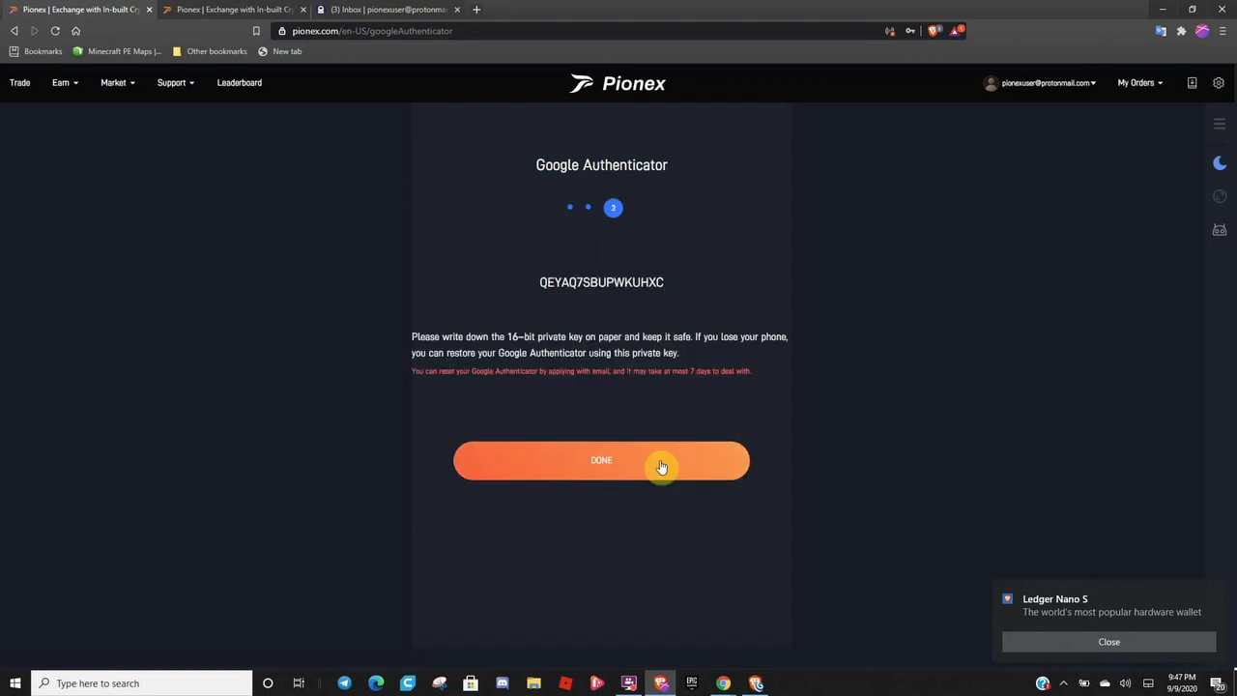
pyautogui.click(601, 459)
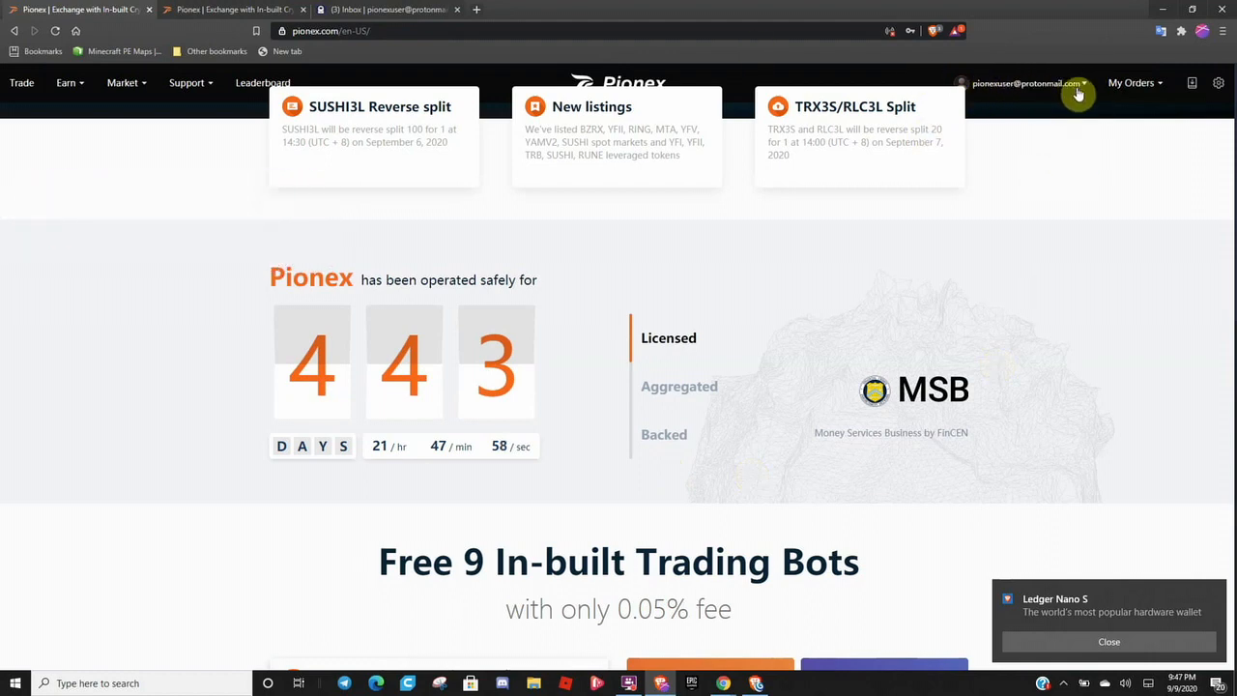
pyautogui.moveTo(1082, 89)
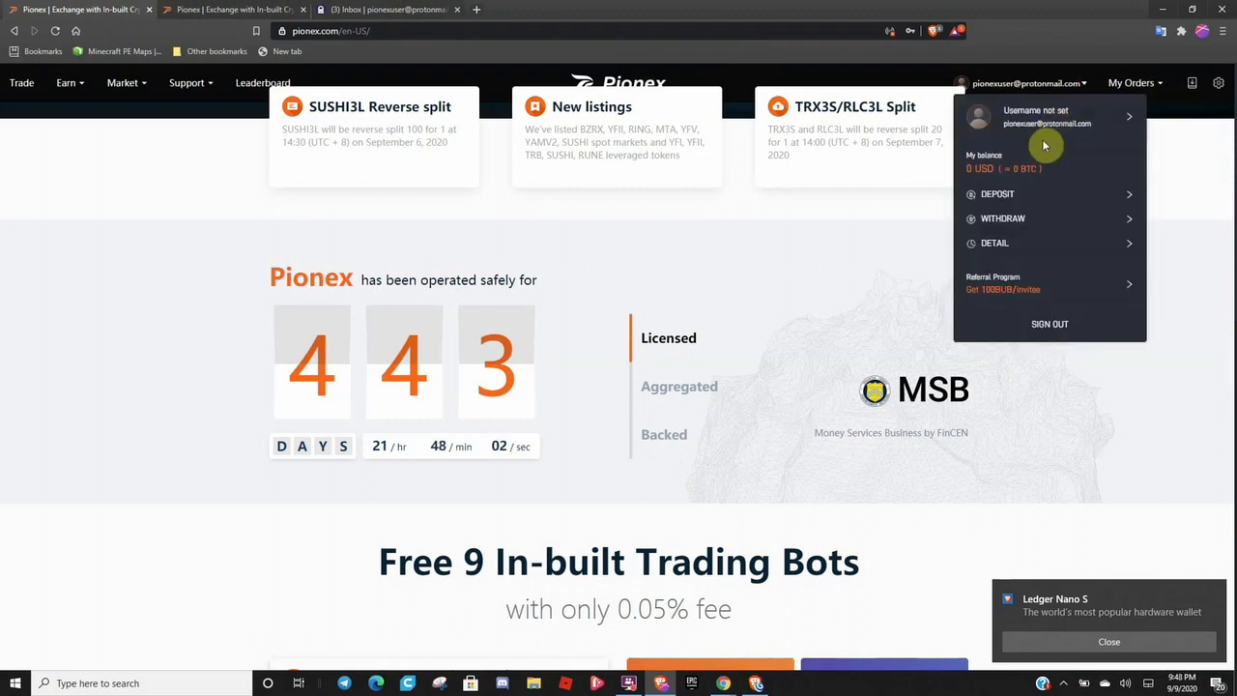
pyautogui.moveTo(1042, 192)
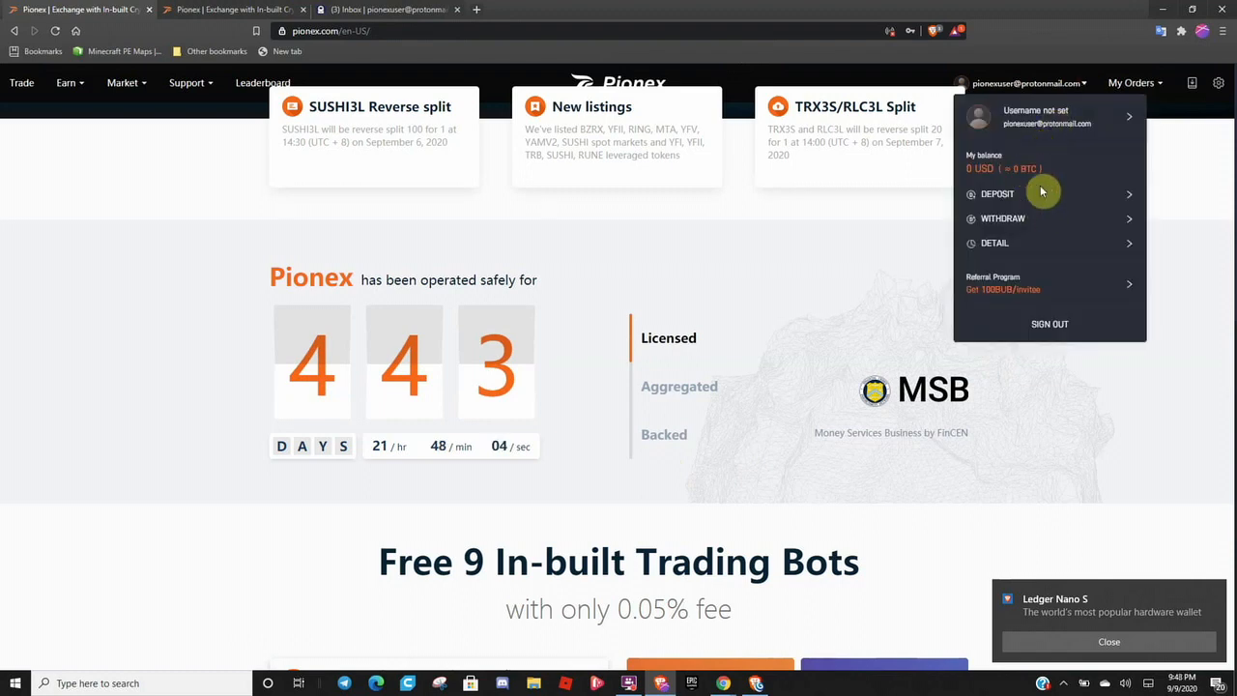
pyautogui.moveTo(1042, 246)
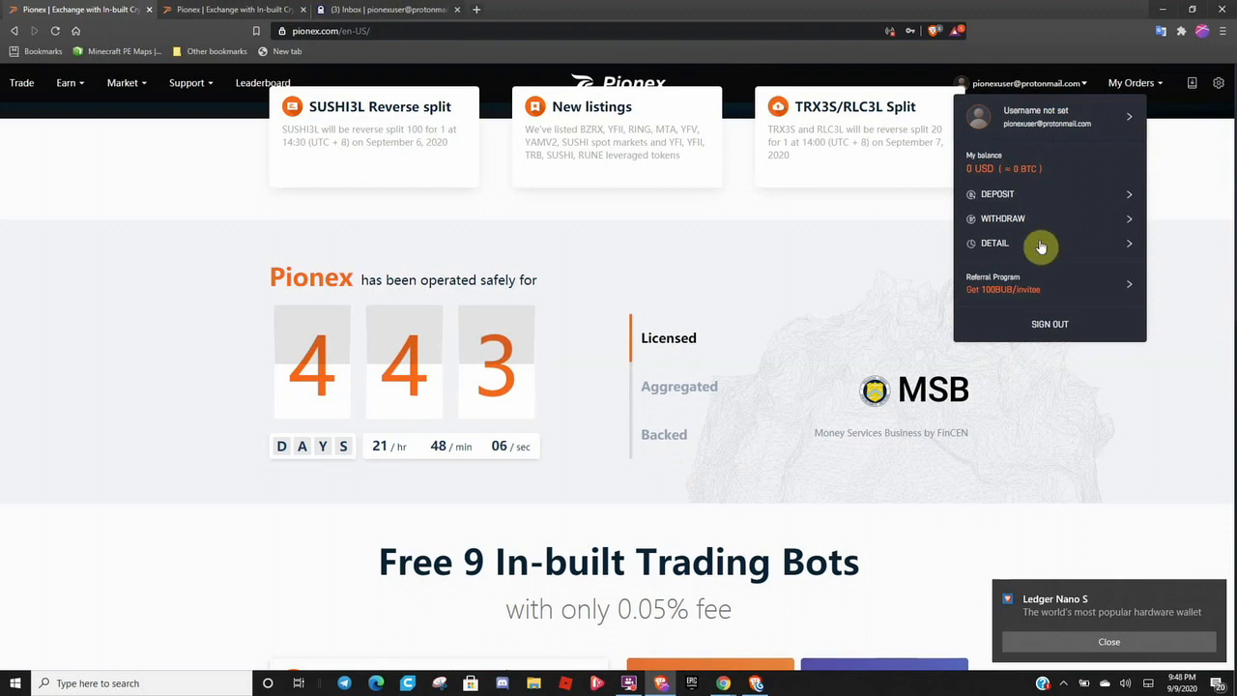
pyautogui.moveTo(1063, 116)
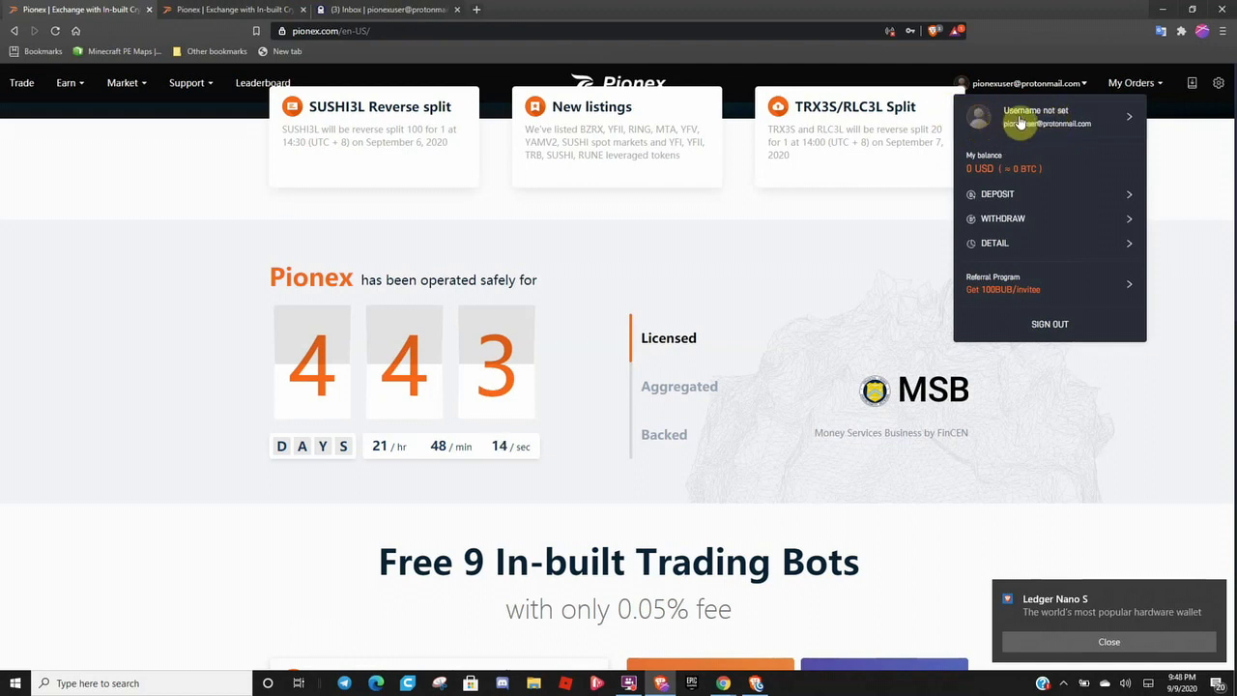
pyautogui.moveTo(1032, 151)
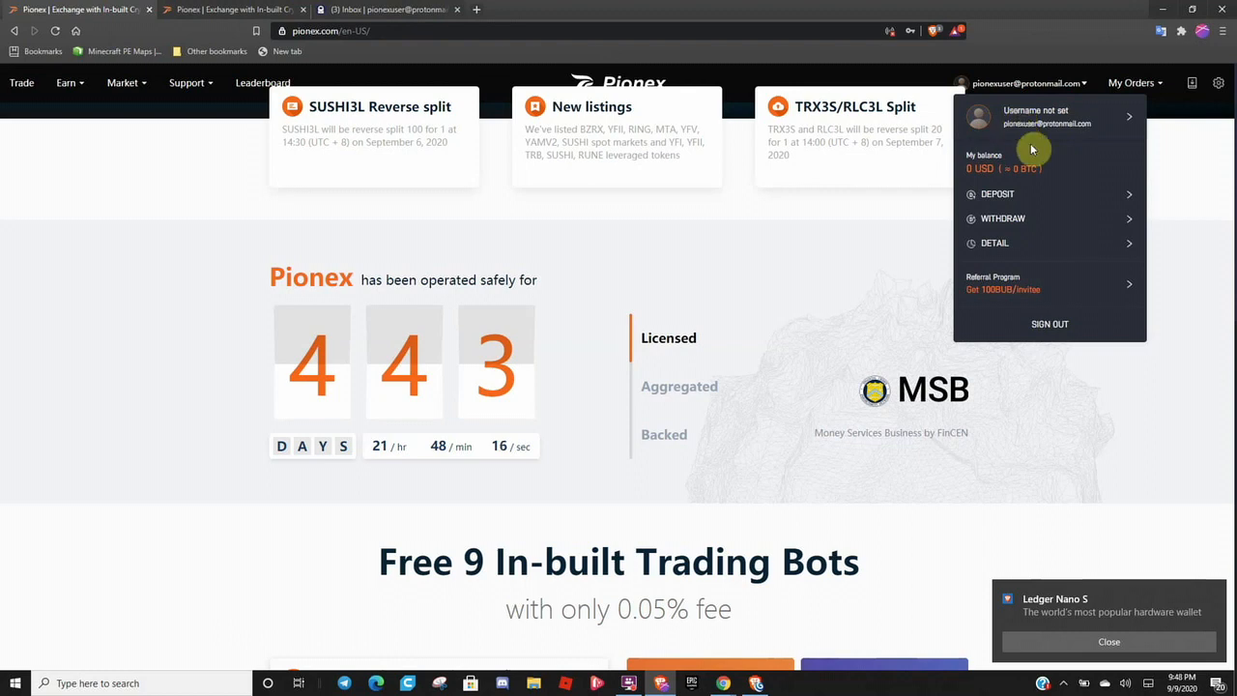
pyautogui.moveTo(1002, 209)
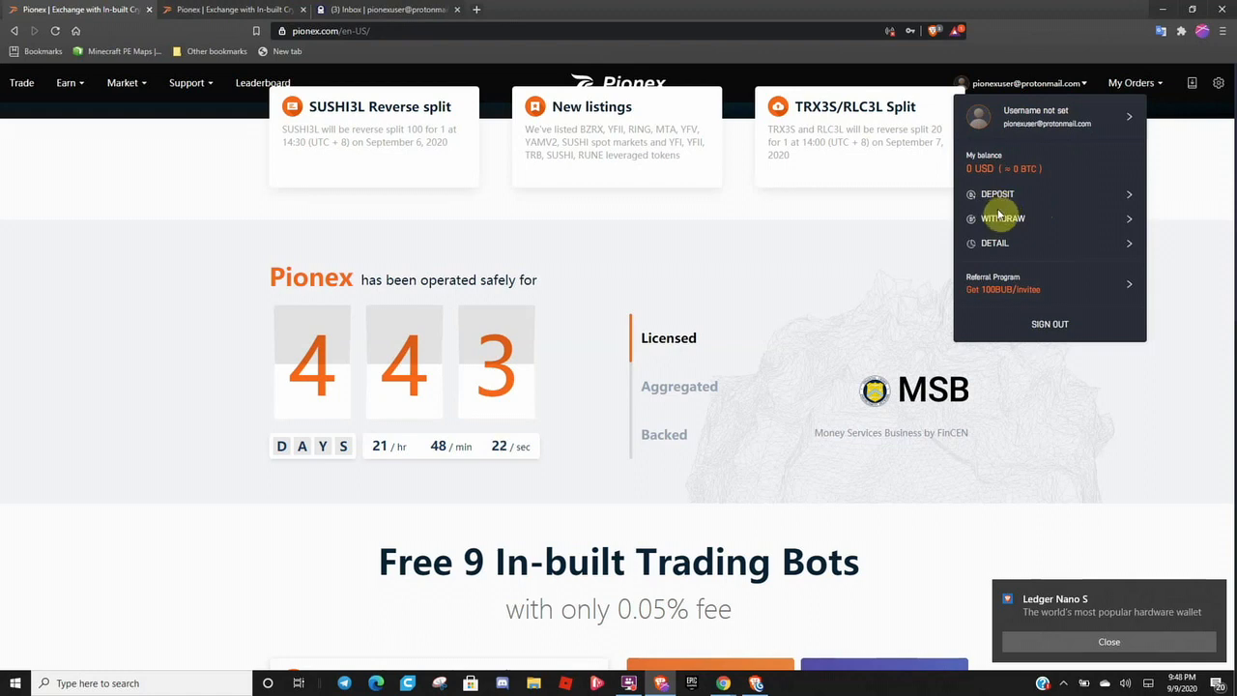
# Show the BTC deposit page with its deposit address and empty history
pyautogui.click(997, 194)
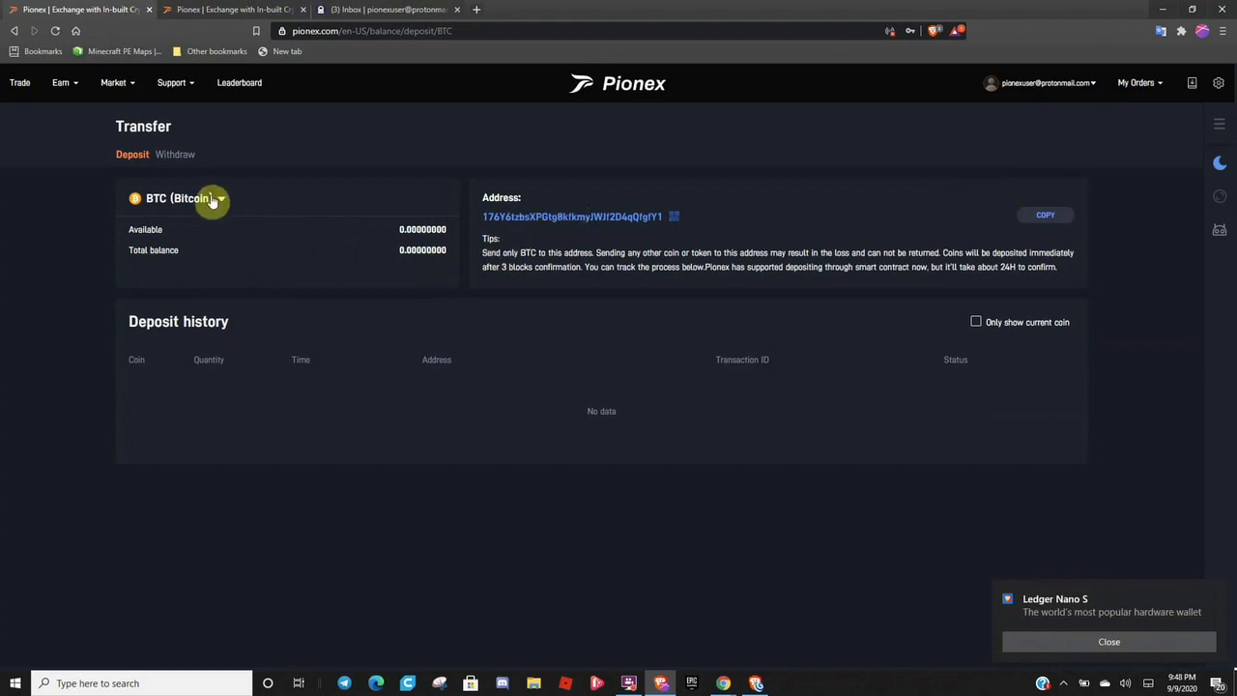
# Expand the BTC coin selector to list depositable coins like USDT, ETH and BNB
pyautogui.click(213, 197)
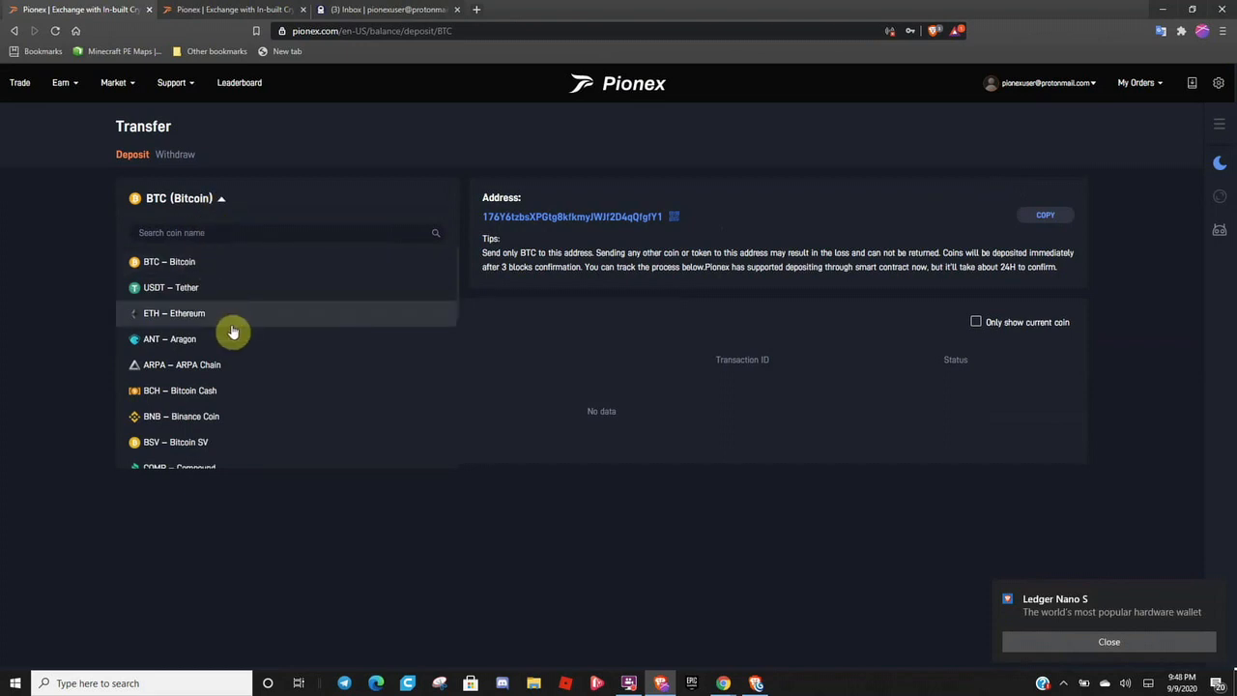
pyautogui.moveTo(240, 415)
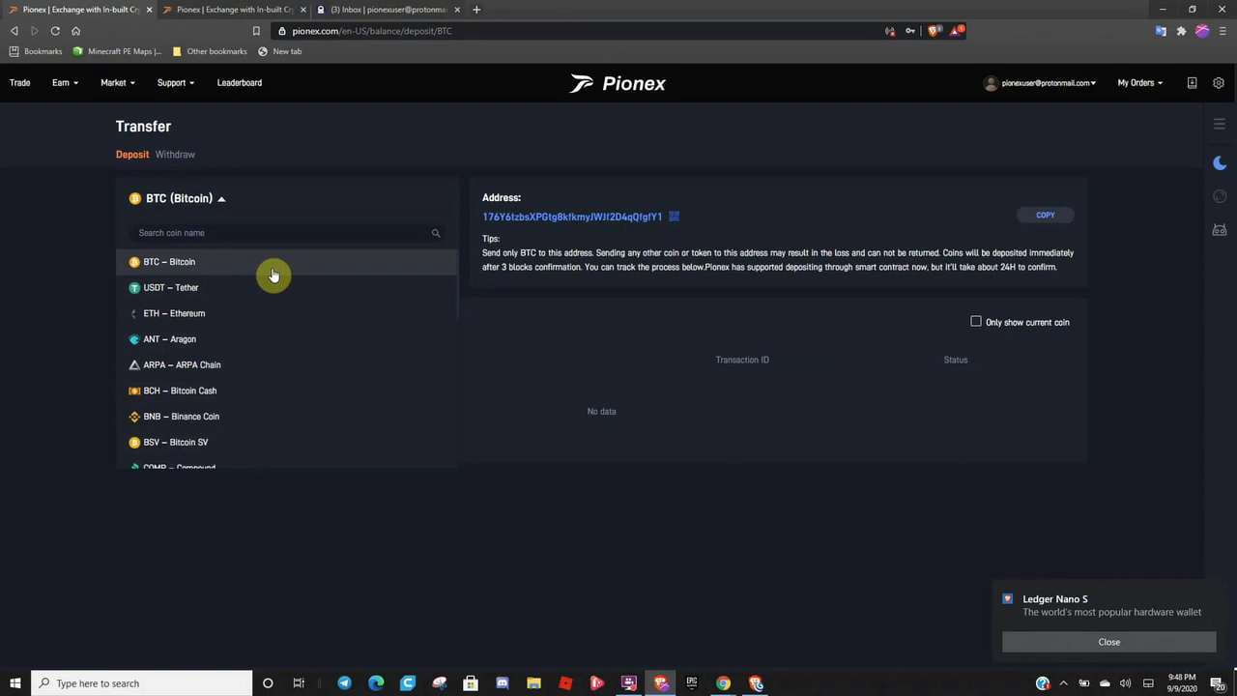
pyautogui.moveTo(203, 274)
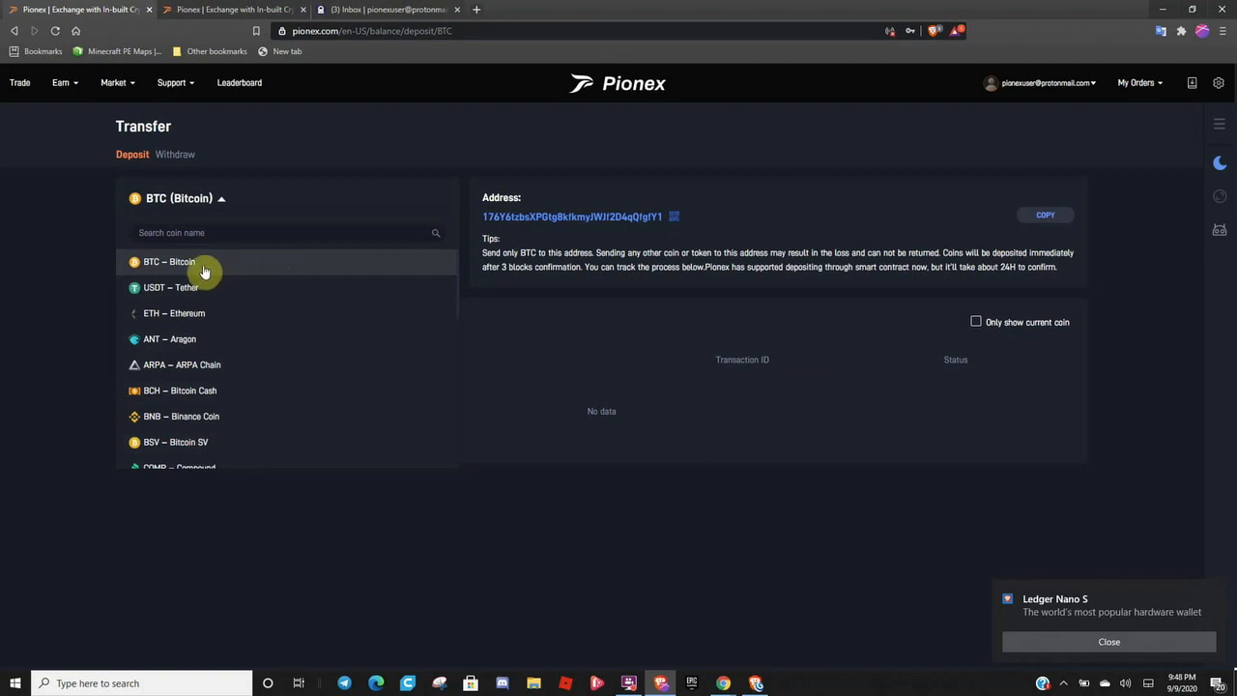
pyautogui.moveTo(243, 402)
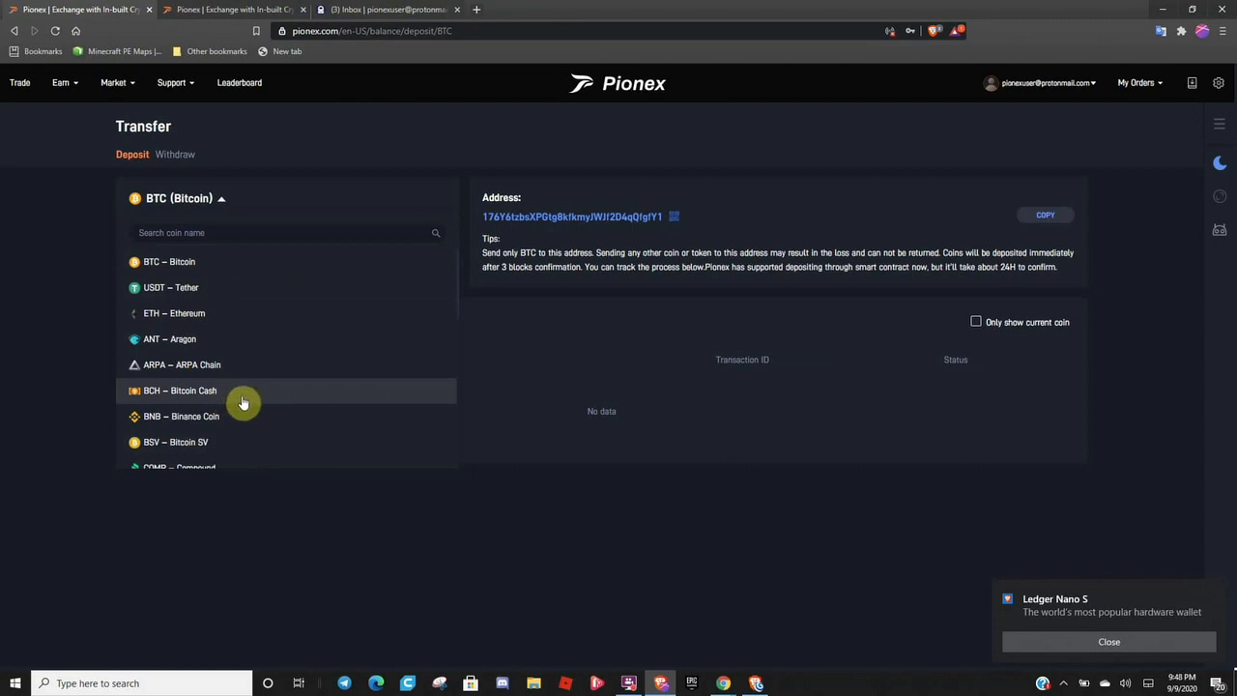
pyautogui.moveTo(249, 448)
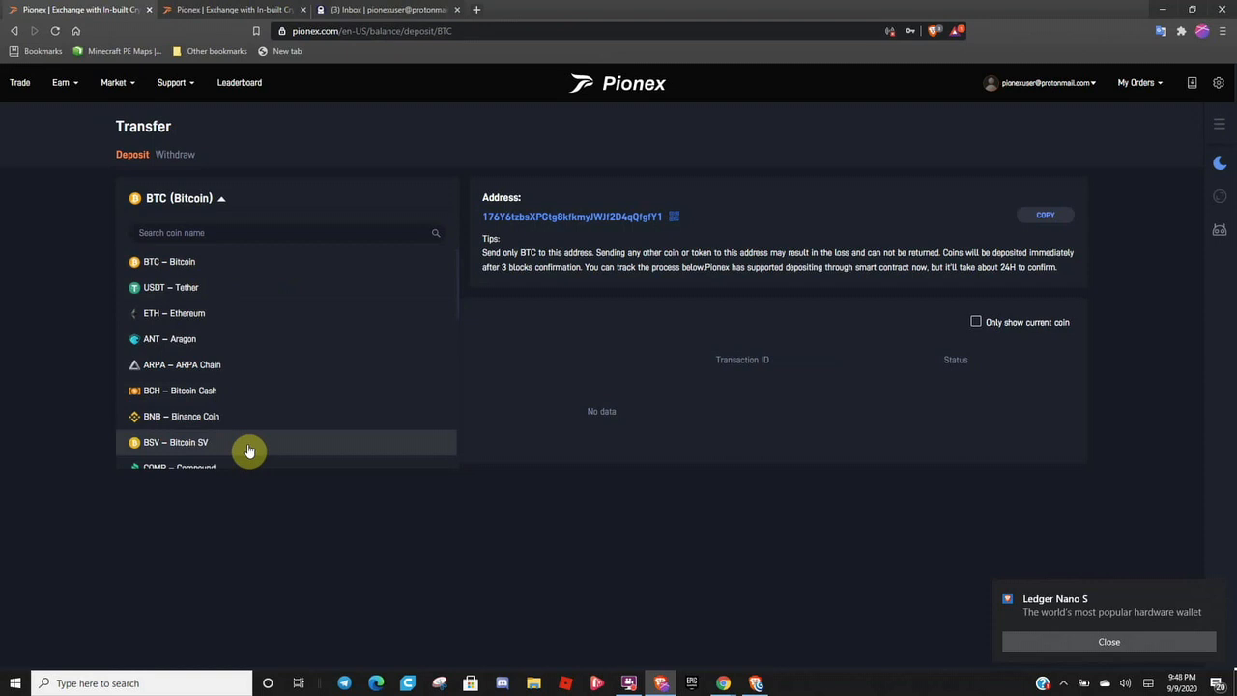
pyautogui.moveTo(243, 390)
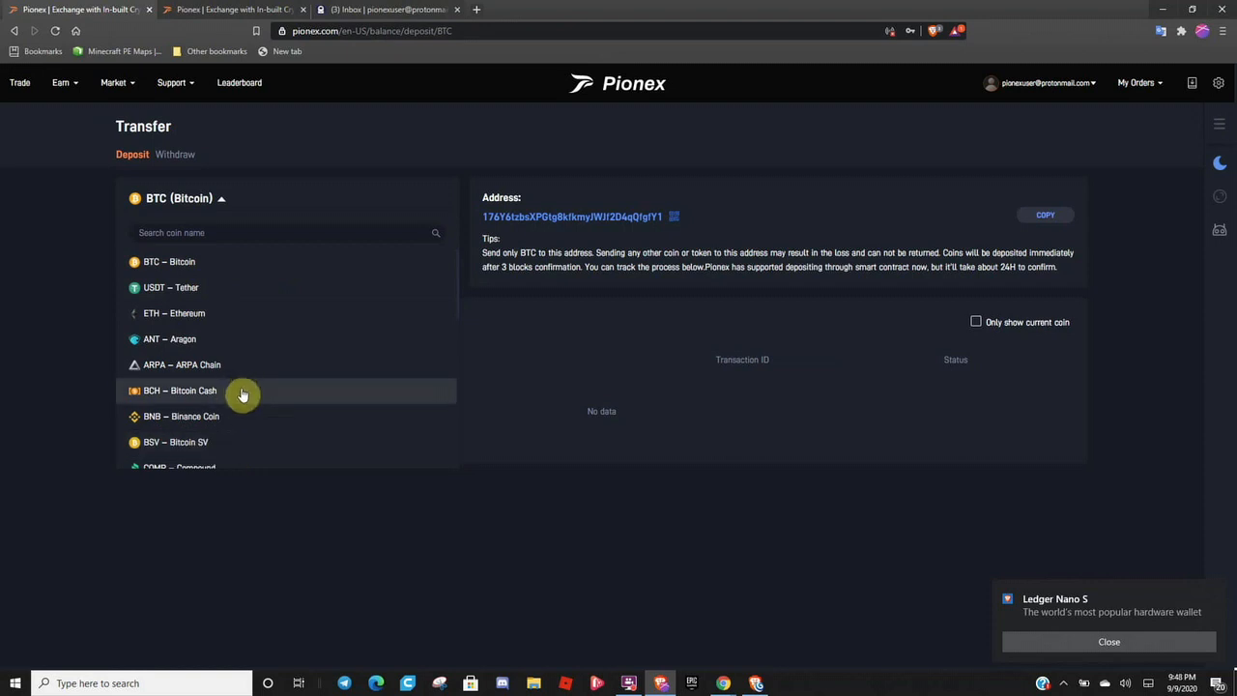
pyautogui.moveTo(274, 445)
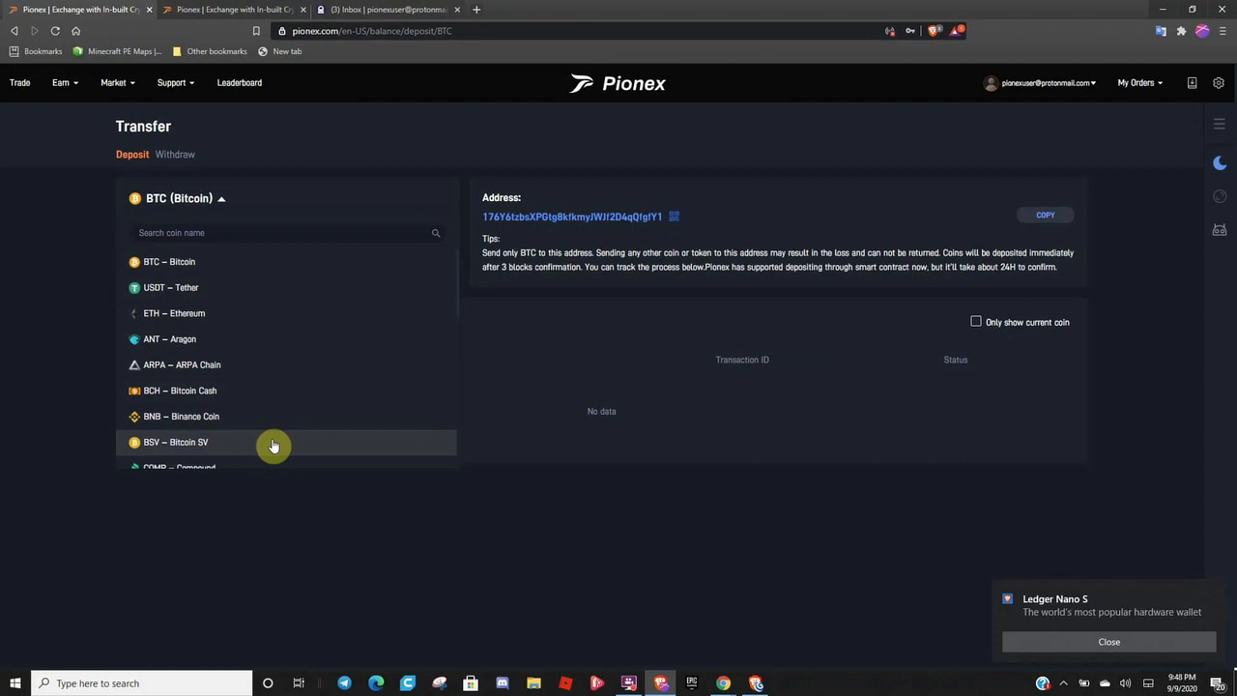
pyautogui.moveTo(282, 279)
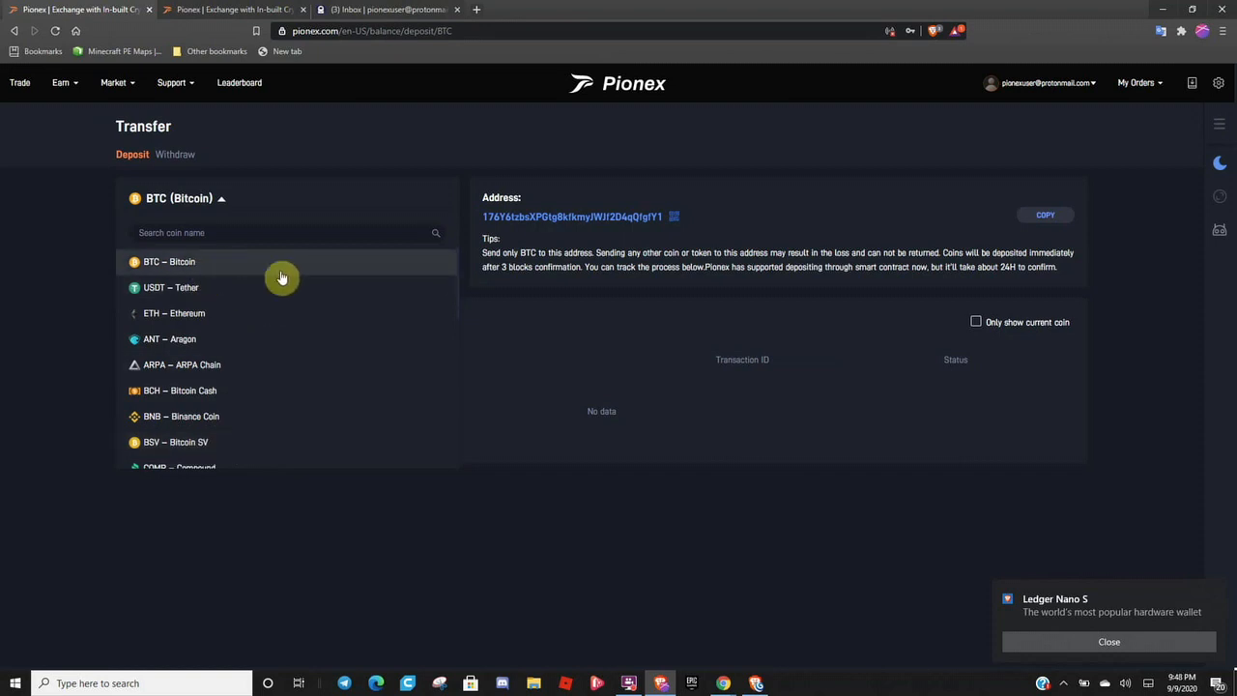
pyautogui.moveTo(209, 273)
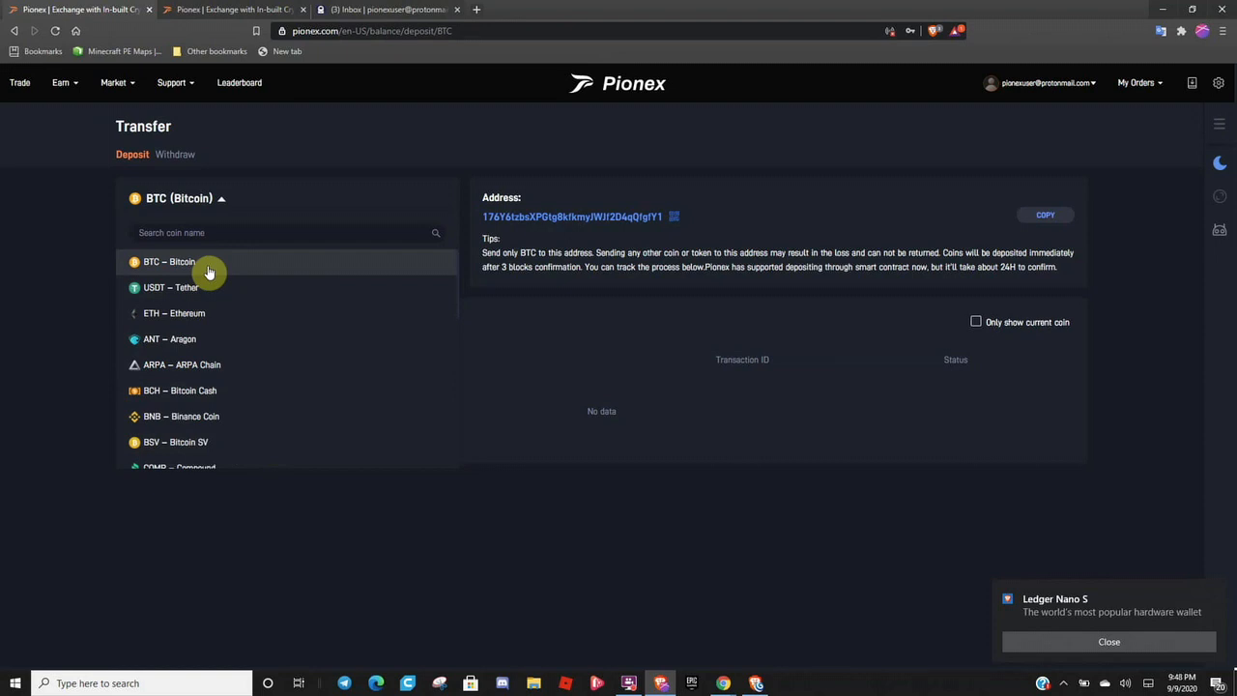
pyautogui.moveTo(217, 313)
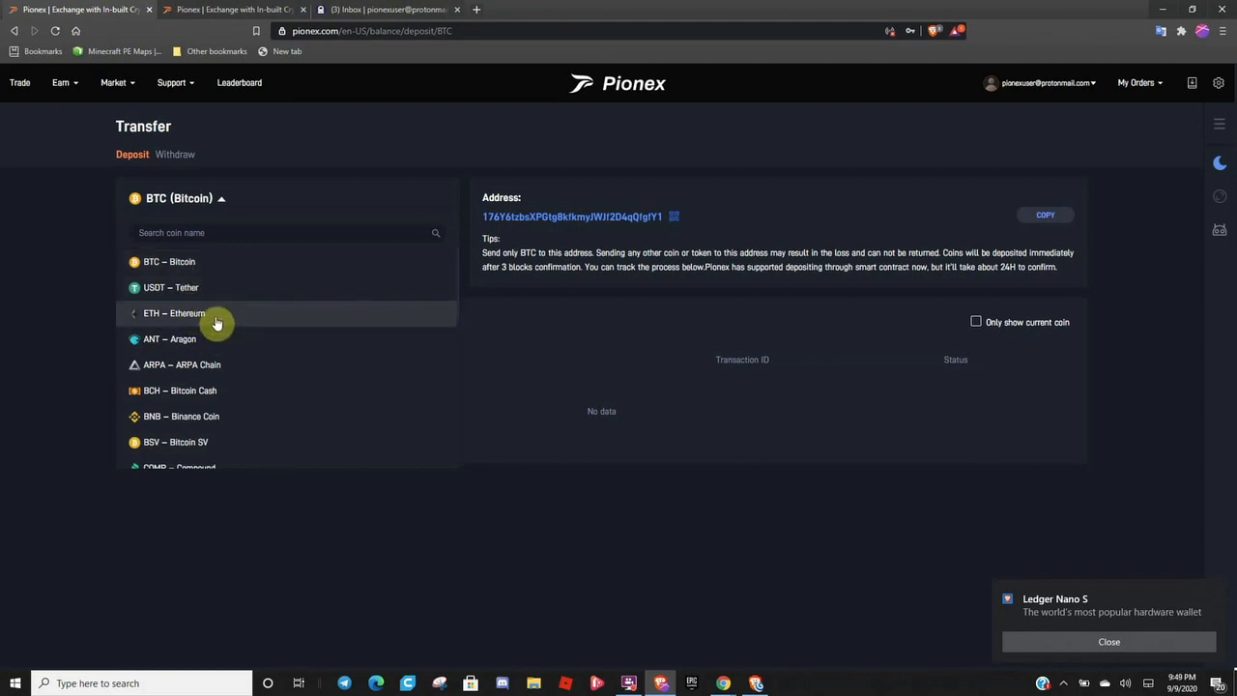
pyautogui.moveTo(222, 301)
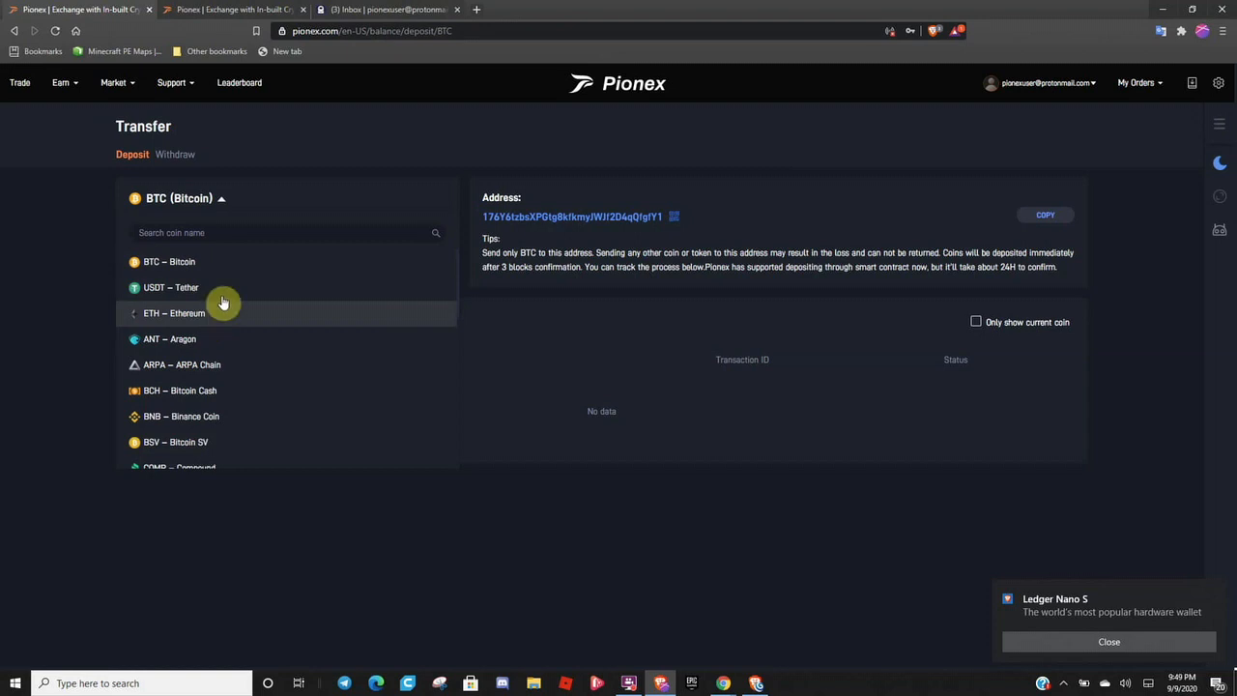
pyautogui.moveTo(224, 265)
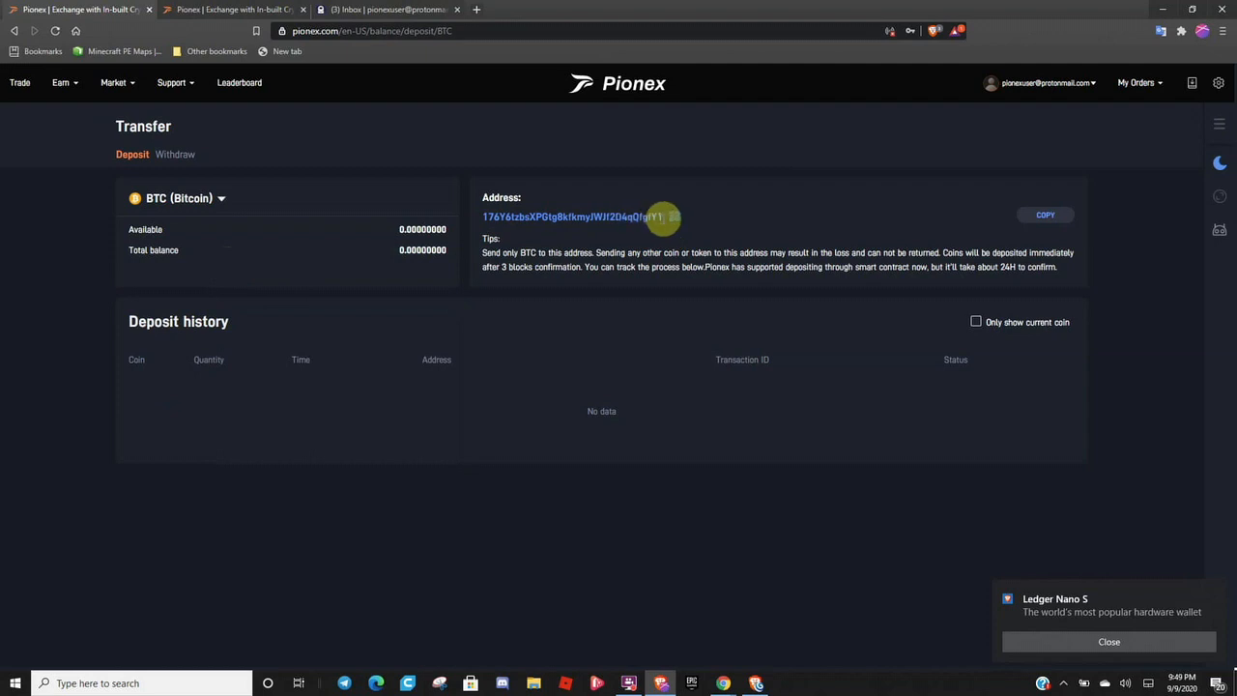
# Select and copy the Bitcoin deposit address
pyautogui.moveTo(665, 216); pyautogui.dragTo(483, 216)
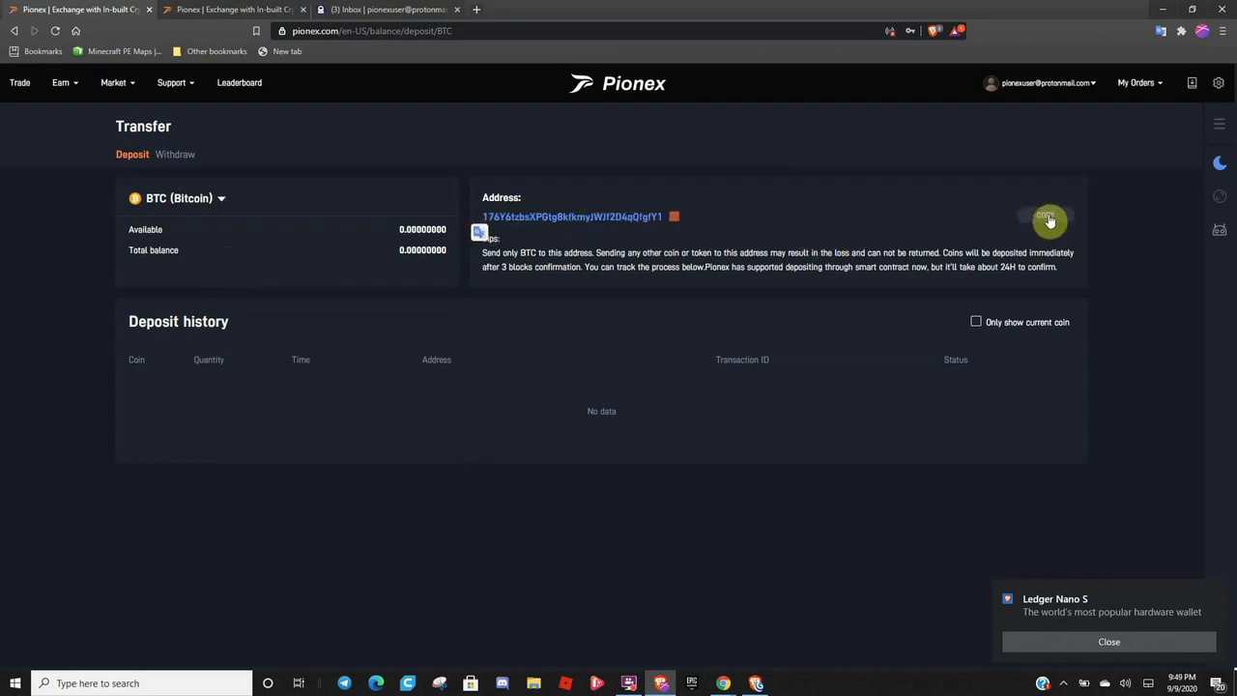
pyautogui.click(1049, 216)
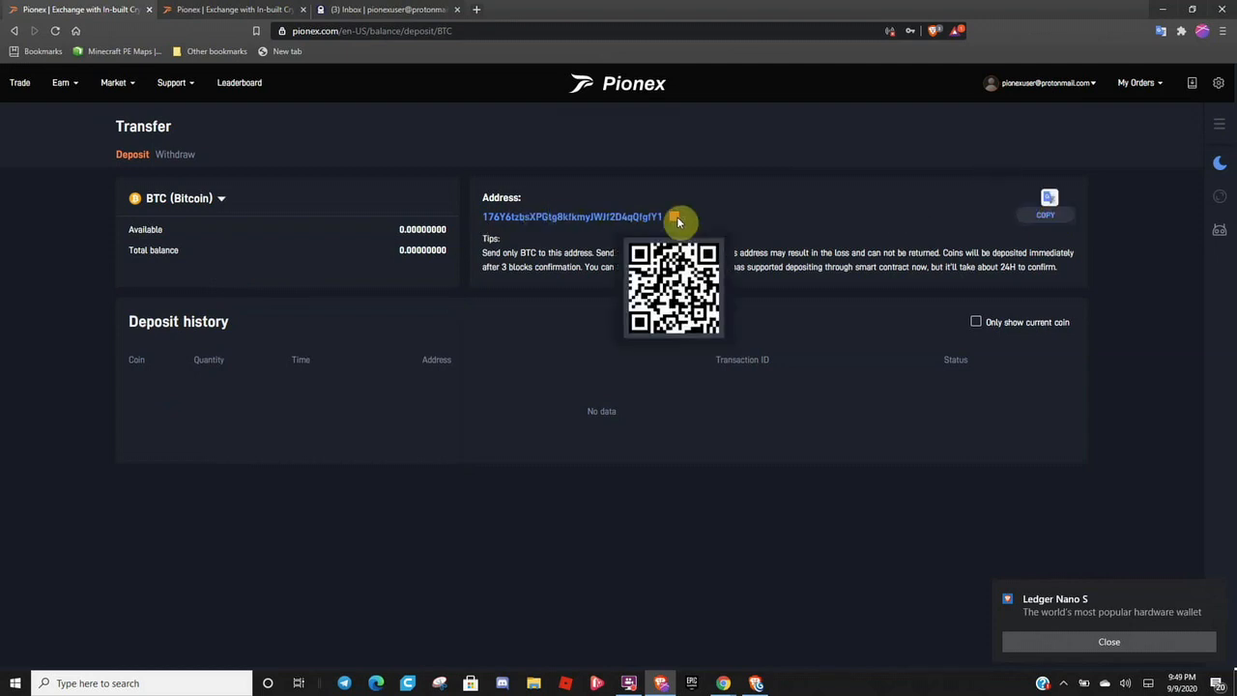
pyautogui.moveTo(791, 174)
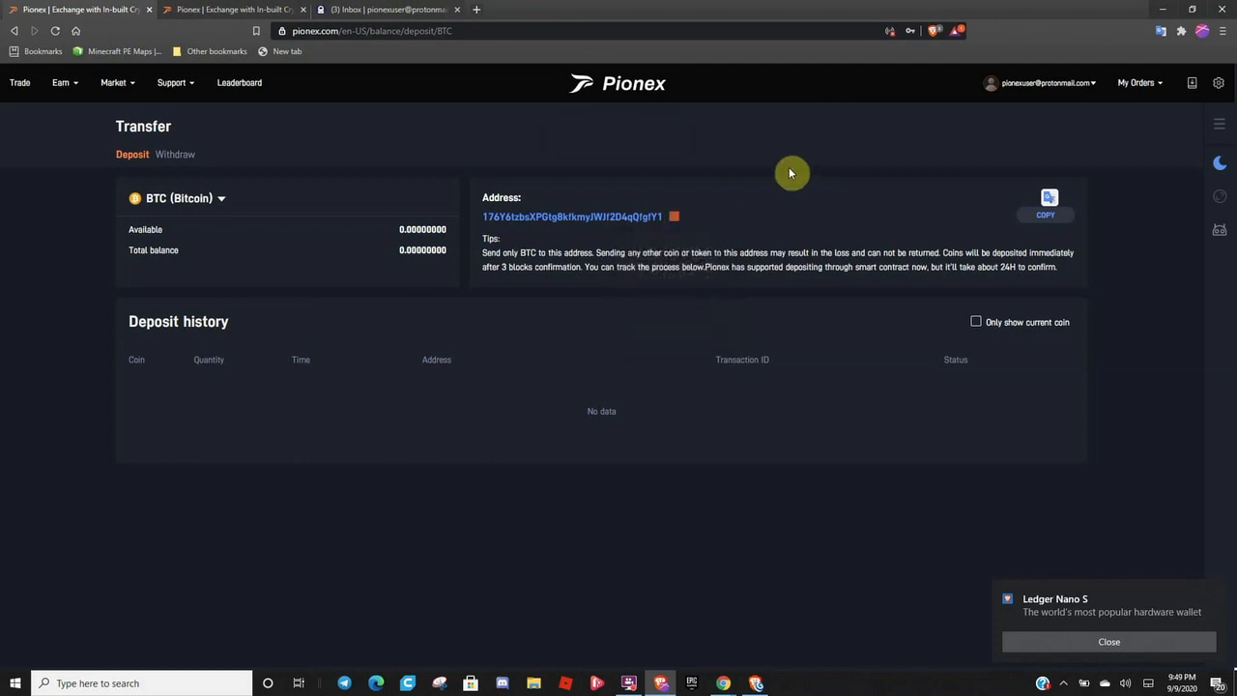
pyautogui.moveTo(781, 182)
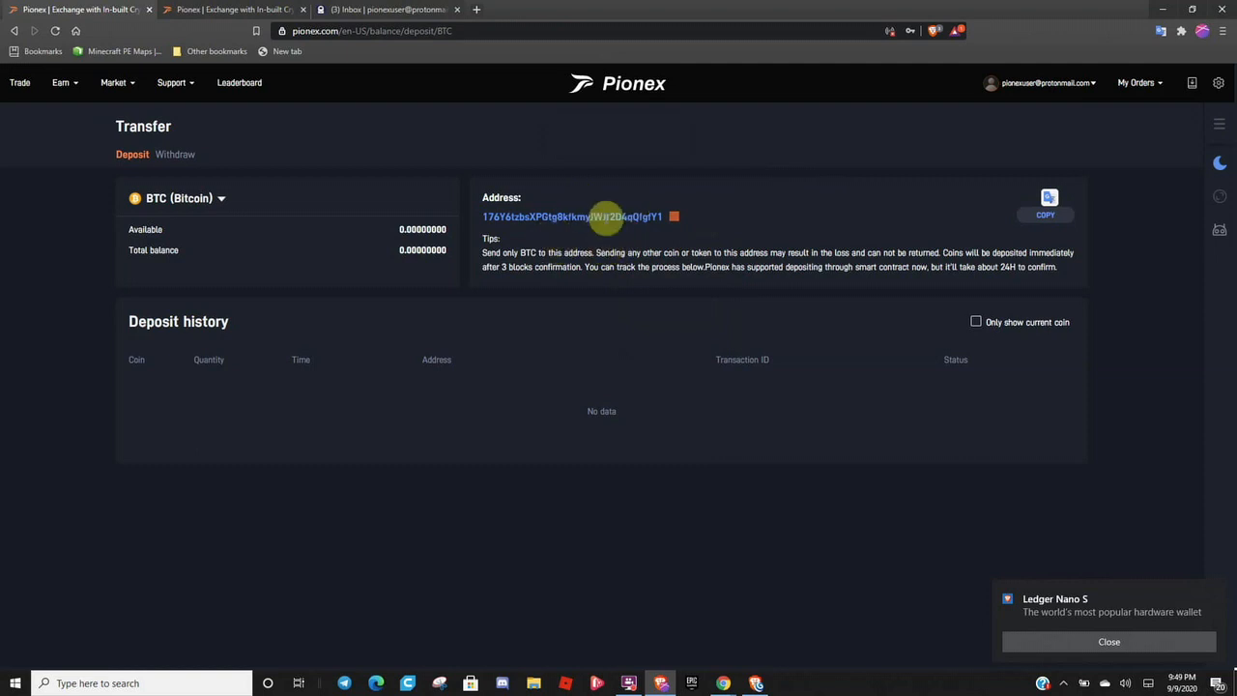
pyautogui.moveTo(512, 284)
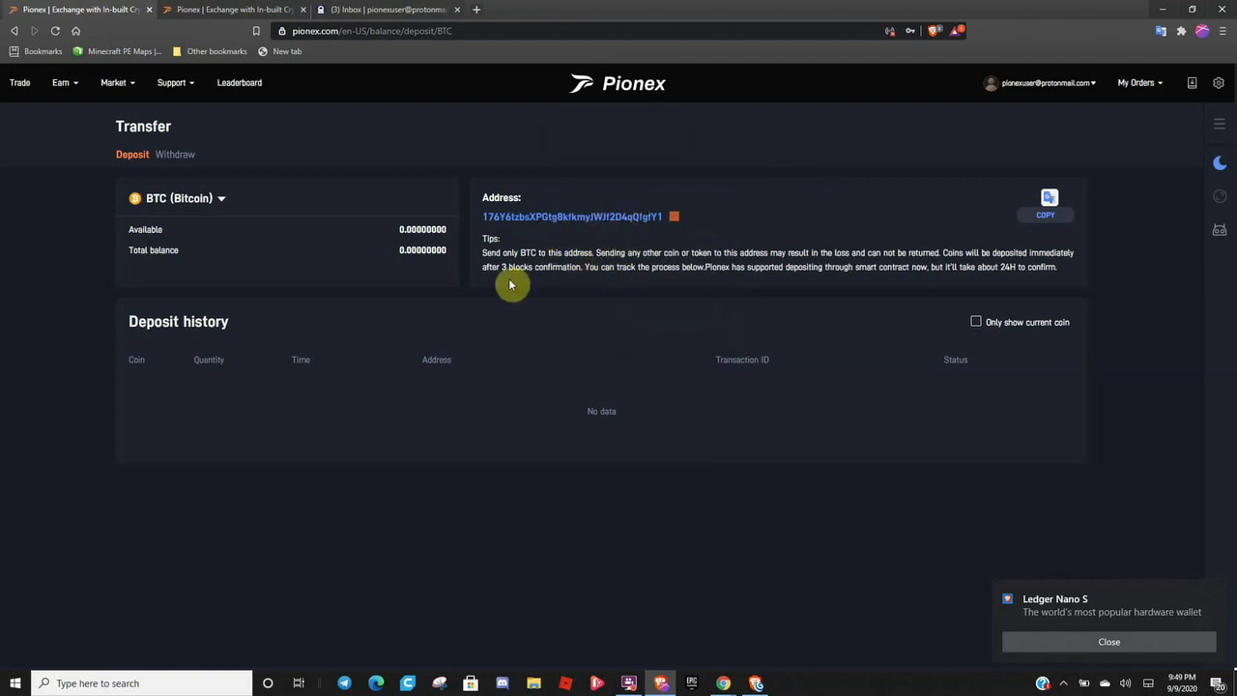
pyautogui.moveTo(542, 282)
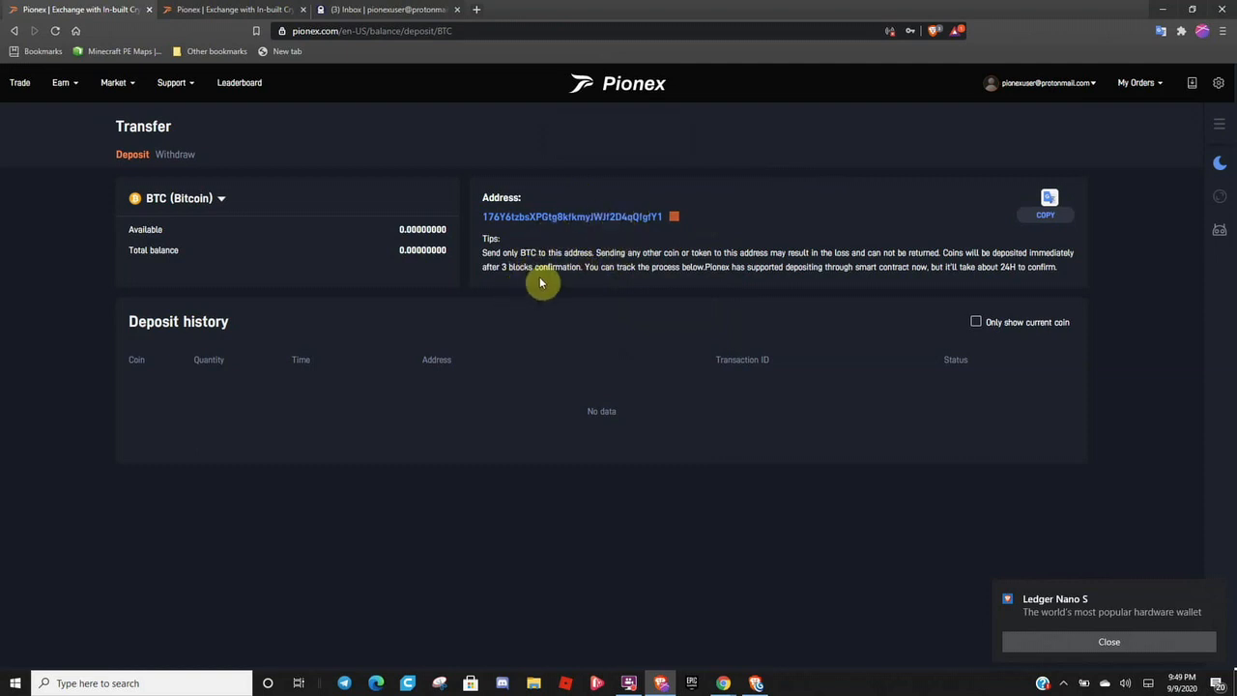
pyautogui.moveTo(580, 297)
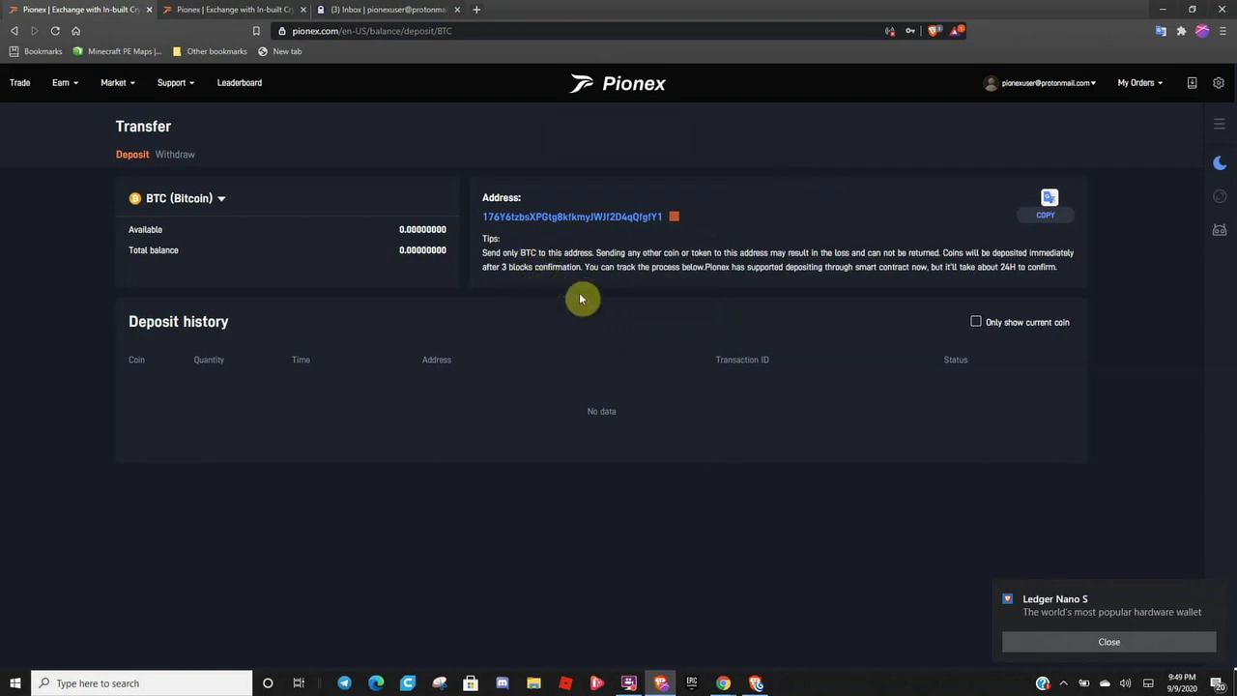
pyautogui.moveTo(638, 282)
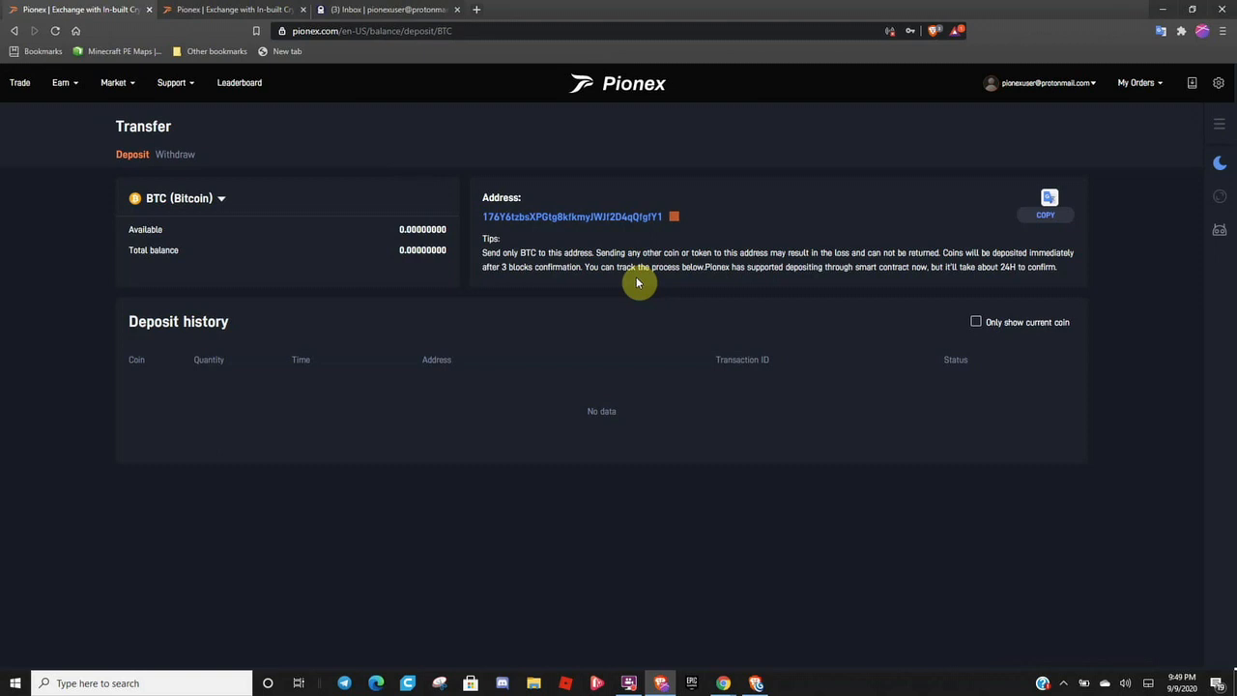
pyautogui.moveTo(545, 270)
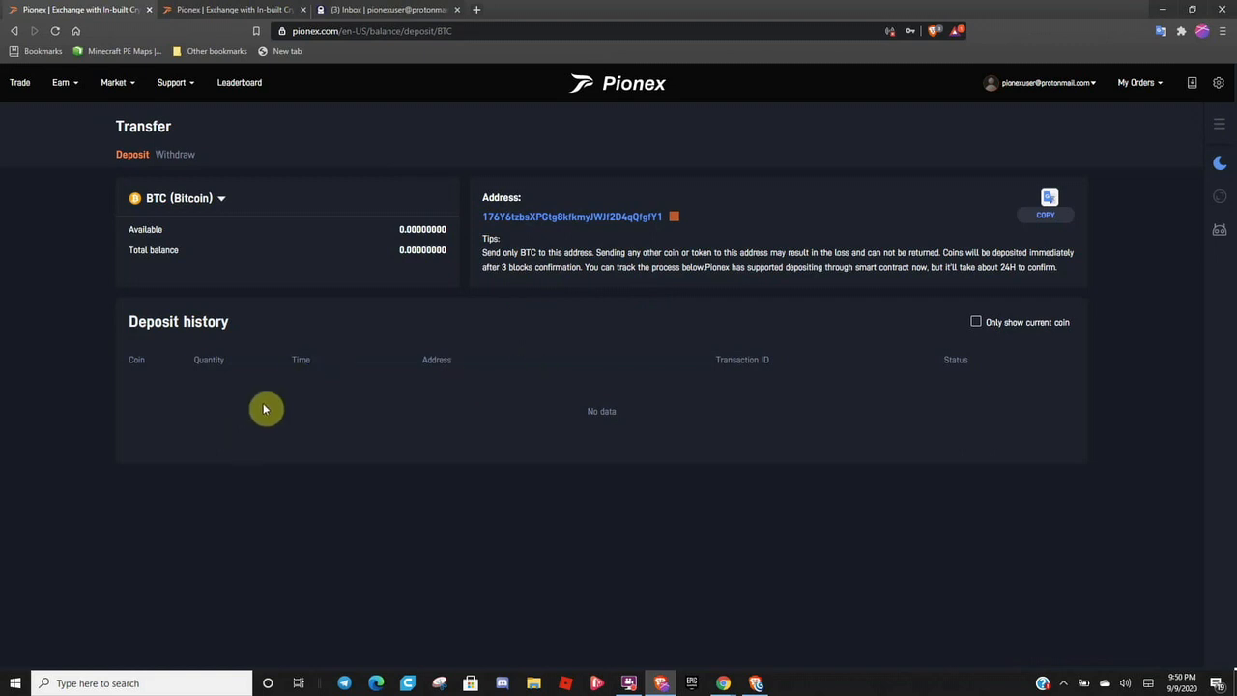
pyautogui.moveTo(377, 396)
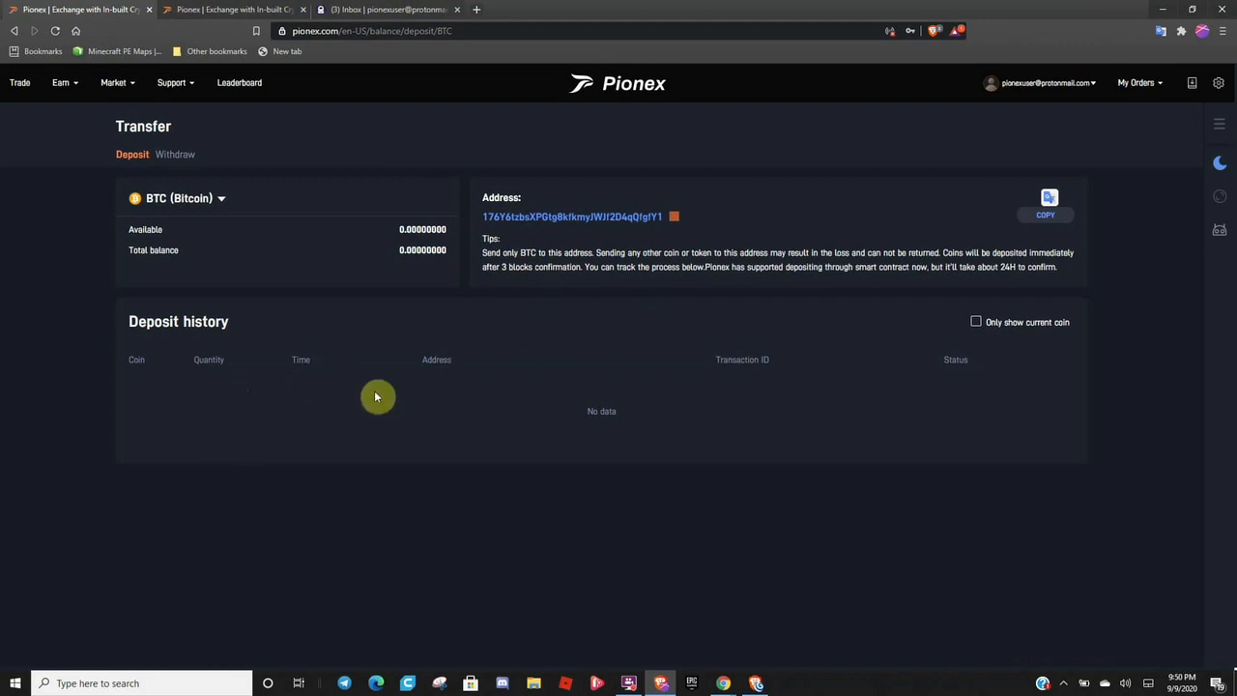
pyautogui.moveTo(402, 400)
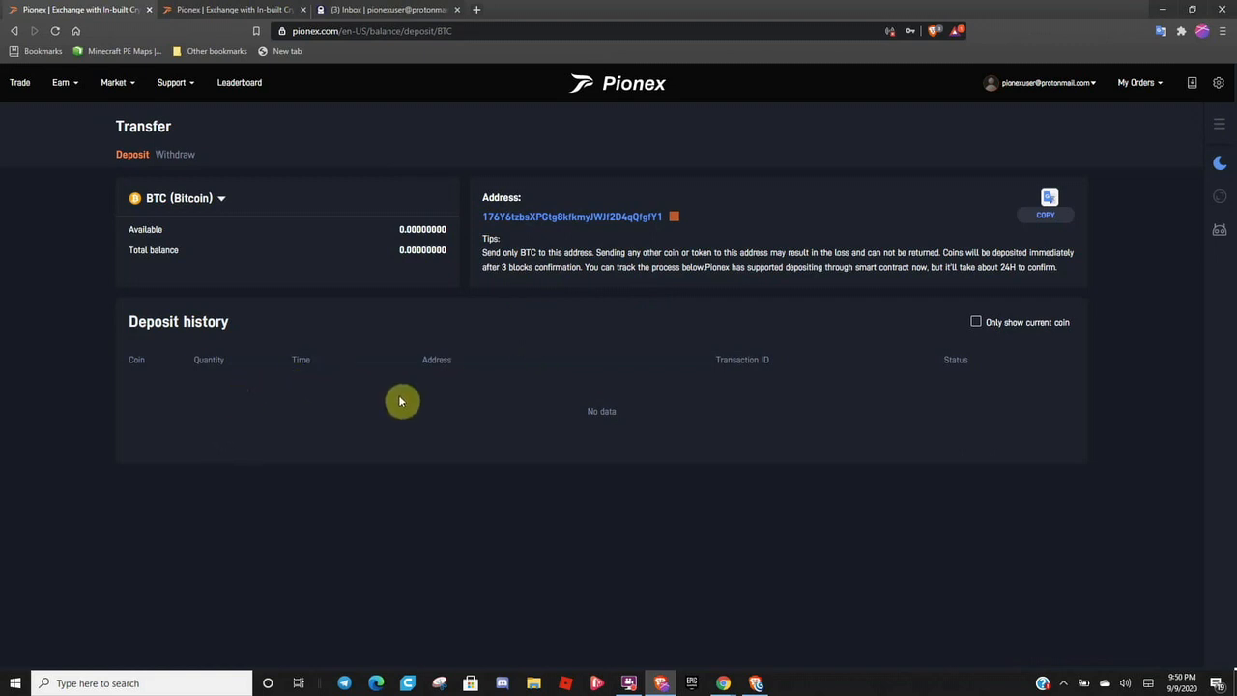
pyautogui.moveTo(560, 324)
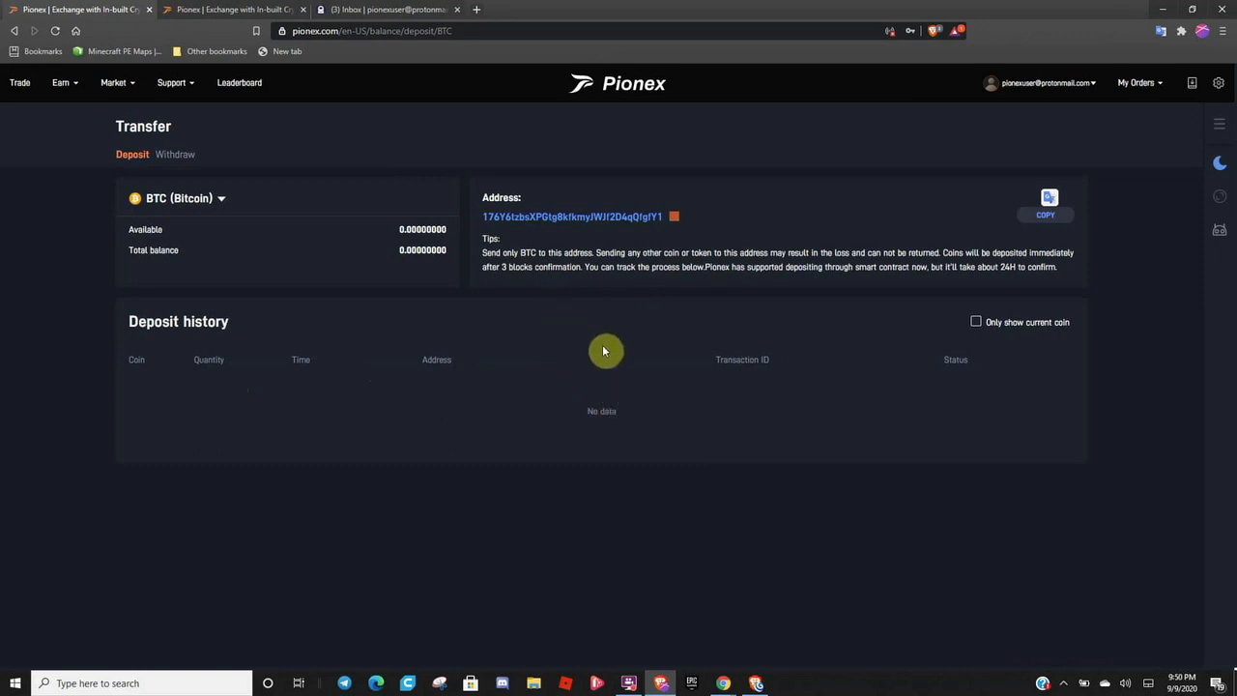
pyautogui.moveTo(603, 348)
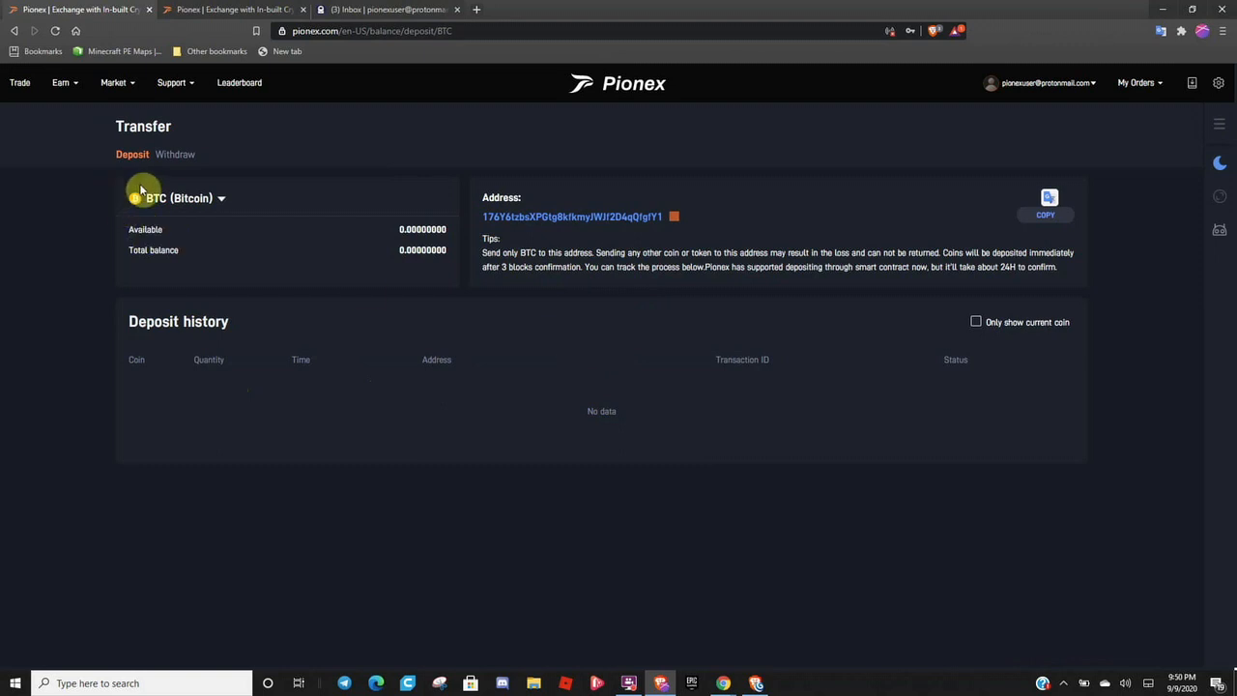
pyautogui.moveTo(425, 162)
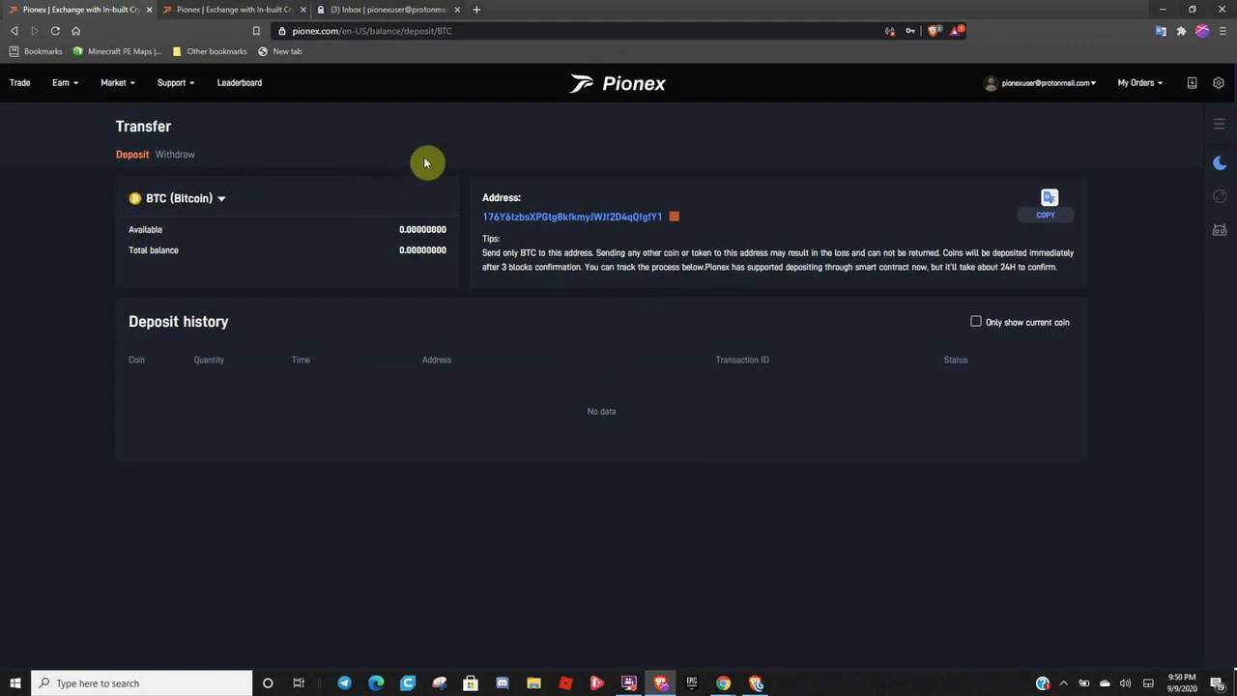
pyautogui.moveTo(185, 158)
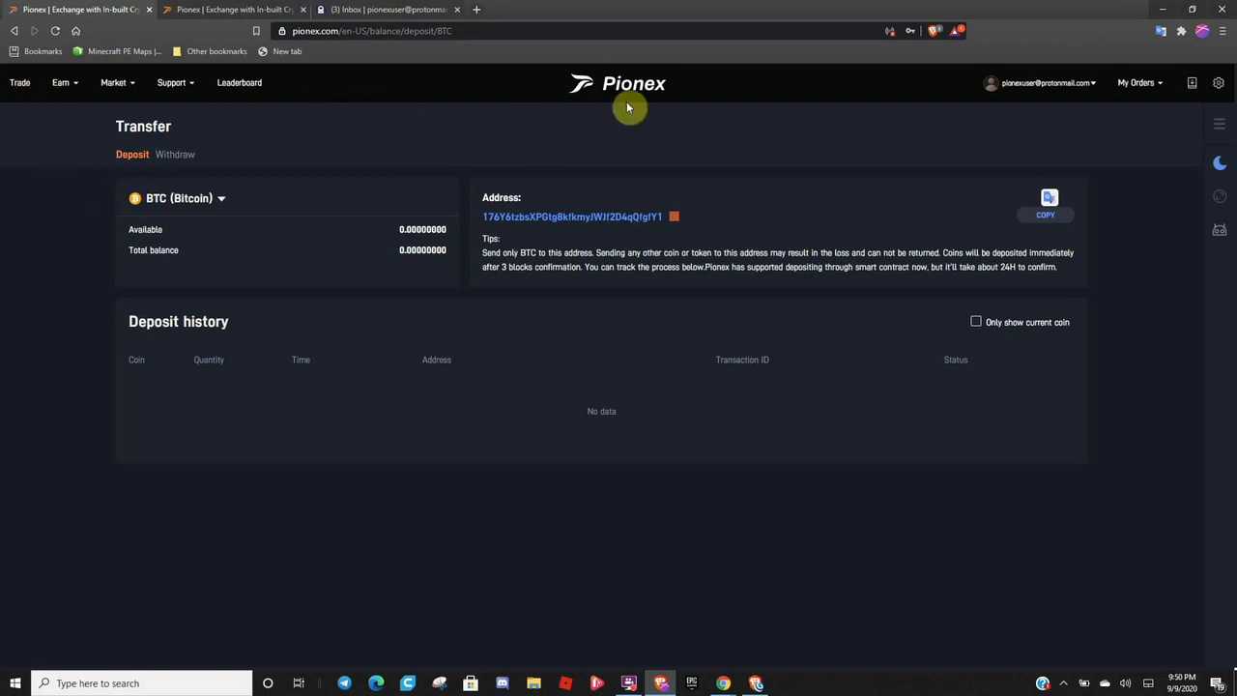
# Return to the homepage and scroll through the trading-bot section to the app download and footer
pyautogui.click(619, 84)
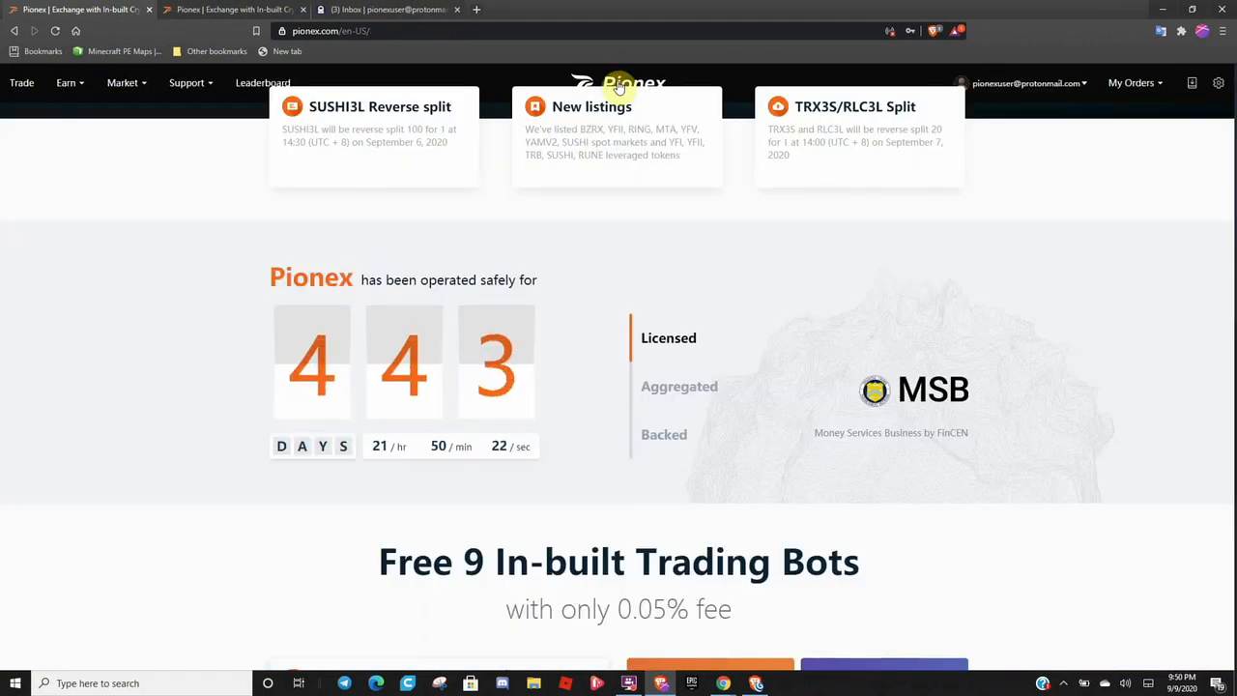
pyautogui.moveTo(497, 203)
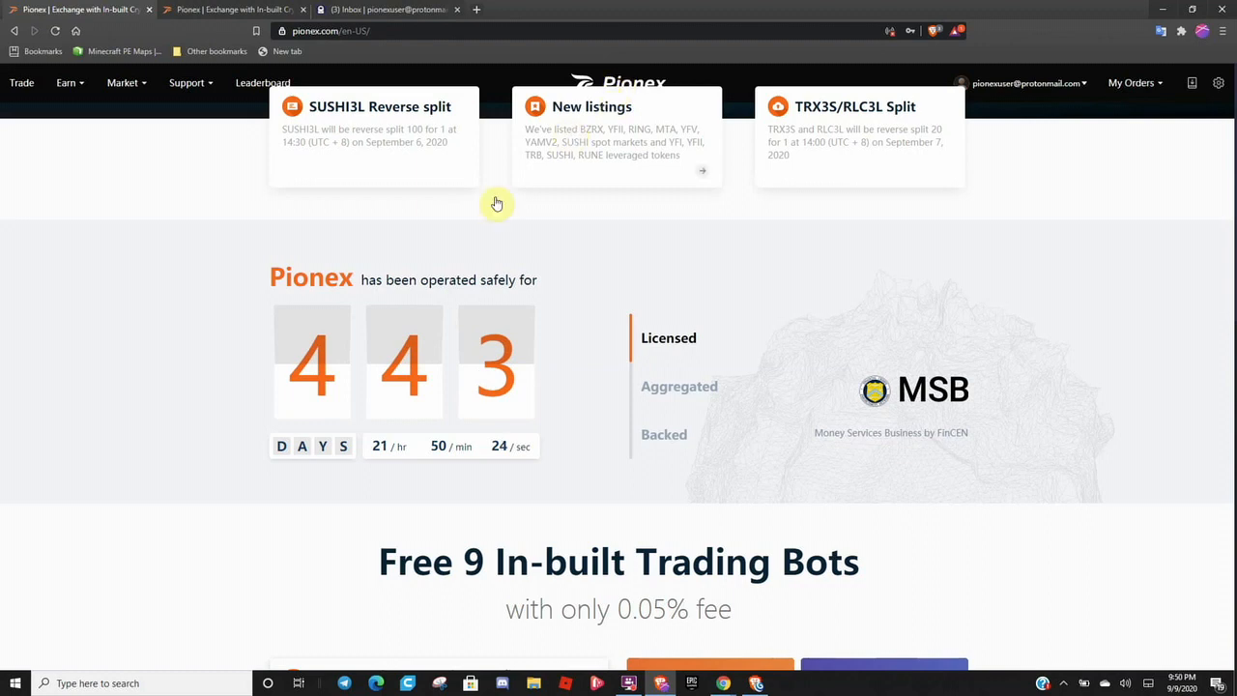
pyautogui.moveTo(553, 375)
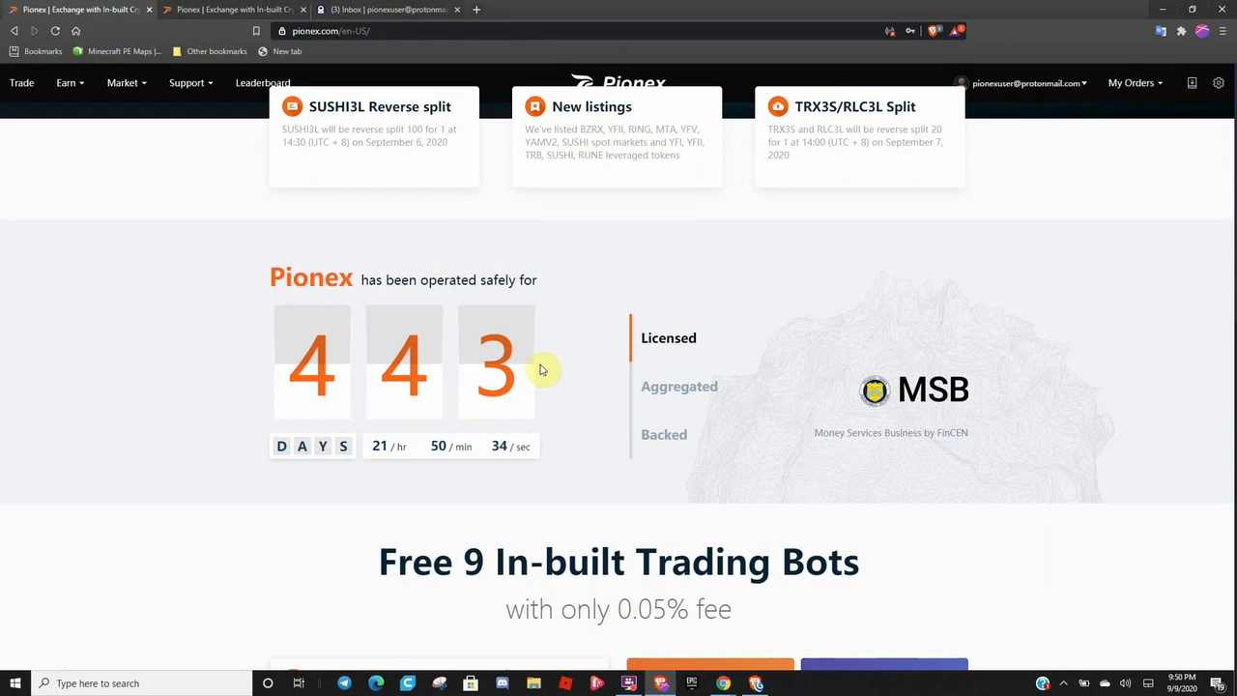
pyautogui.moveTo(473, 386)
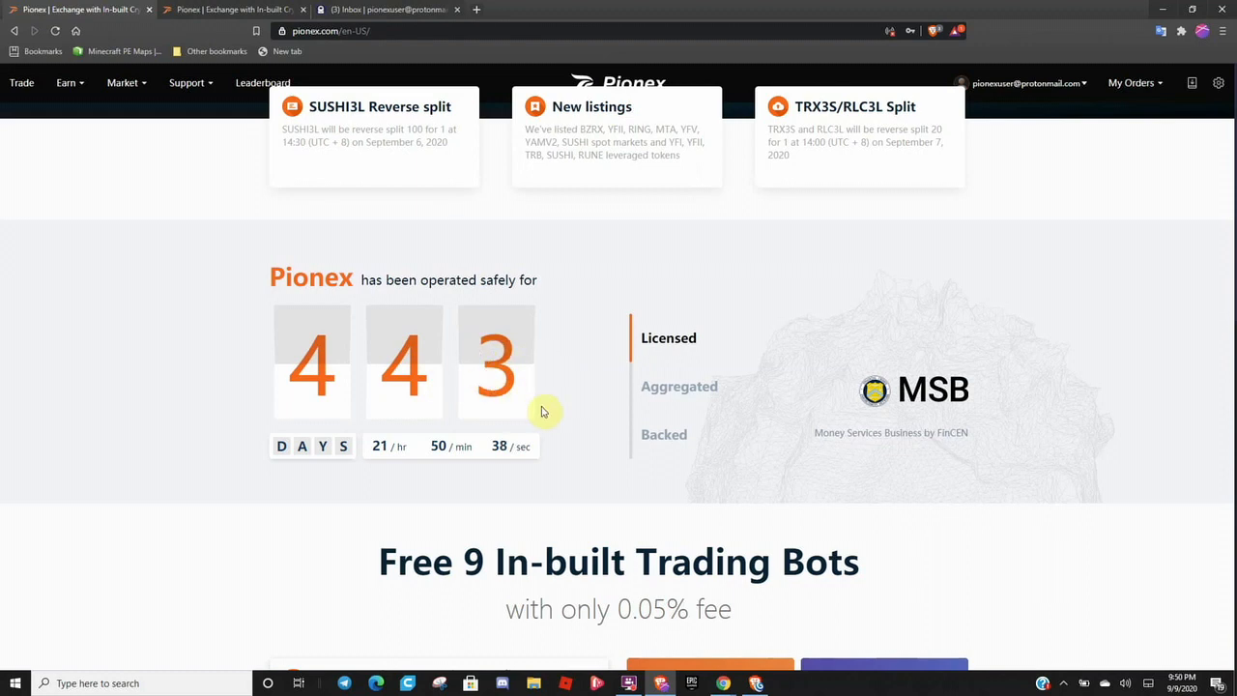
pyautogui.scroll(-3)
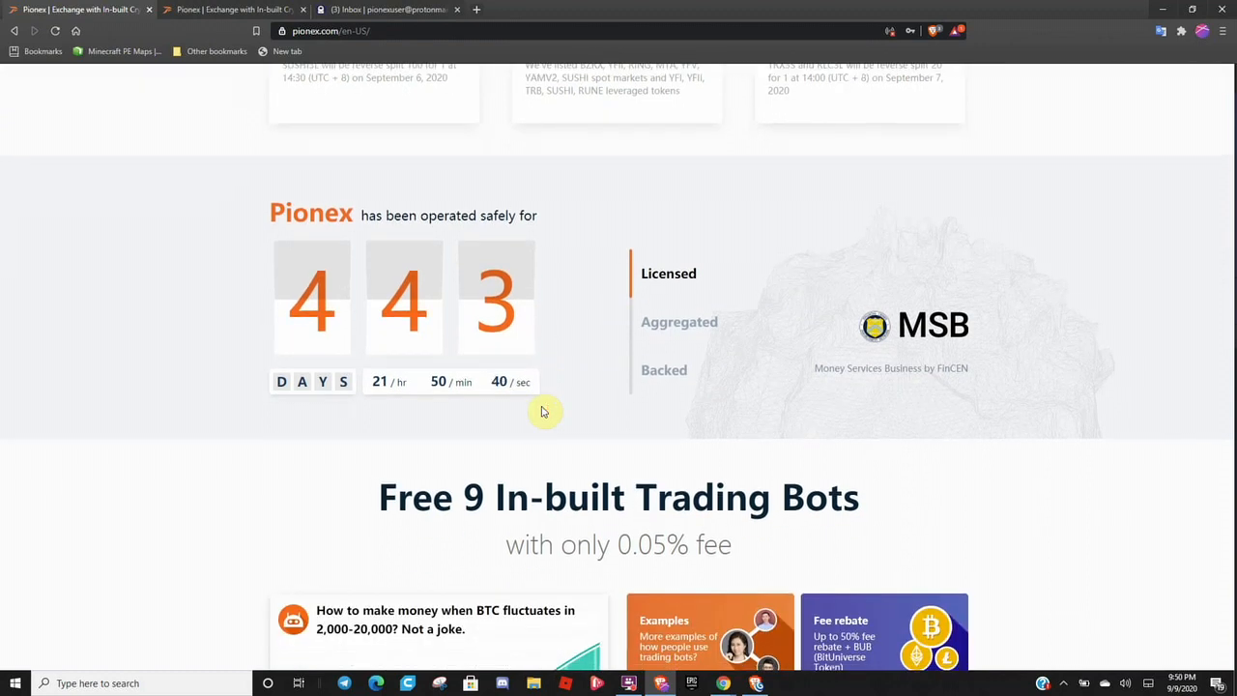
pyautogui.scroll(-3)
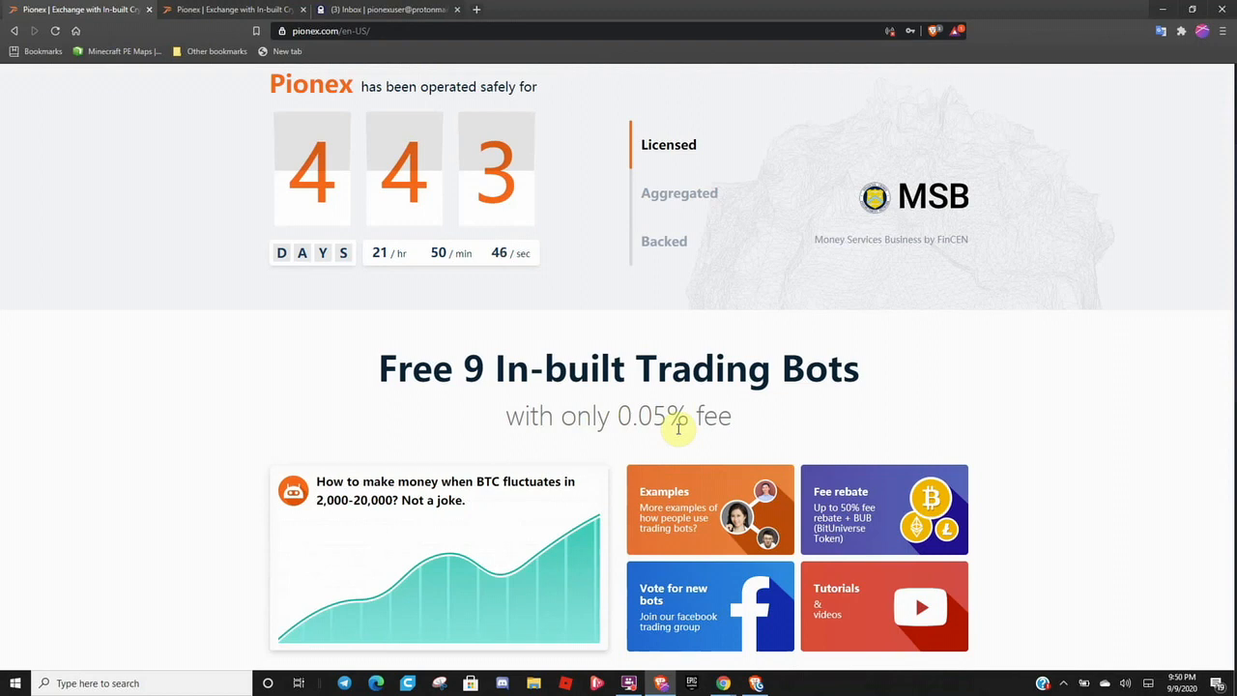
pyautogui.moveTo(706, 416)
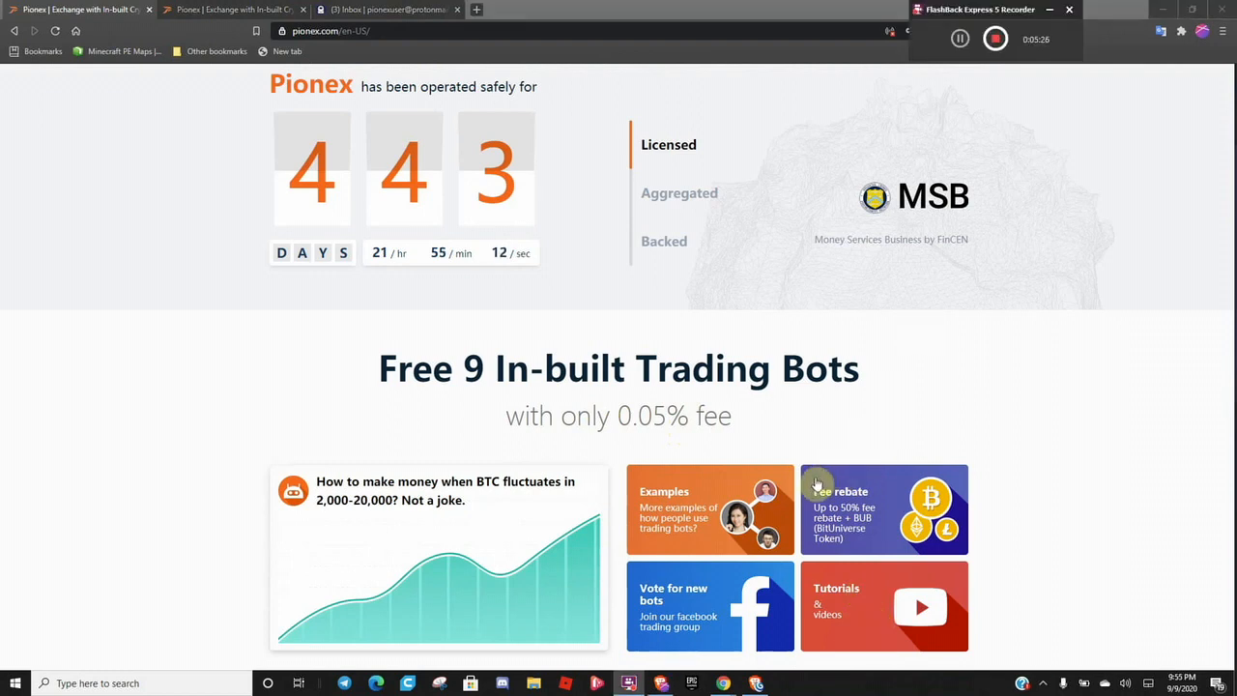
pyautogui.scroll(-3)
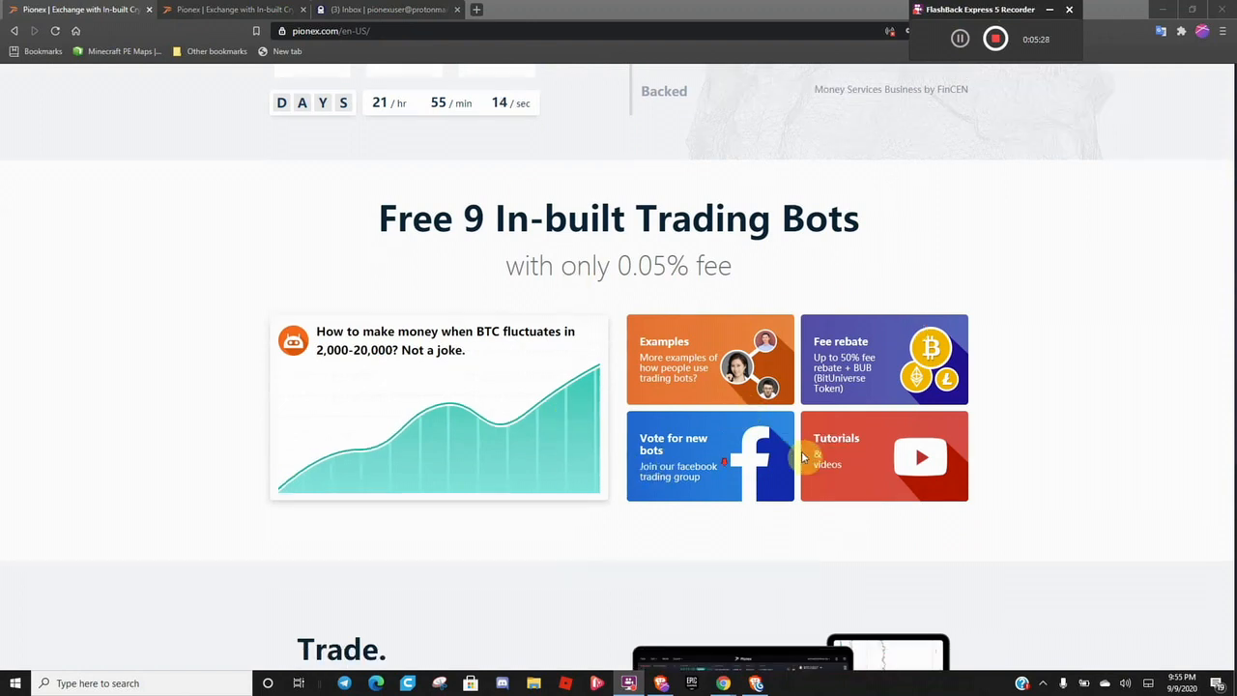
pyautogui.scroll(-3)
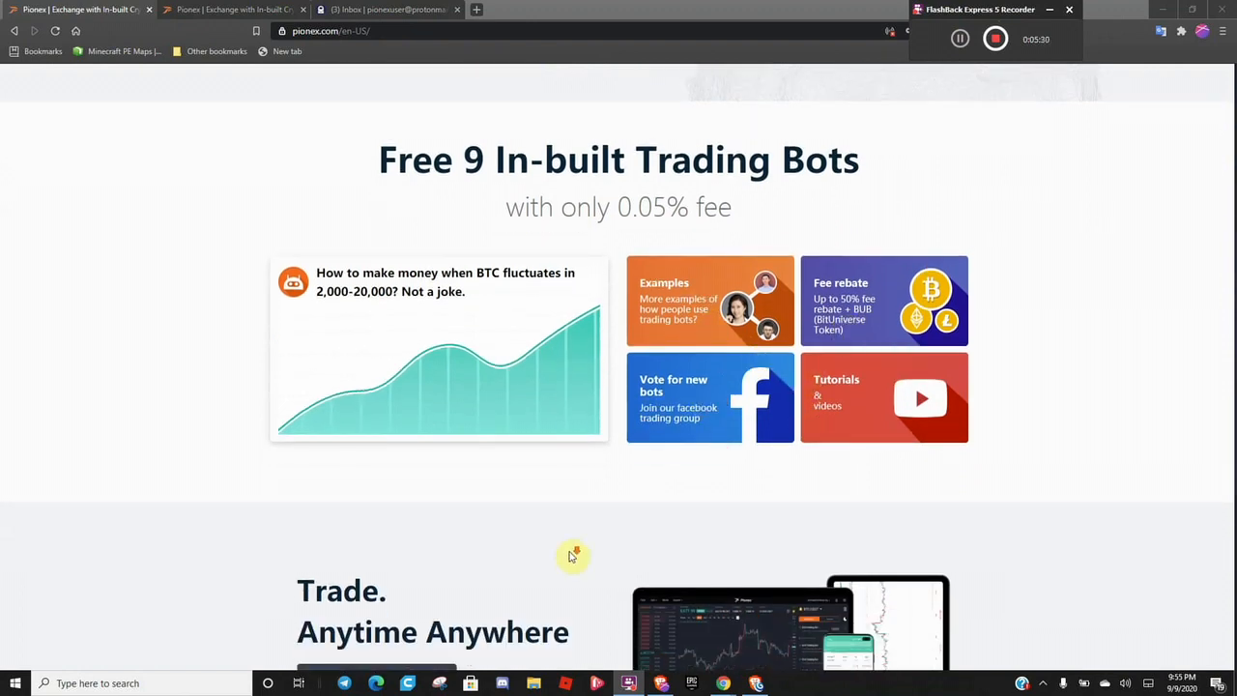
pyautogui.scroll(-3)
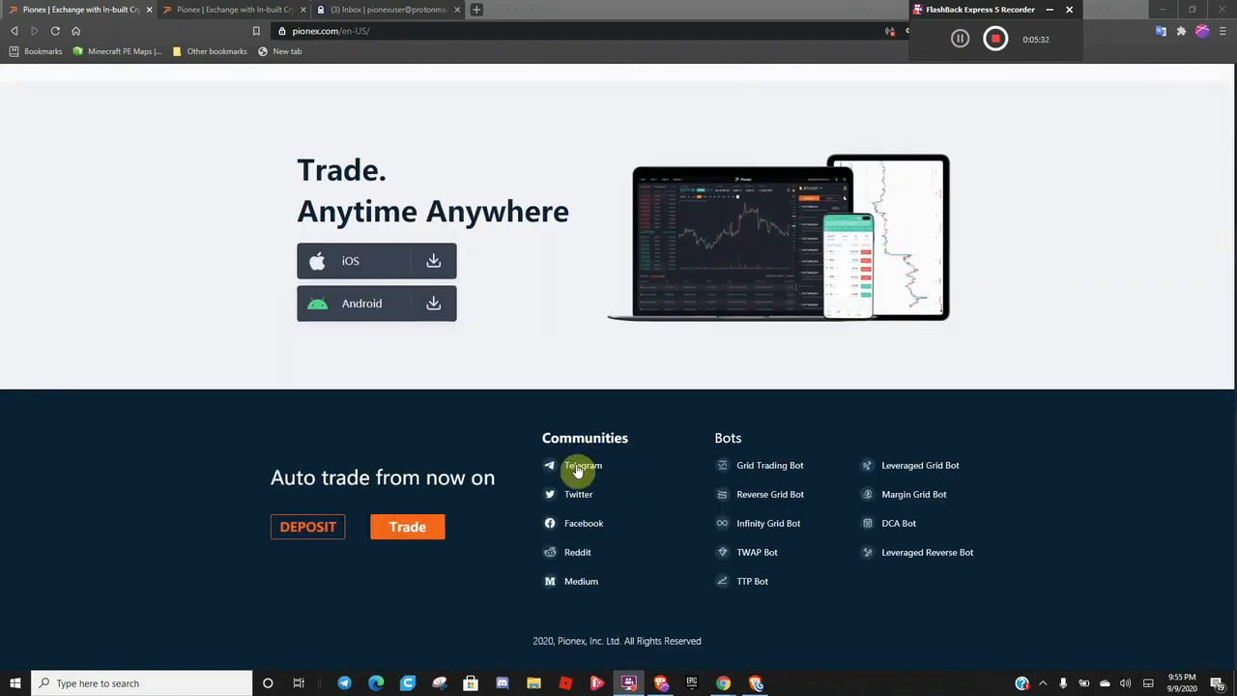
pyautogui.moveTo(582, 579)
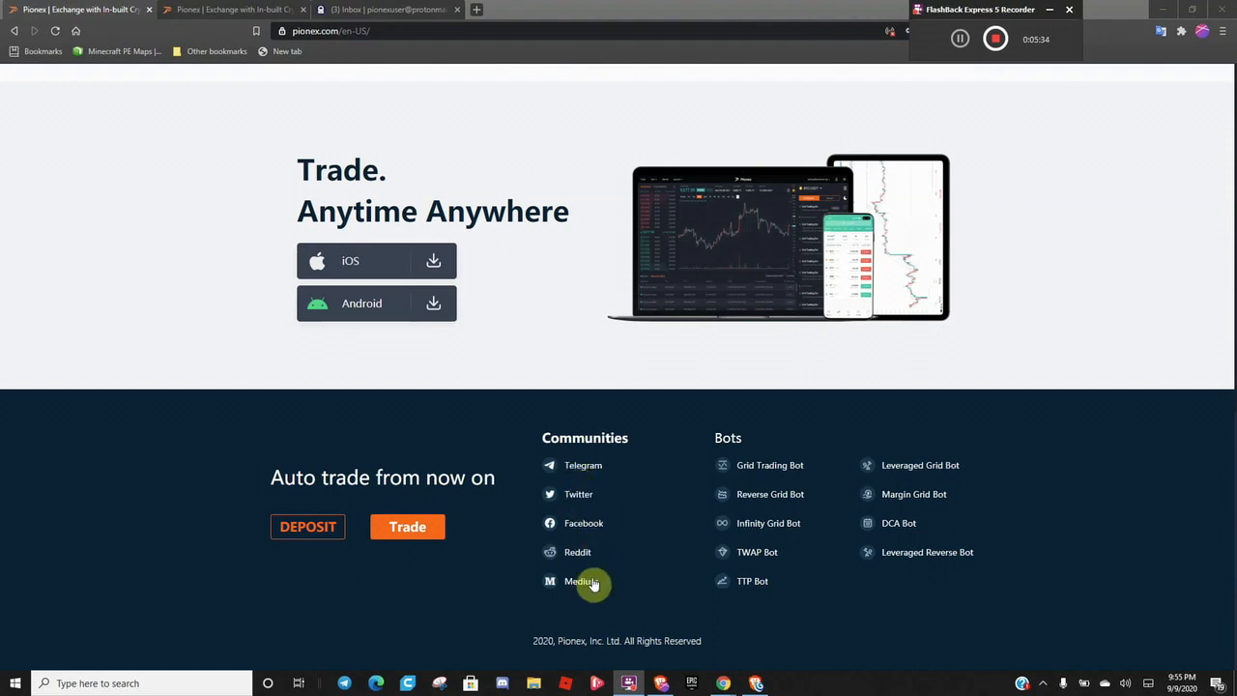
pyautogui.moveTo(611, 568)
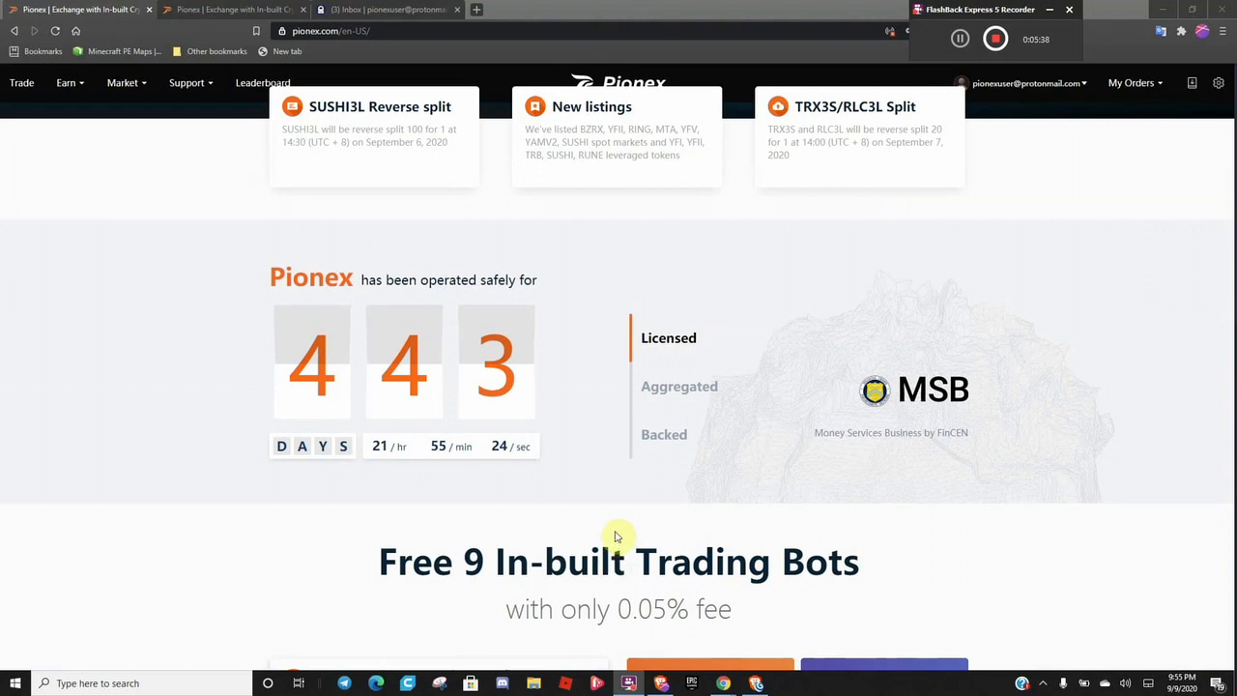
pyautogui.moveTo(21, 83)
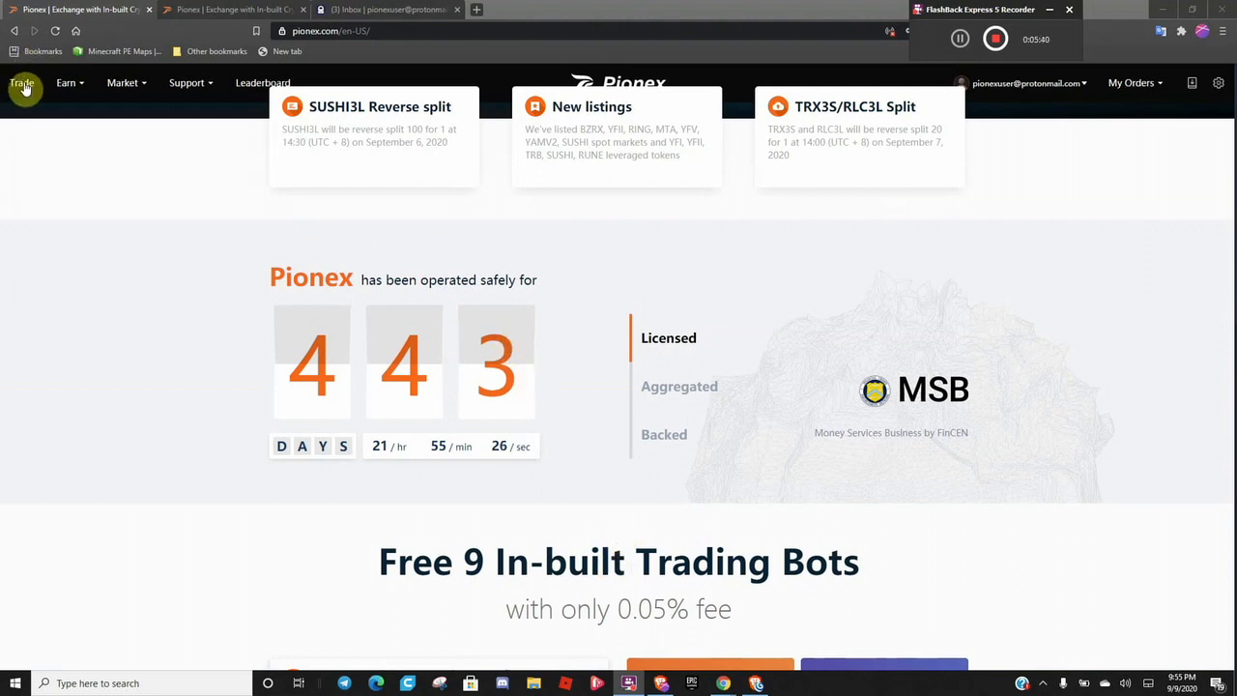
# Go to the BTC/USDT trading page and switch the order panel to Manual
pyautogui.click(20, 81)
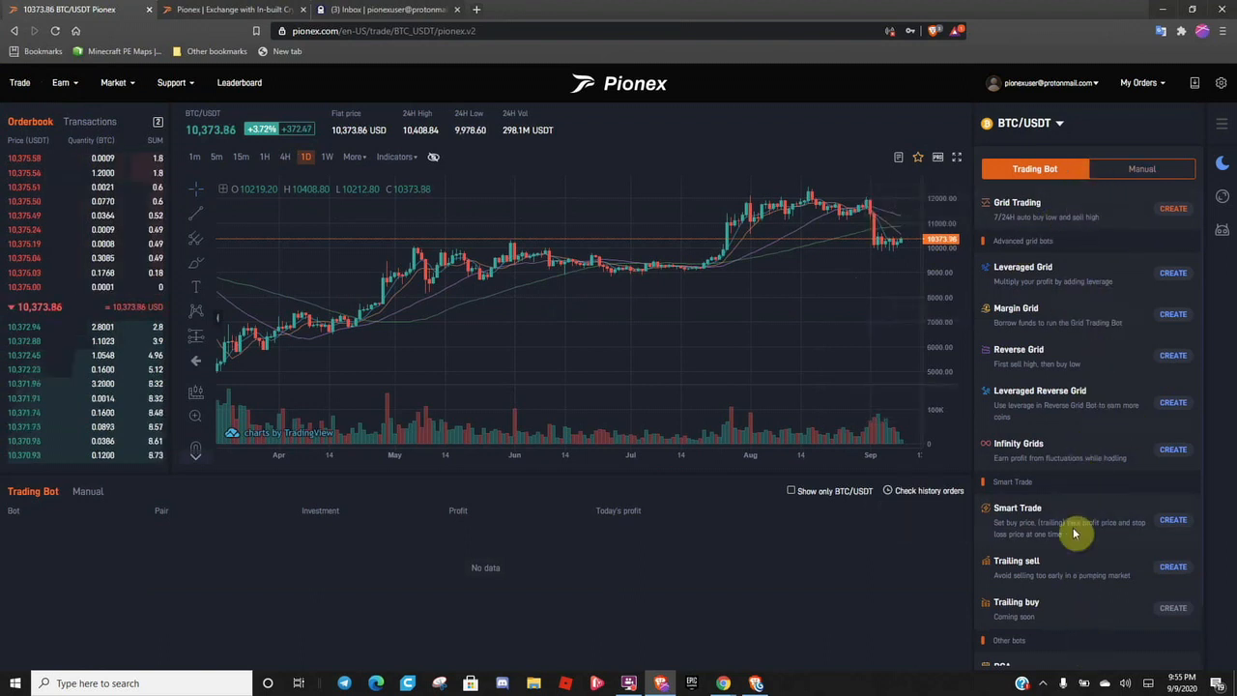
pyautogui.moveTo(1074, 576)
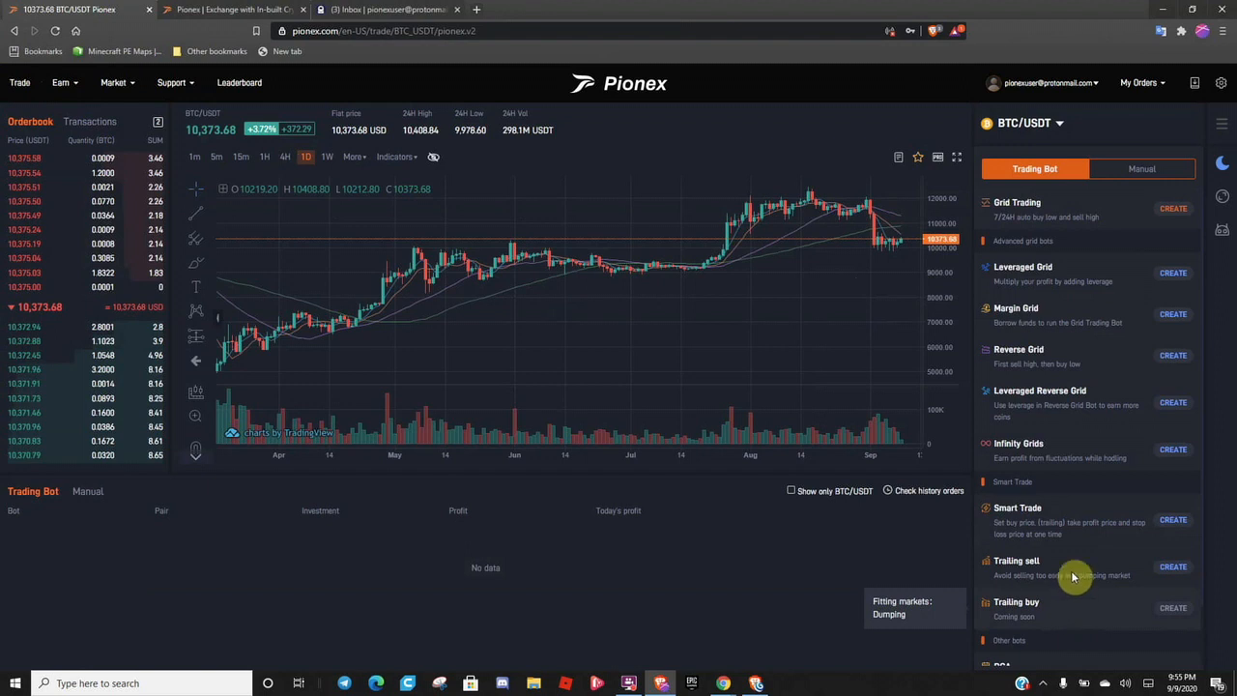
pyautogui.click(1140, 169)
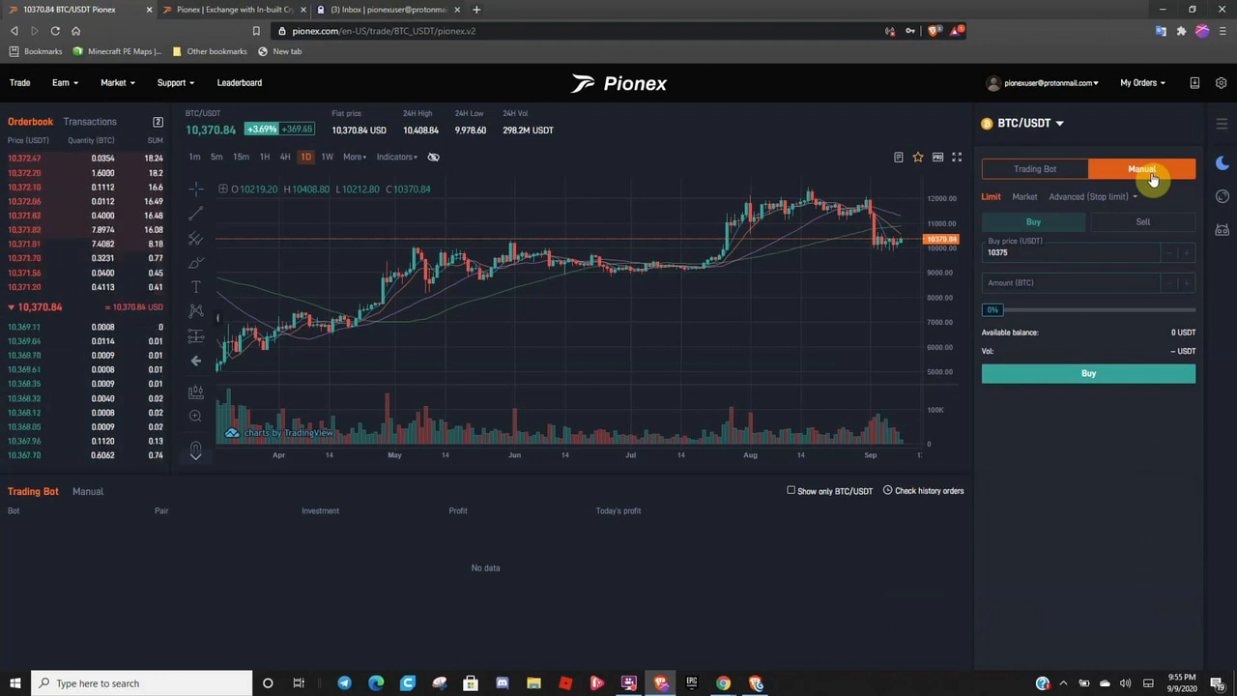
pyautogui.moveTo(124, 77)
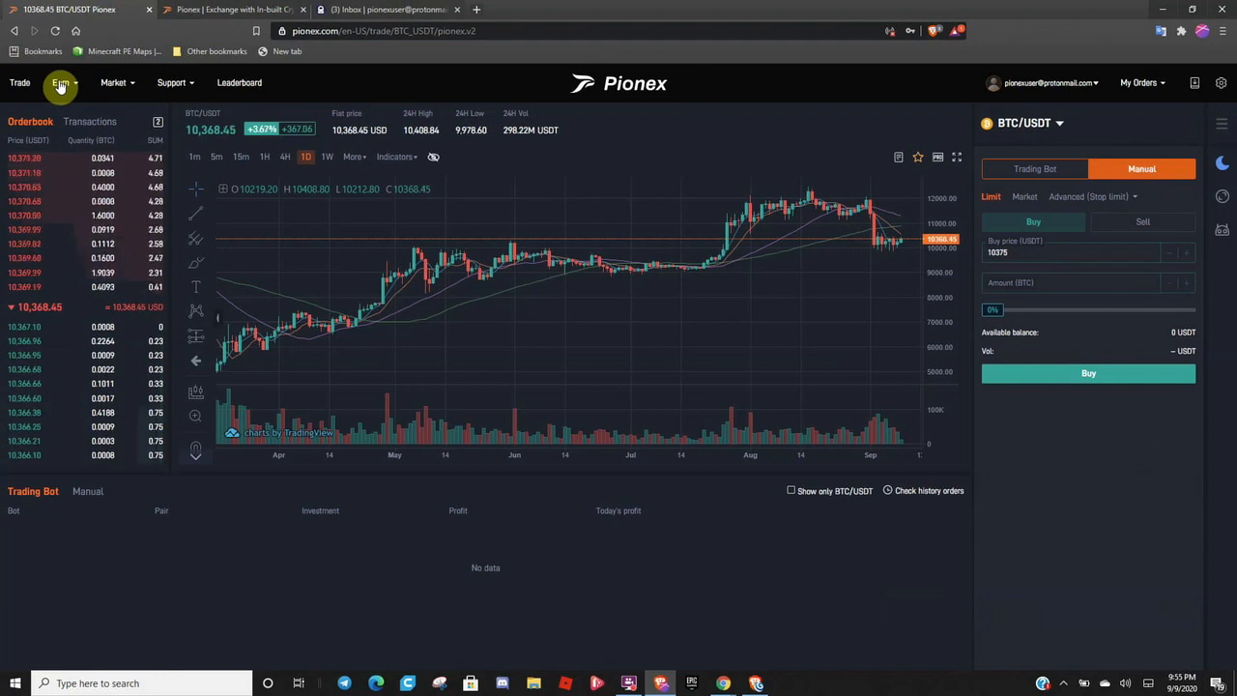
# Open Earn > PiHodl account and scroll through the zero balances and Basic and Pro plans
pyautogui.click(60, 81)
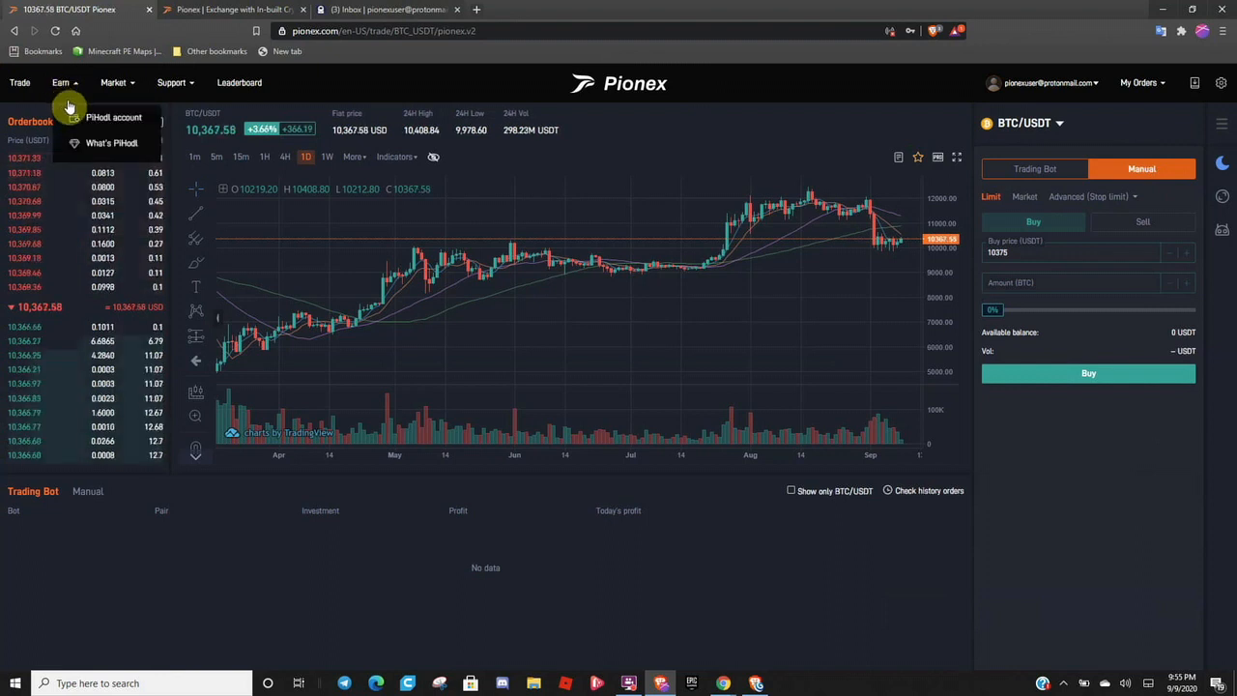
pyautogui.click(114, 118)
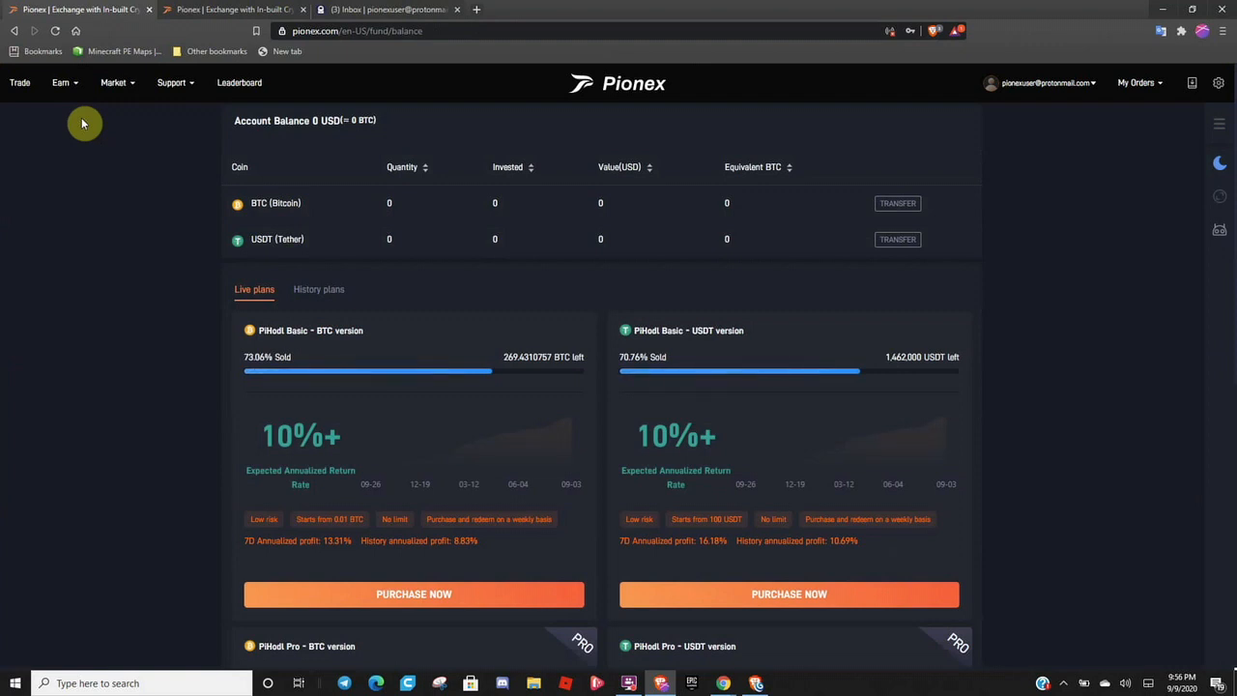
pyautogui.moveTo(93, 127)
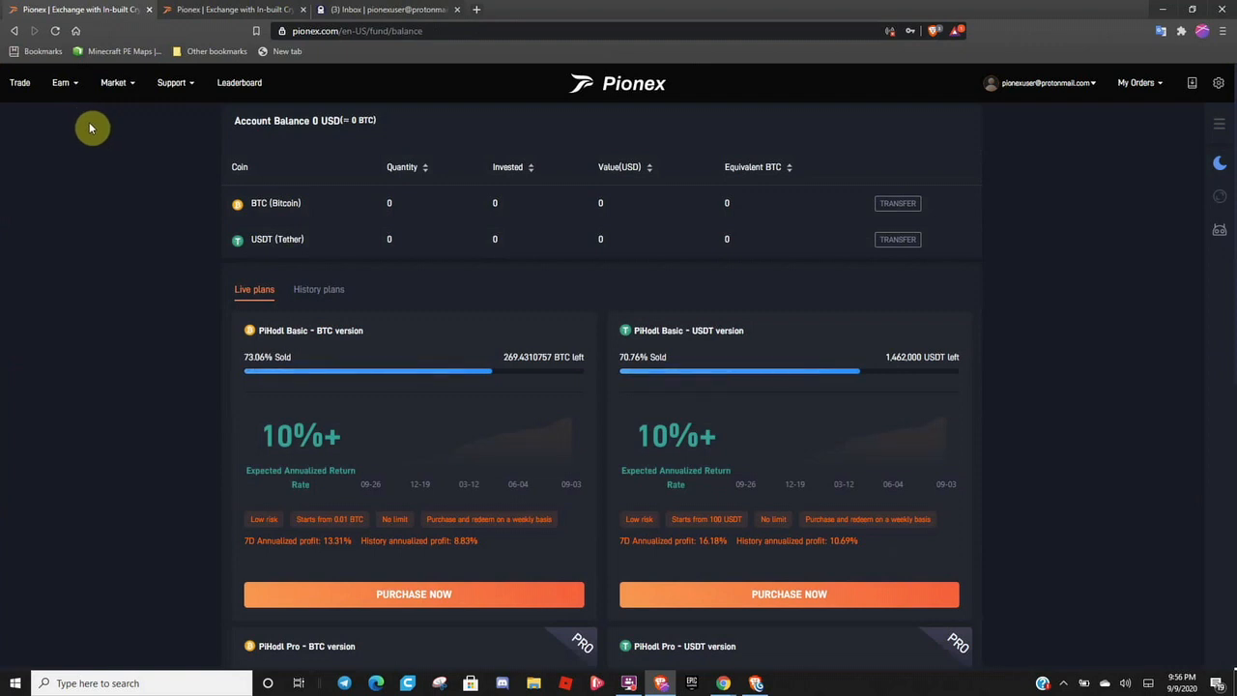
pyautogui.moveTo(731, 352)
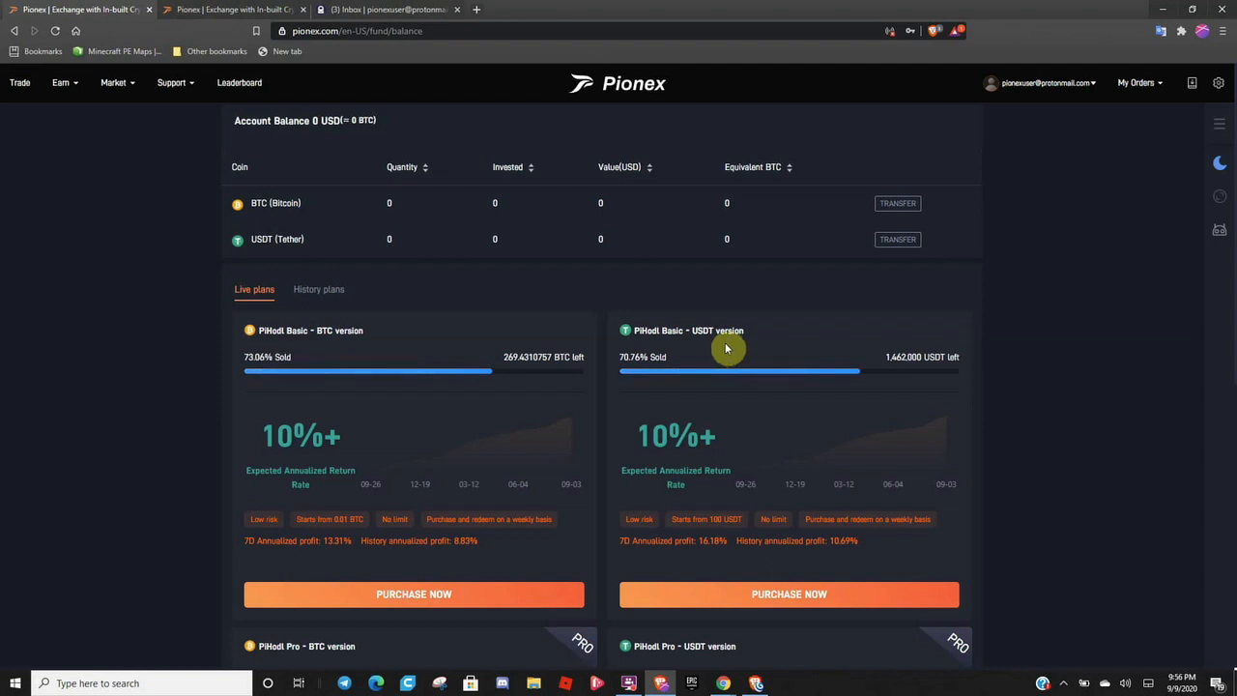
pyautogui.moveTo(719, 344)
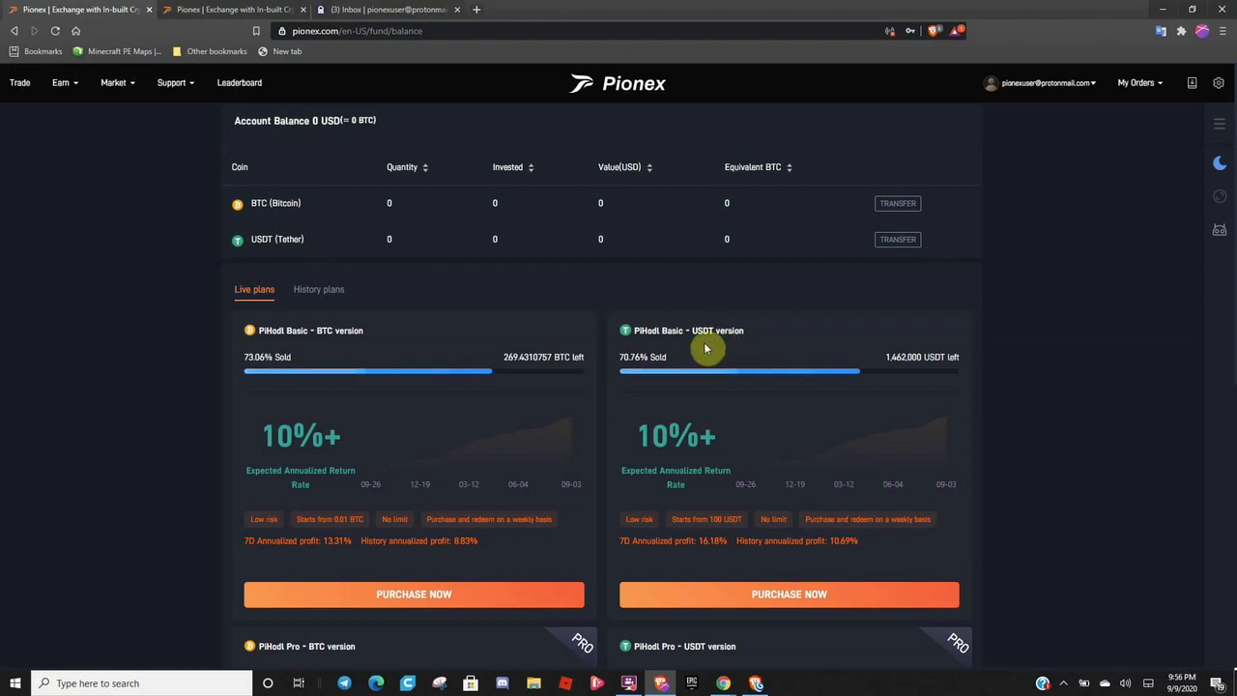
pyautogui.moveTo(727, 464)
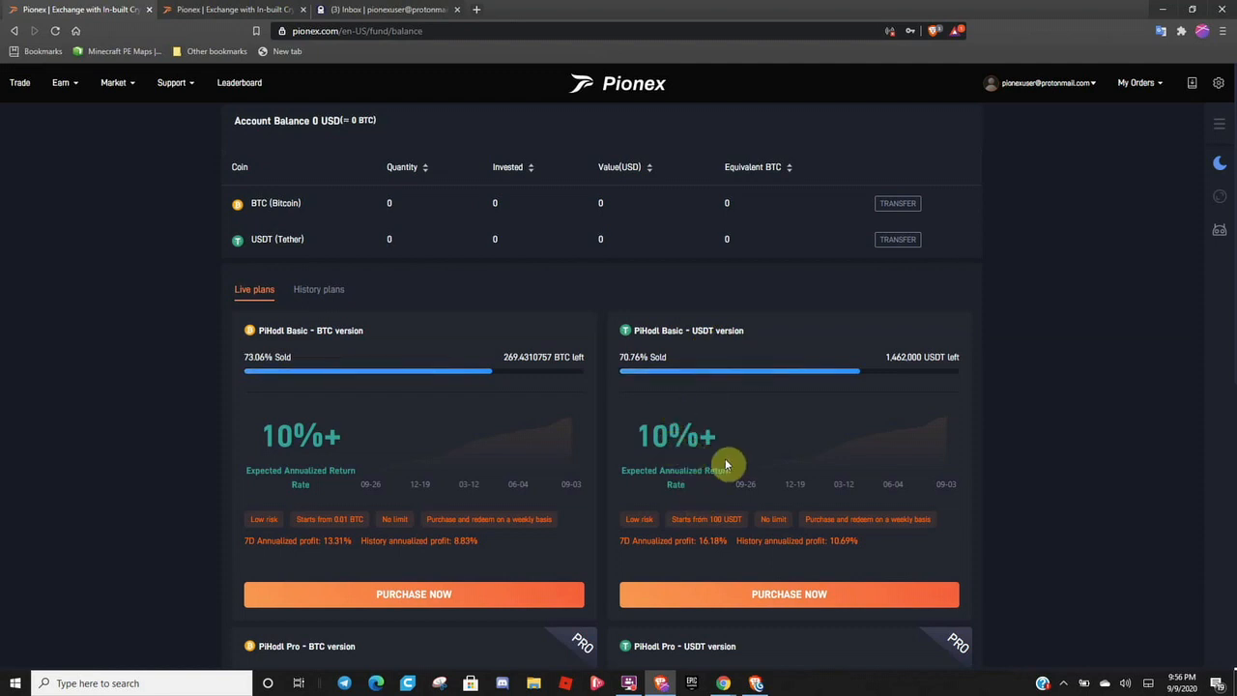
pyautogui.scroll(-3)
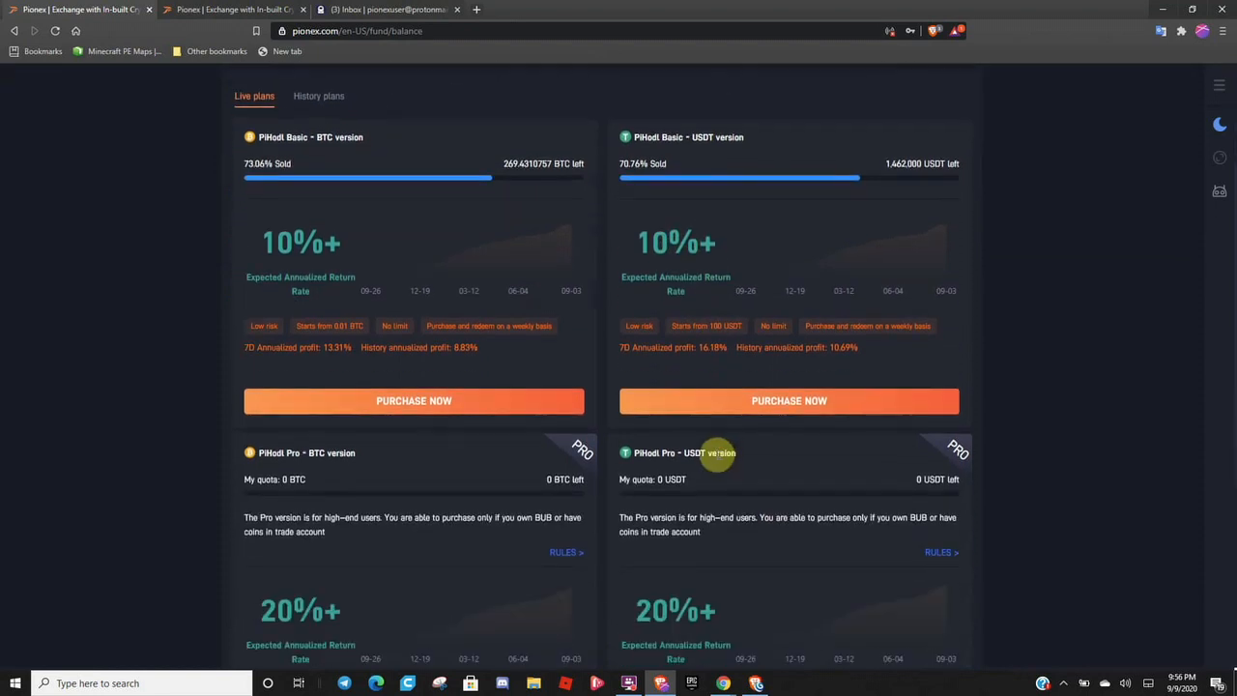
pyautogui.moveTo(609, 456)
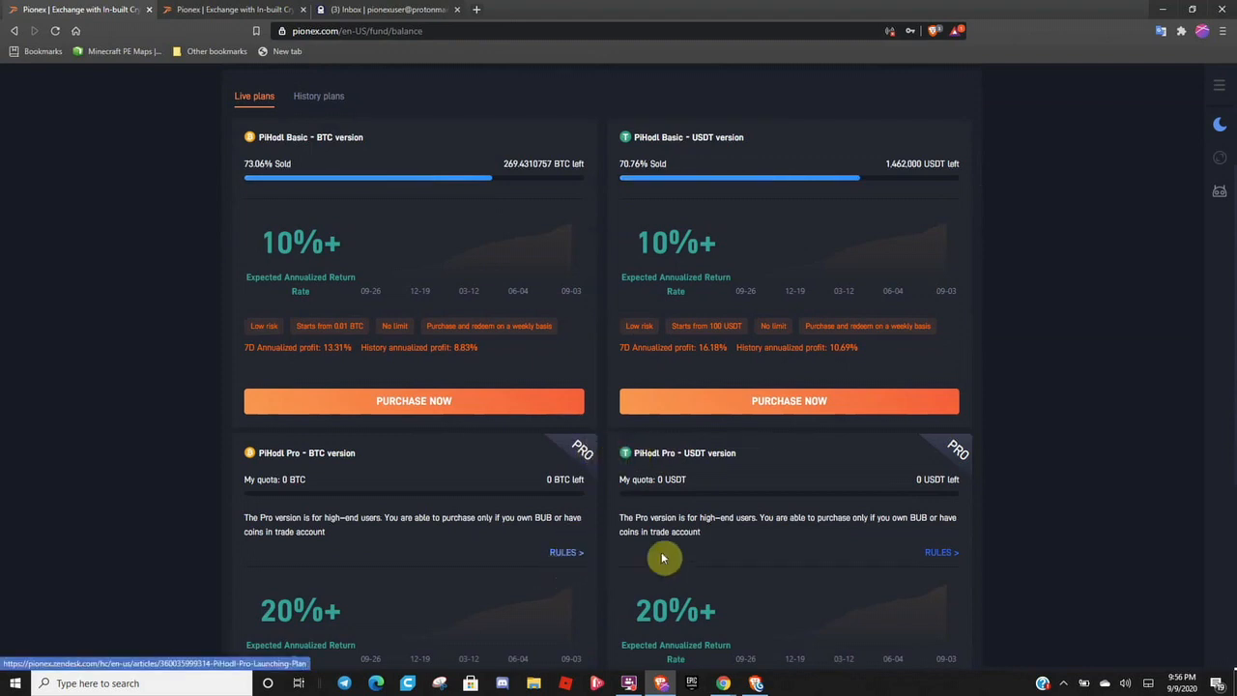
pyautogui.scroll(-3)
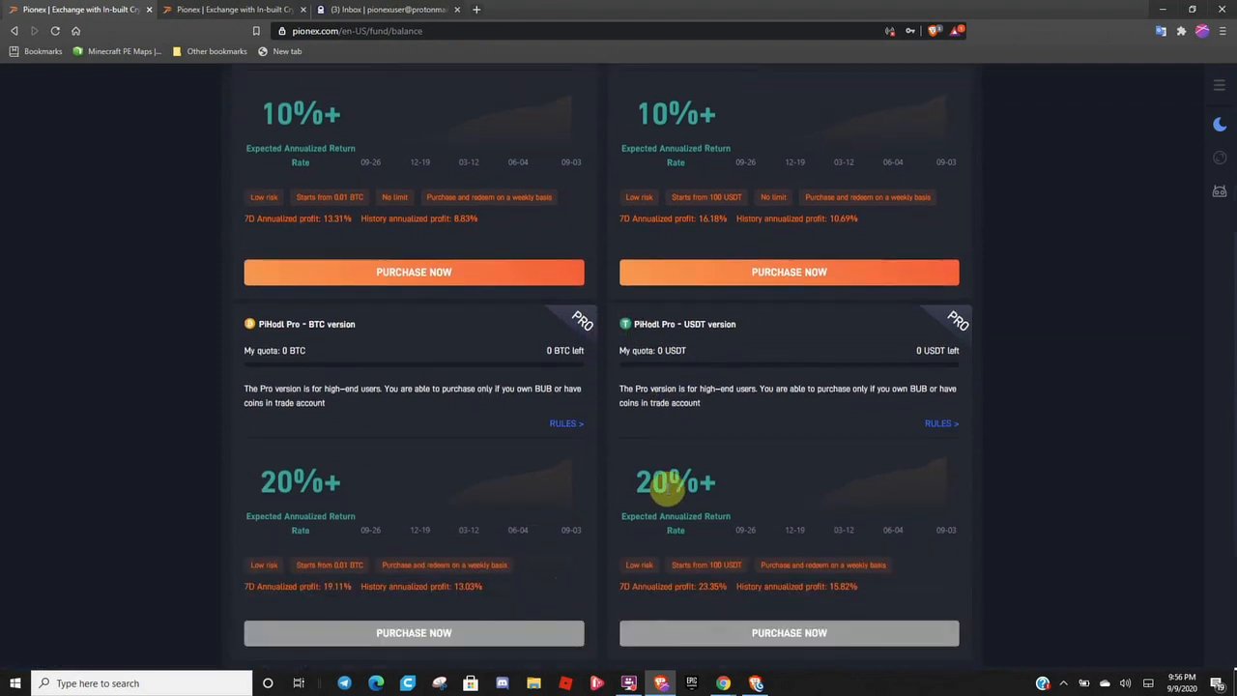
pyautogui.scroll(-3)
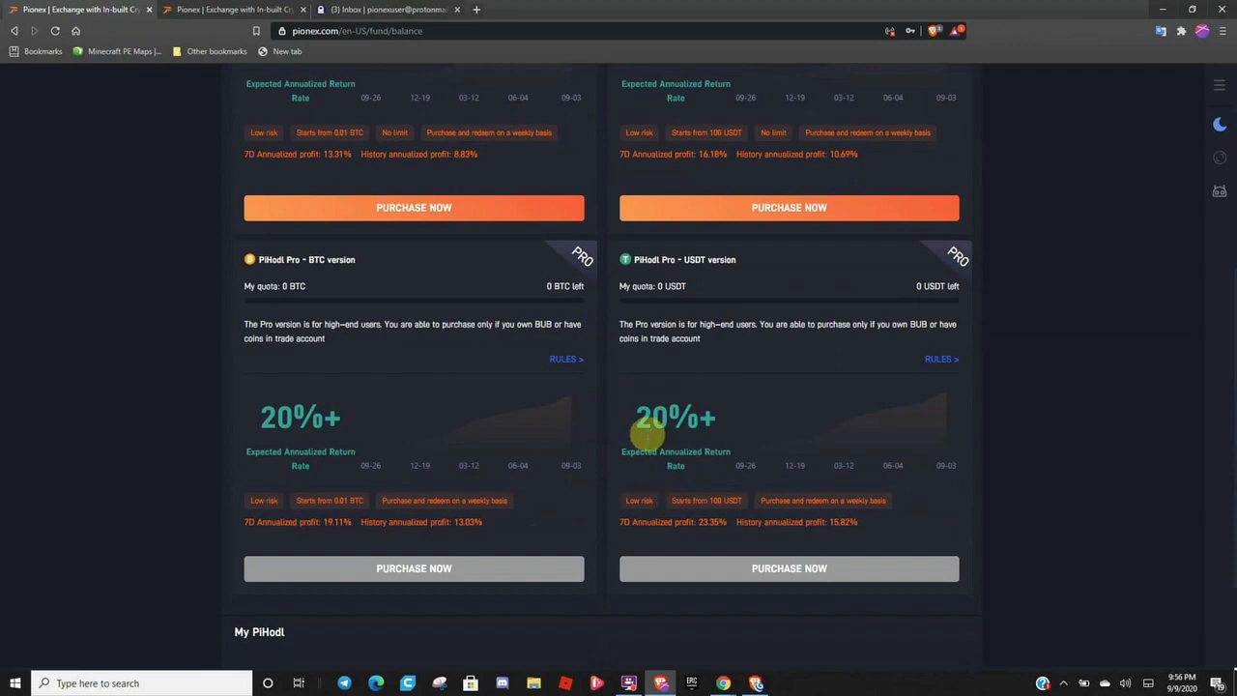
pyautogui.moveTo(723, 537)
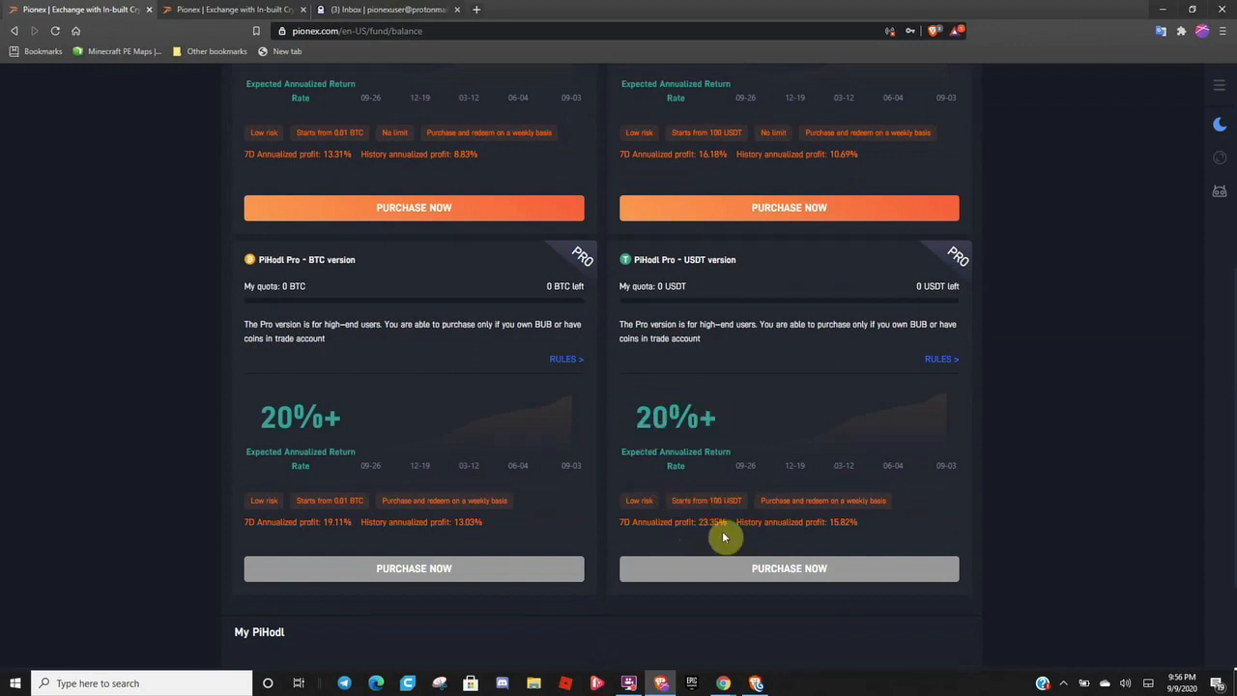
pyautogui.moveTo(713, 514)
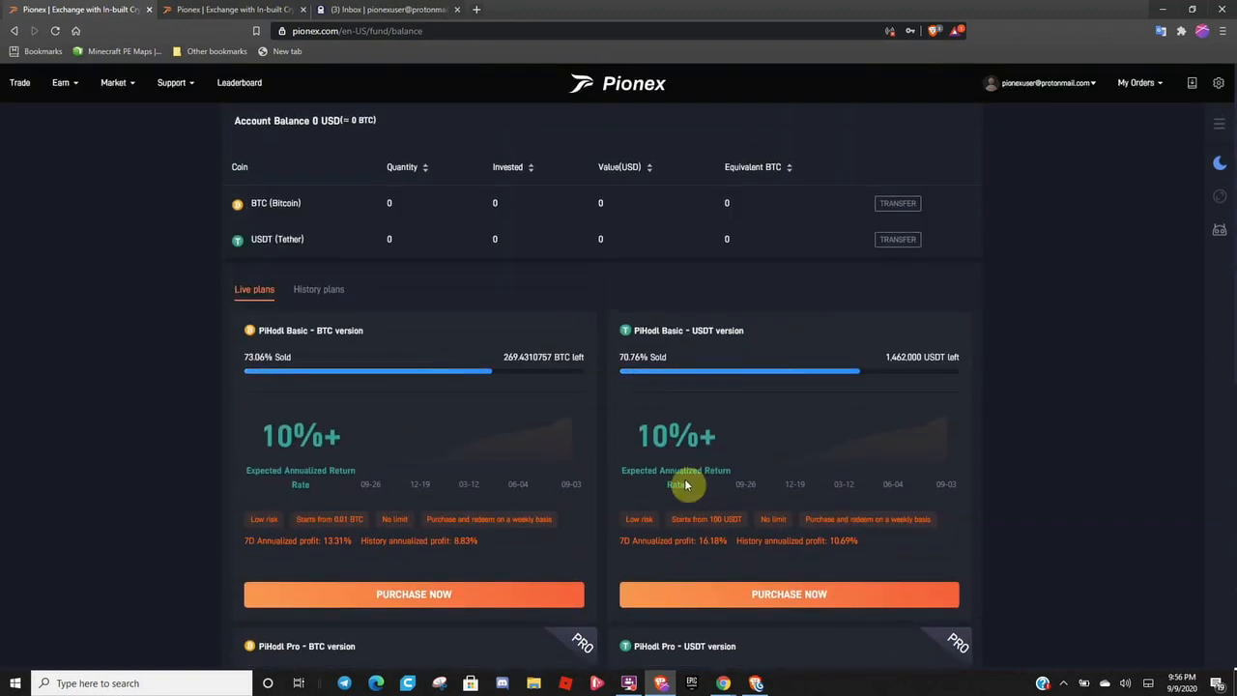
pyautogui.moveTo(779, 464)
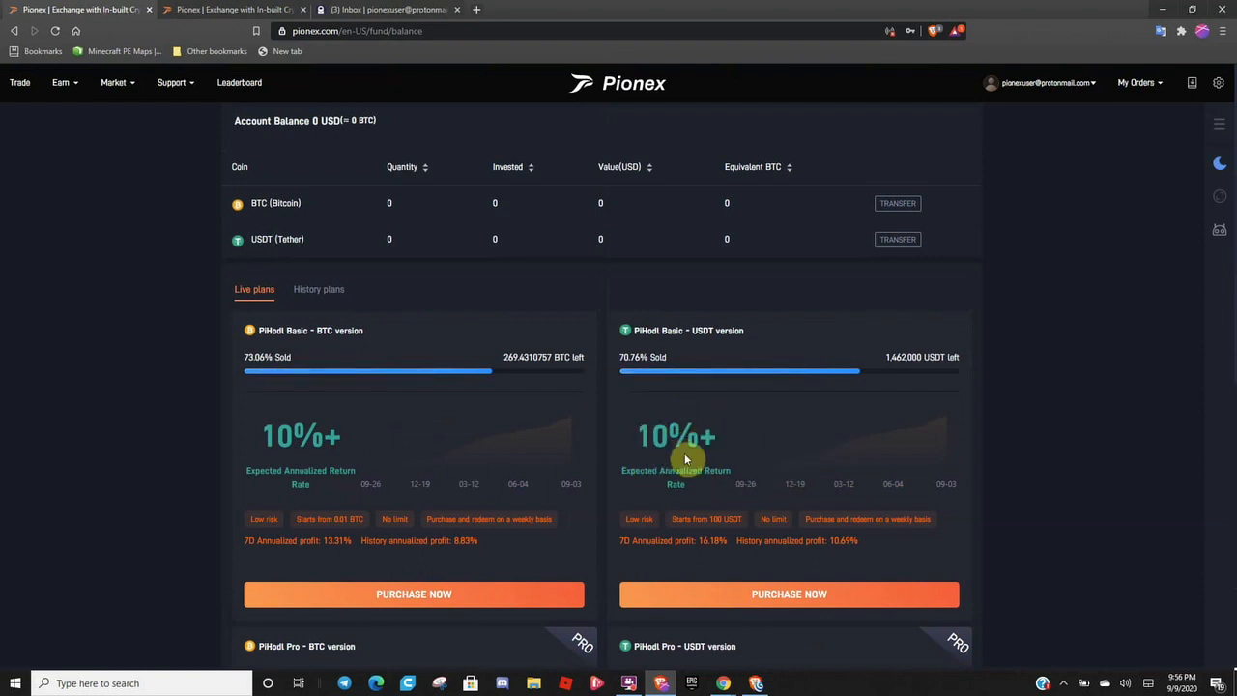
pyautogui.moveTo(464, 355)
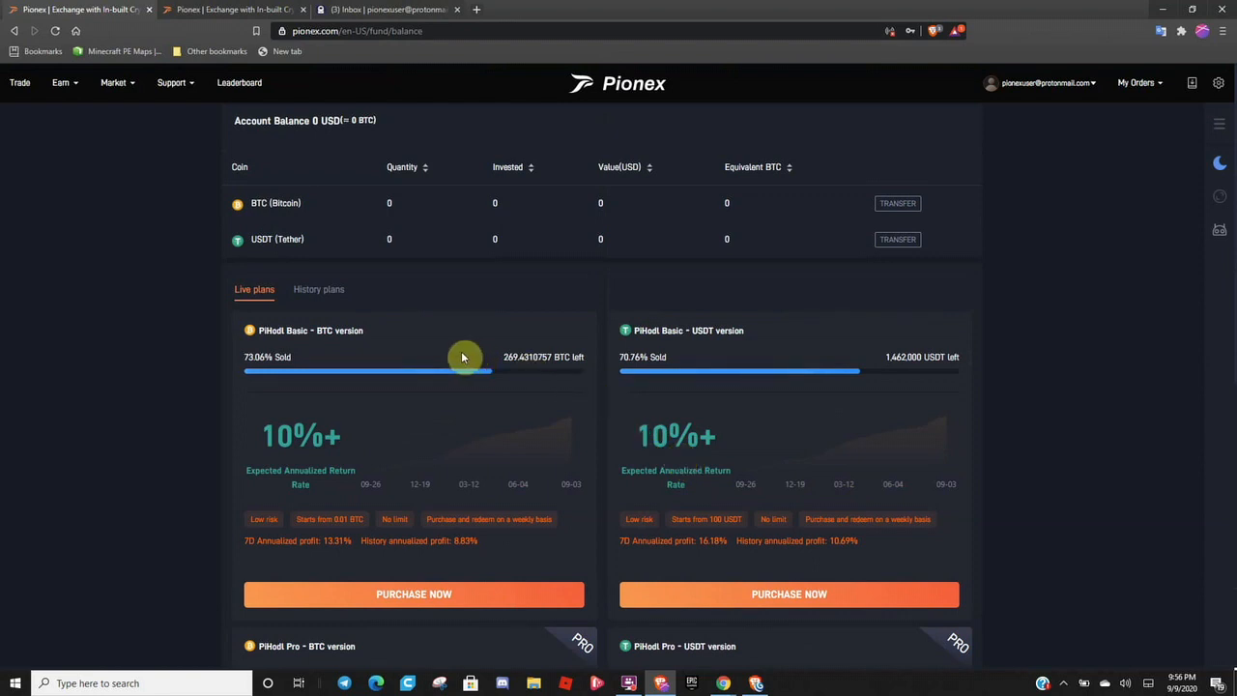
pyautogui.moveTo(229, 217)
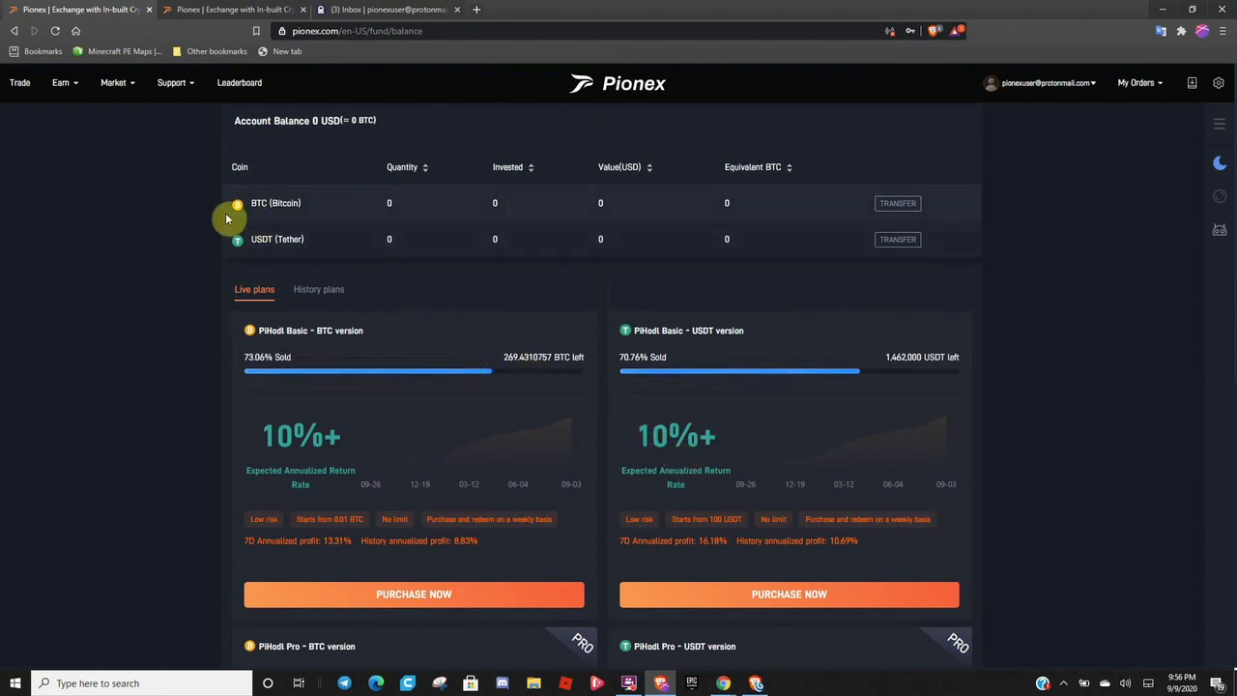
pyautogui.moveTo(112, 81)
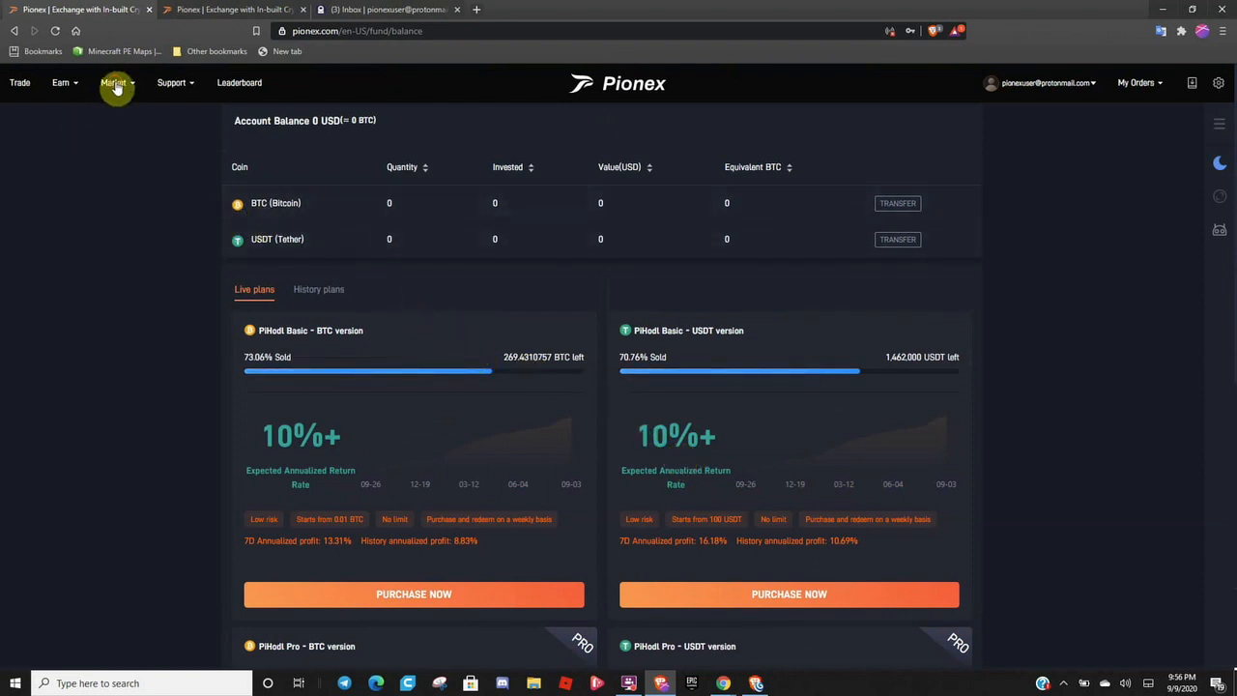
# Open Market > Spot markets and filter to the HUSD pairs USDT, USDC and PAX
pyautogui.click(113, 81)
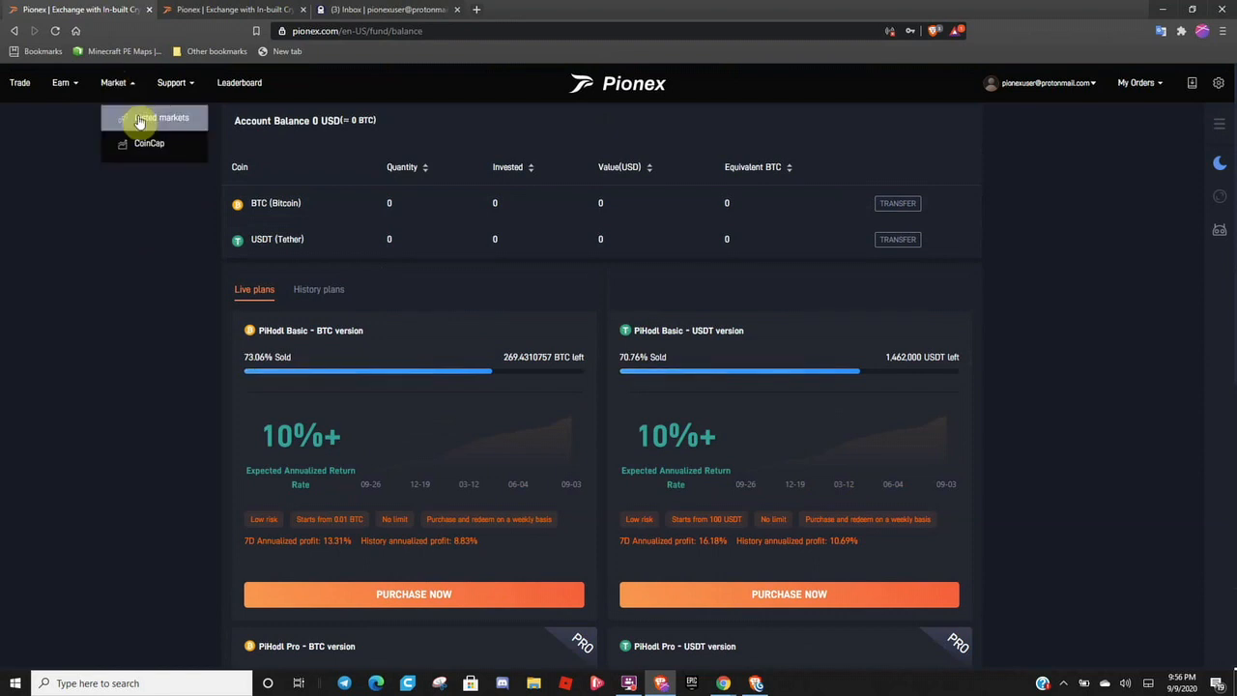
pyautogui.click(162, 118)
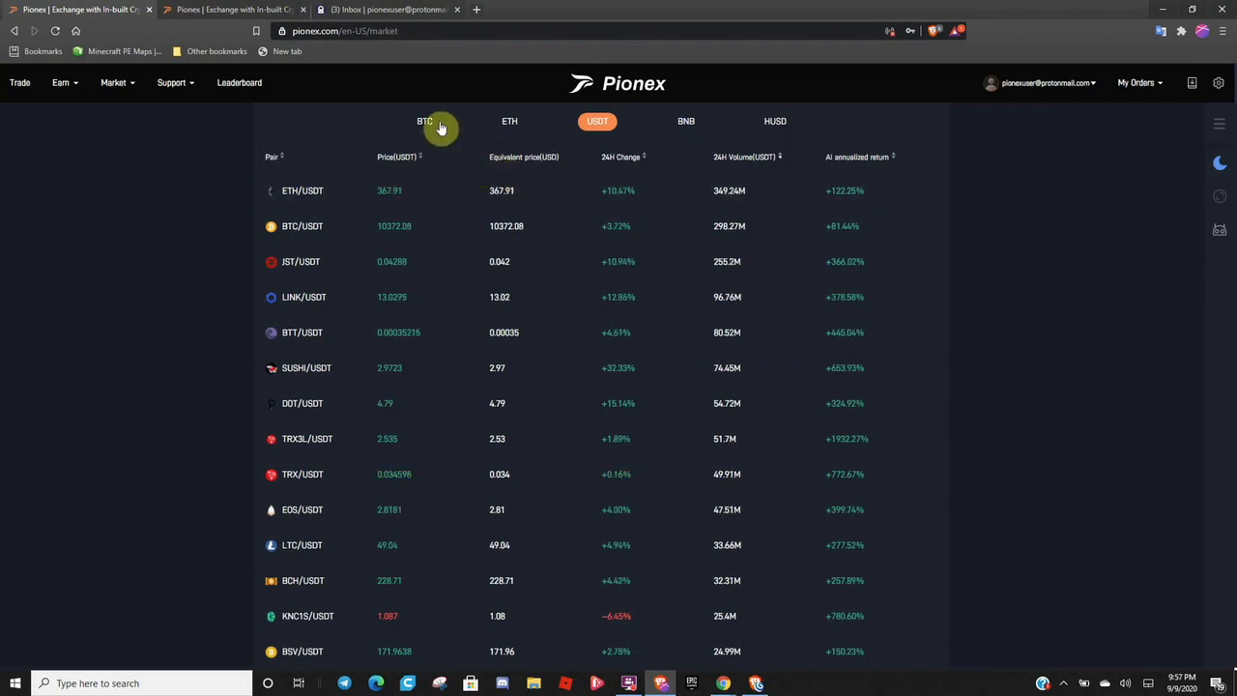
pyautogui.moveTo(514, 133)
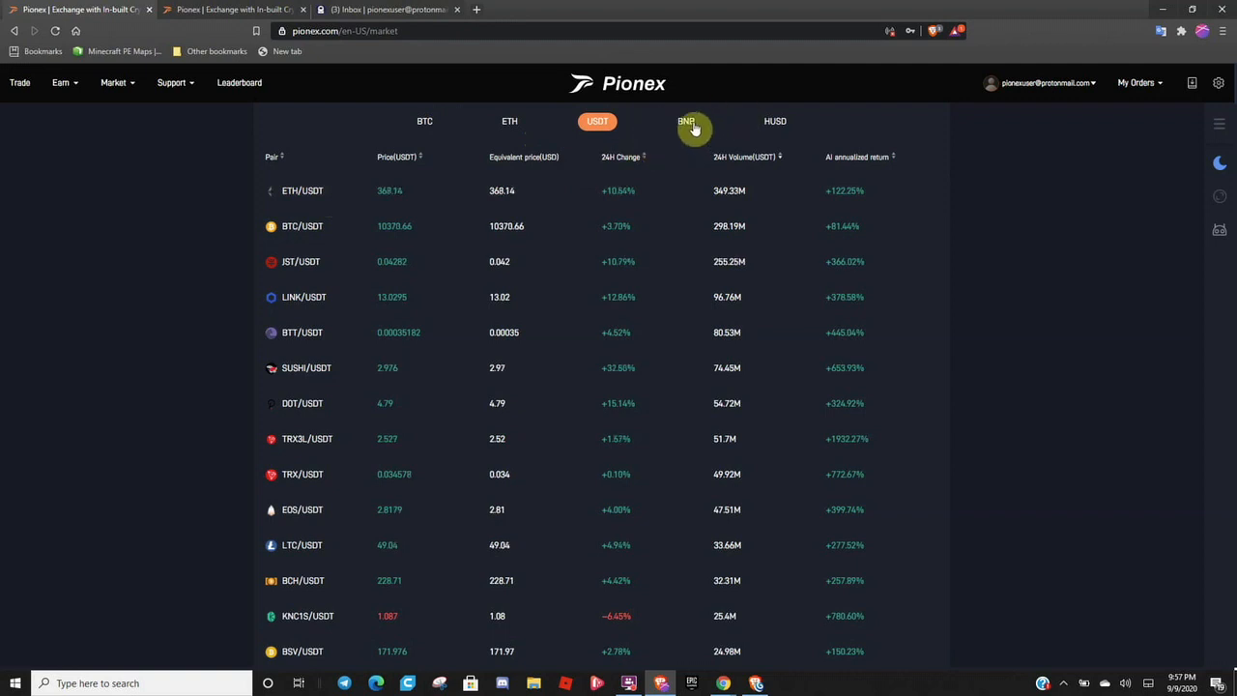
pyautogui.moveTo(912, 135)
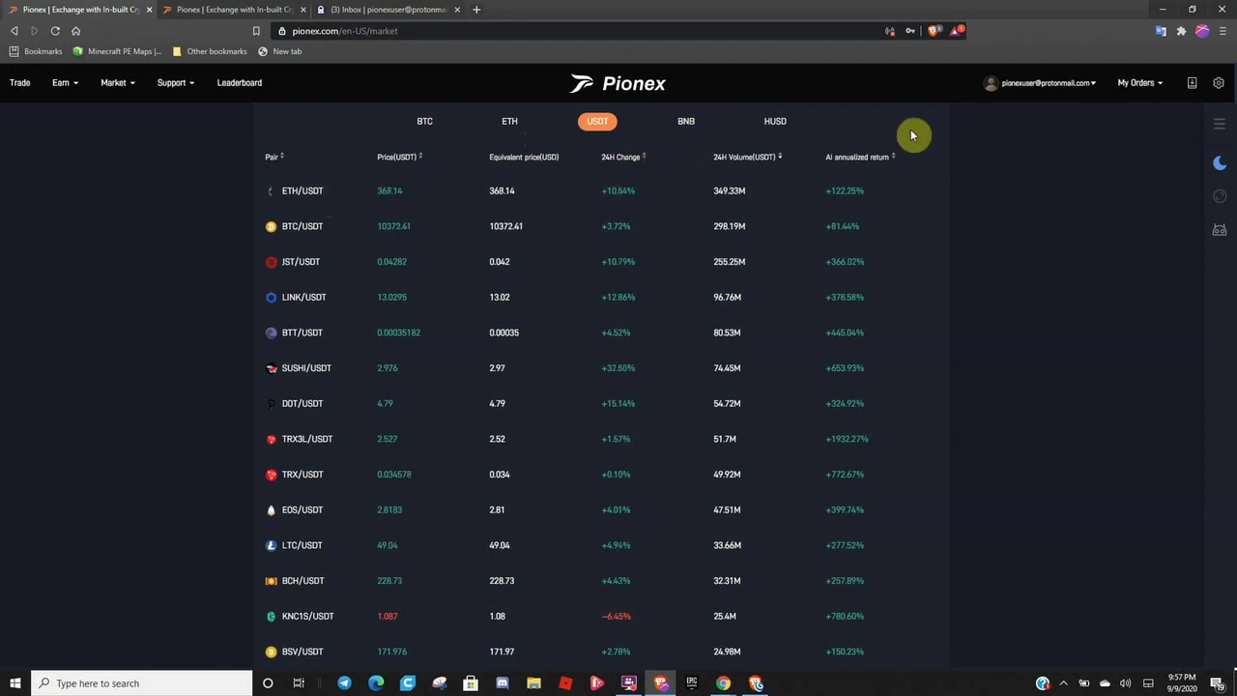
pyautogui.click(775, 120)
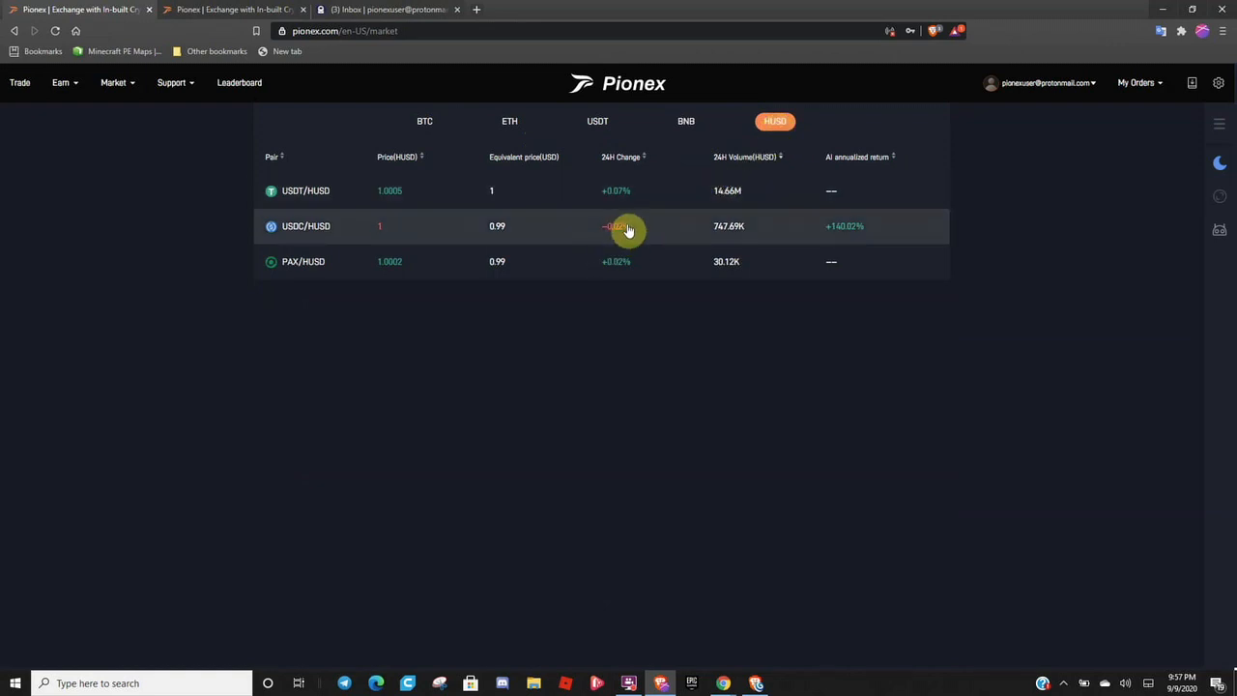
pyautogui.moveTo(694, 245)
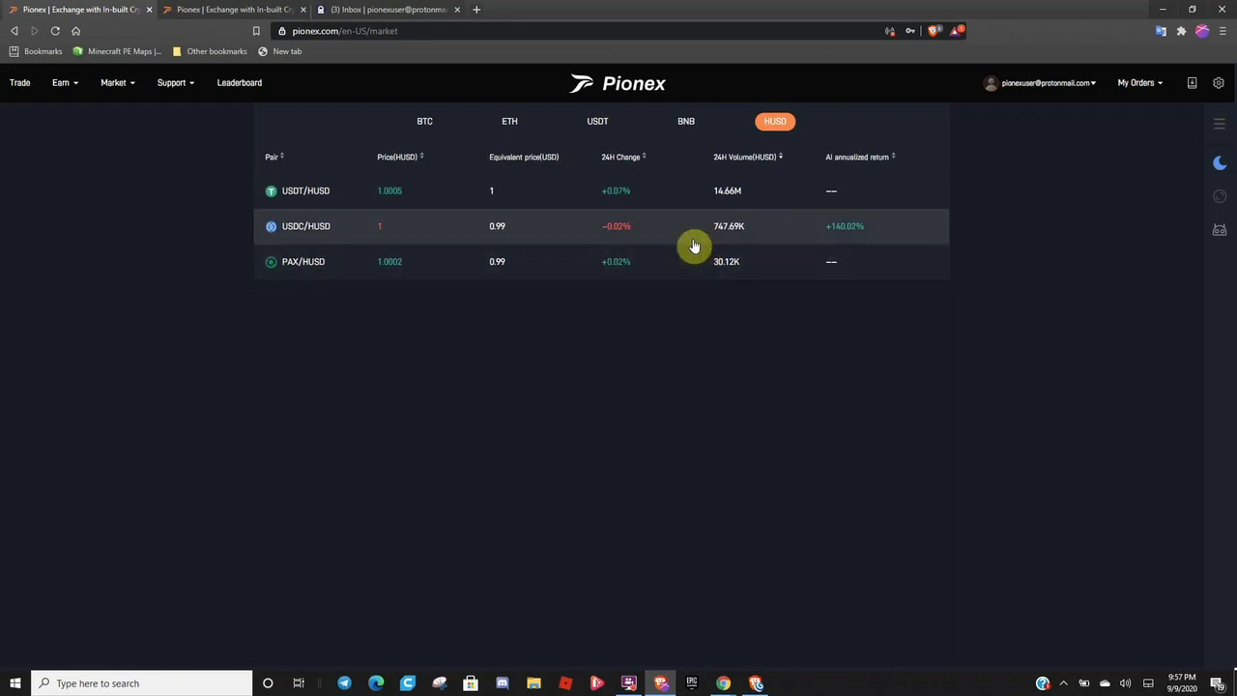
pyautogui.moveTo(827, 240)
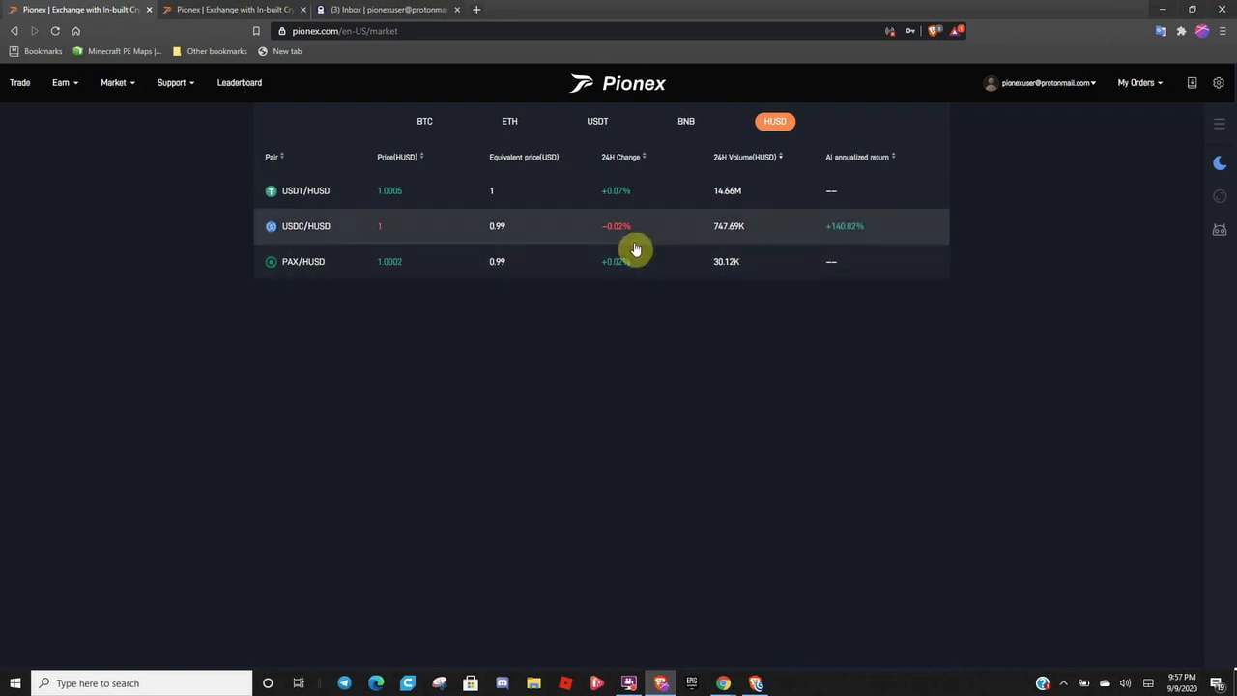
pyautogui.moveTo(595, 132)
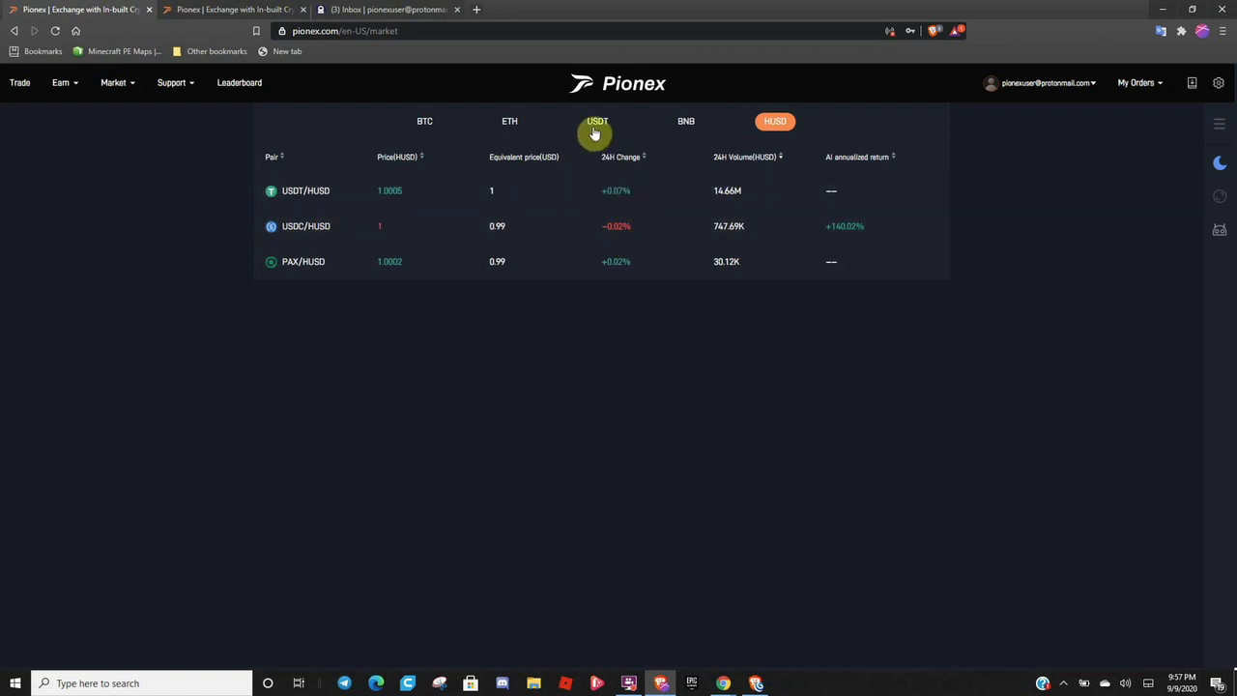
# Return the market list to USDT pairs and expand the Support menu options
pyautogui.click(597, 120)
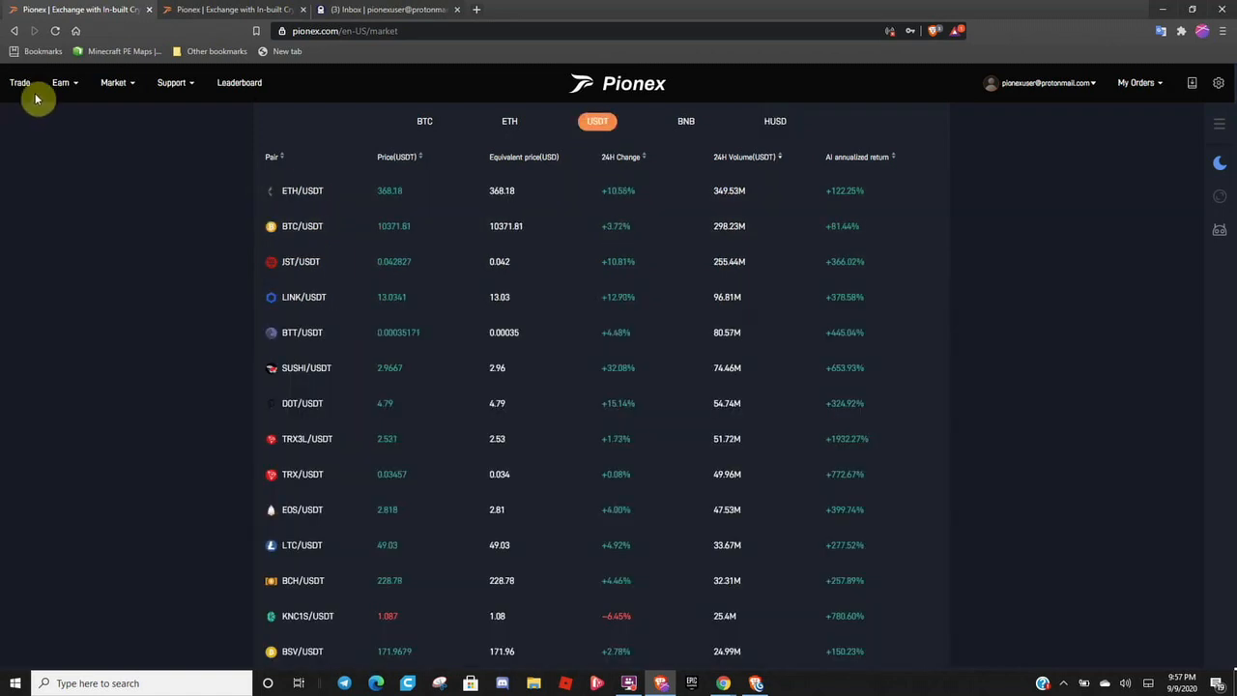
pyautogui.moveTo(170, 82)
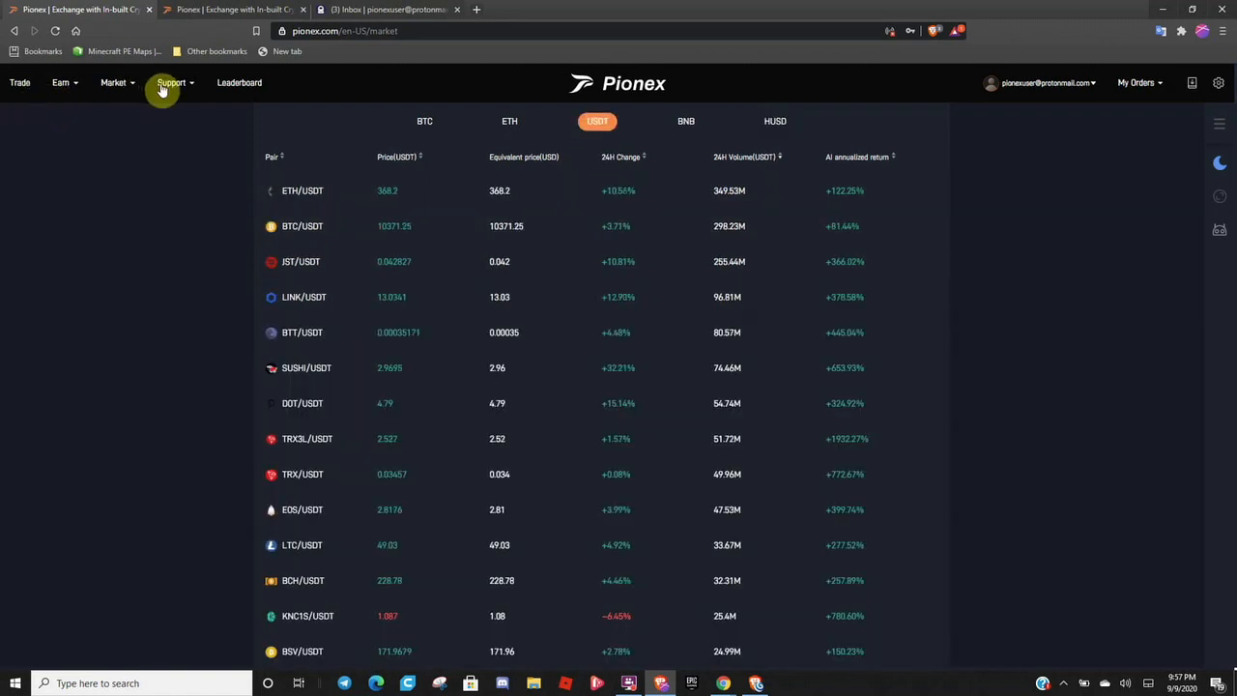
pyautogui.click(170, 81)
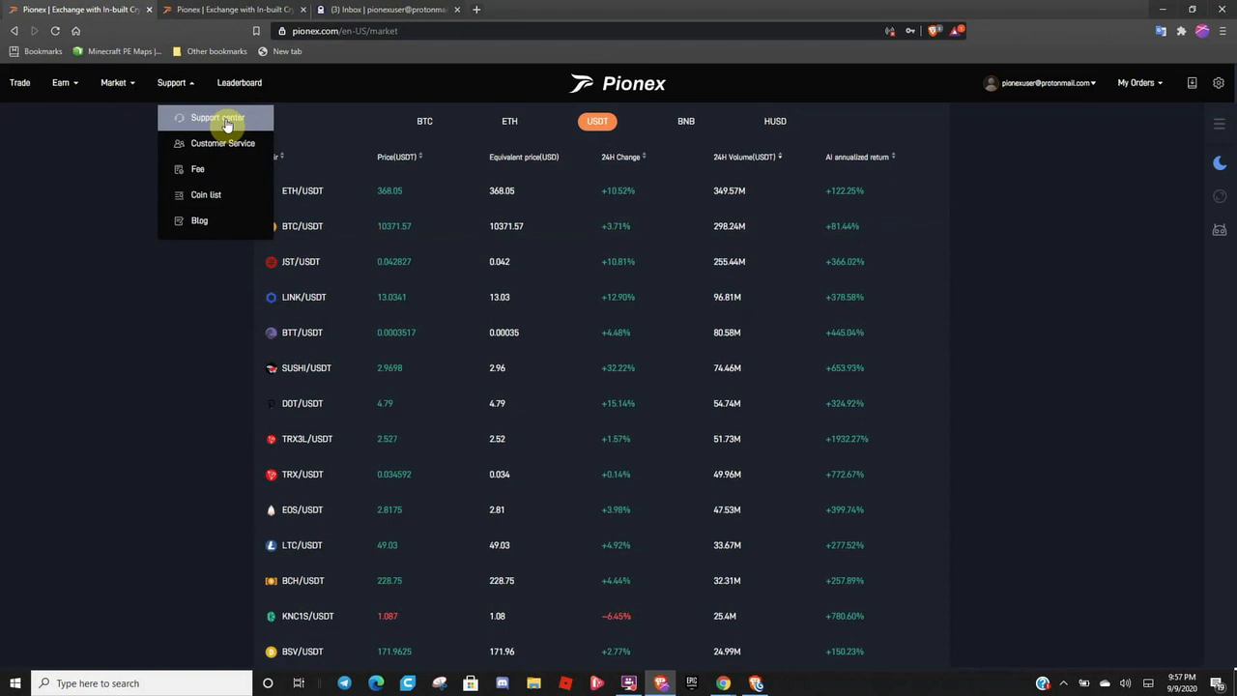
pyautogui.moveTo(232, 155)
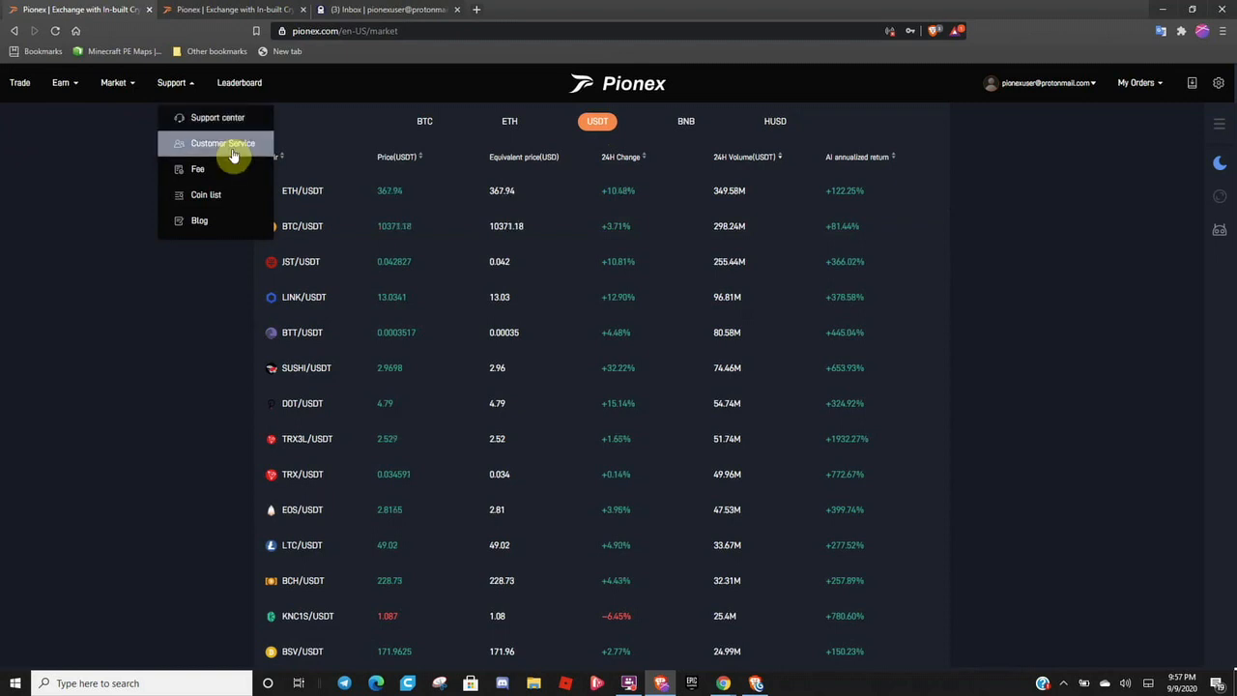
pyautogui.moveTo(197, 170)
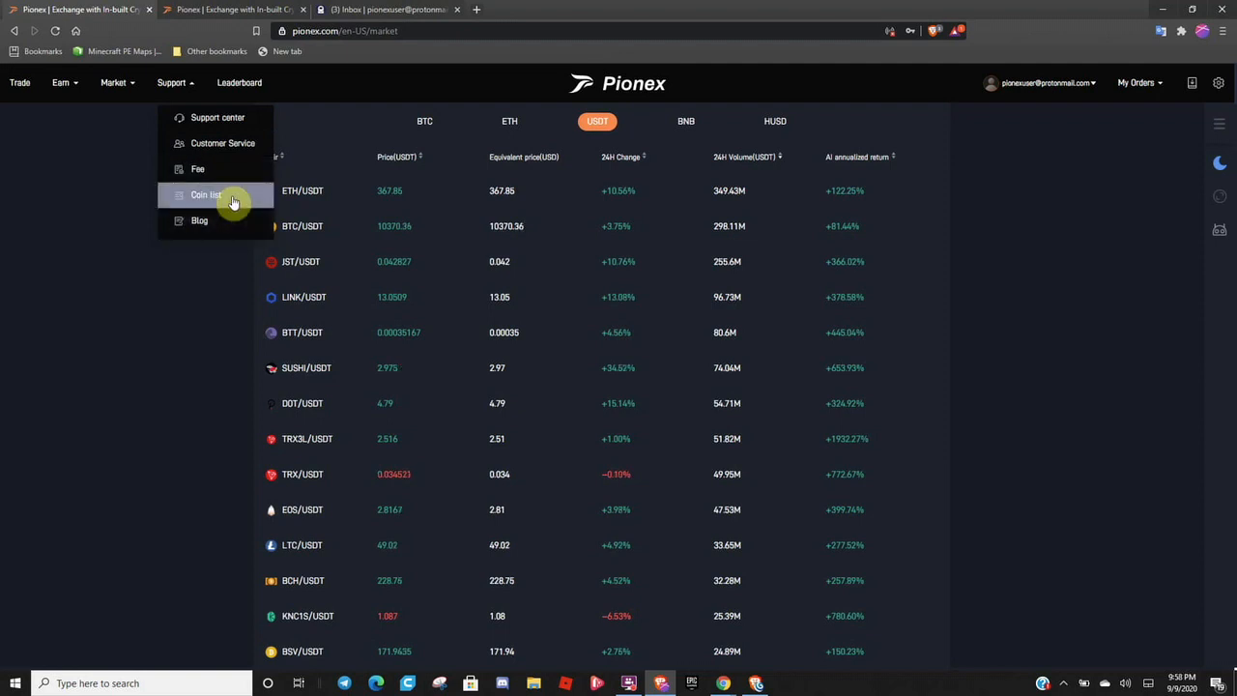
pyautogui.moveTo(215, 241)
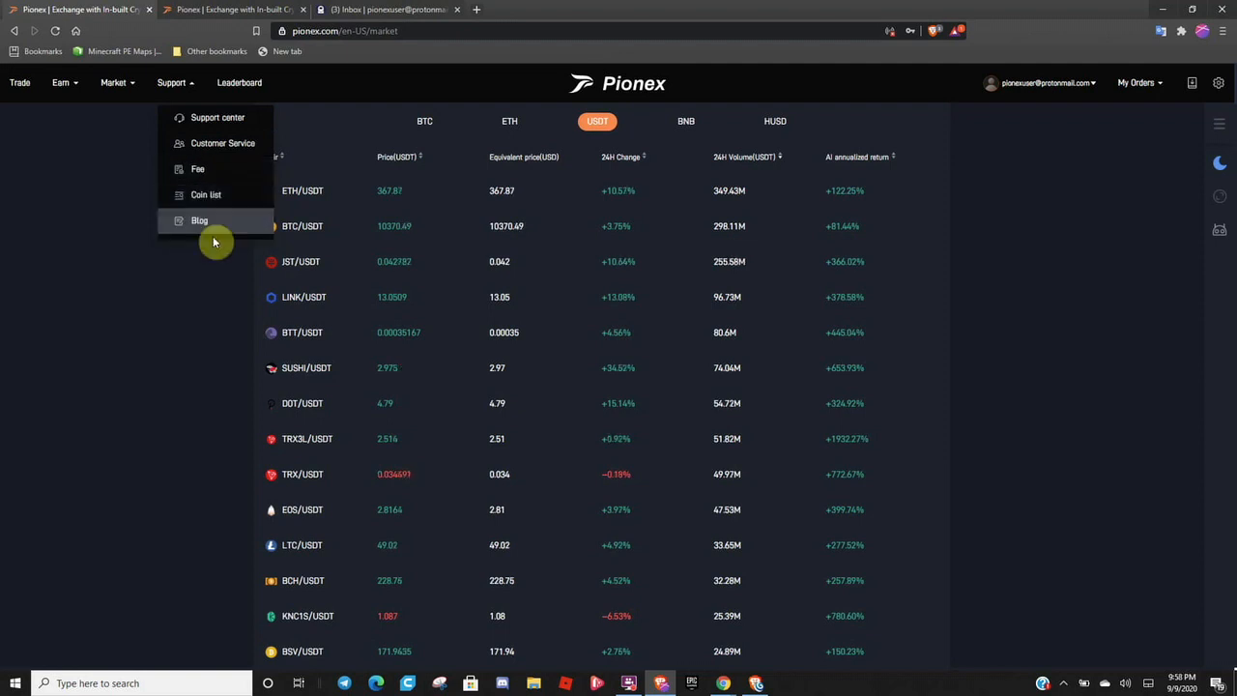
pyautogui.moveTo(201, 222)
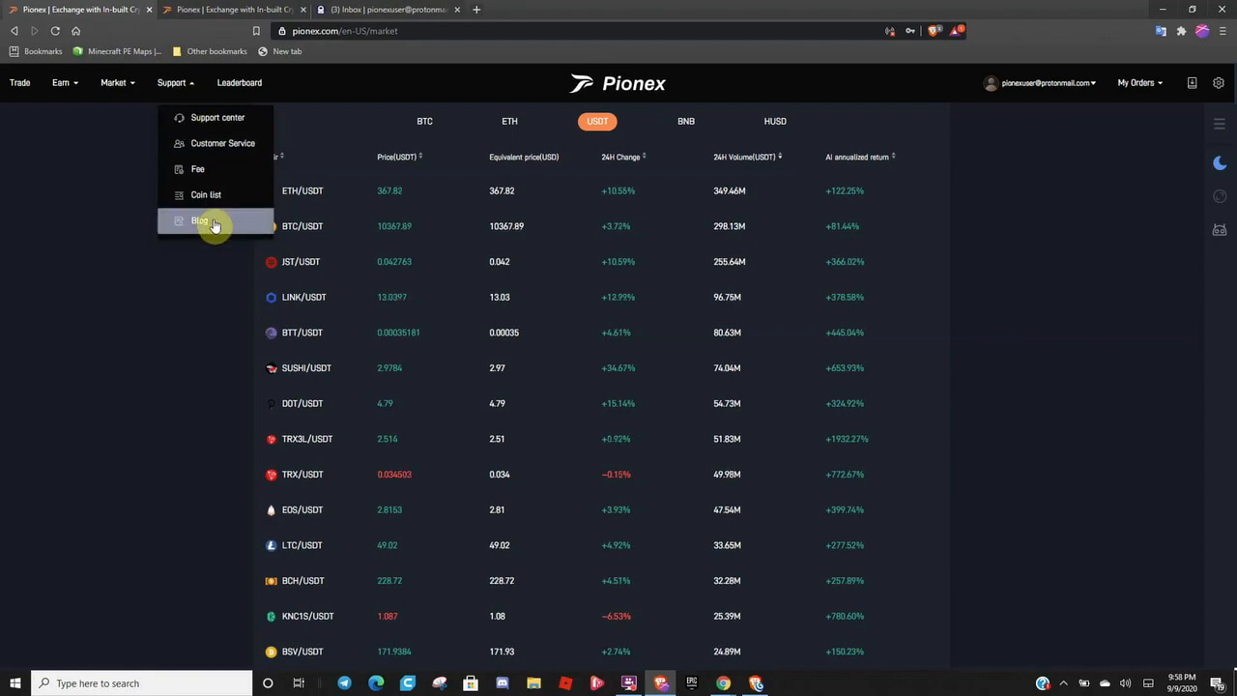
pyautogui.click(201, 220)
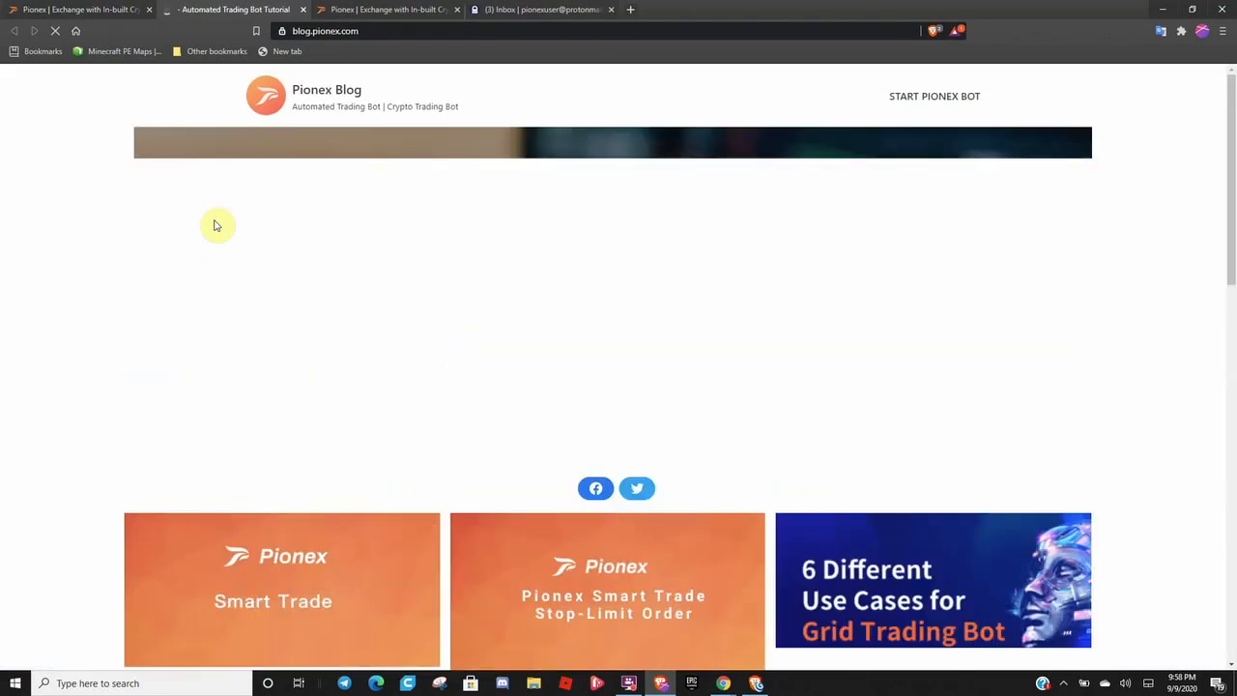
pyautogui.scroll(-3)
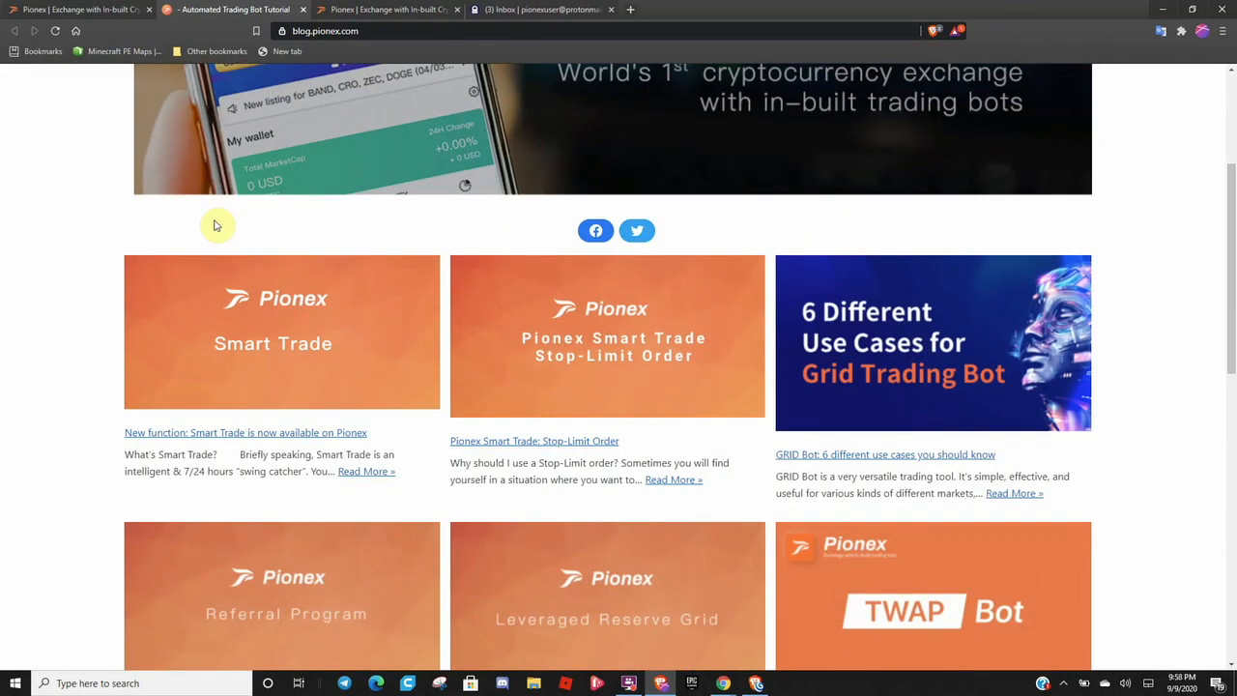
pyautogui.moveTo(340, 387)
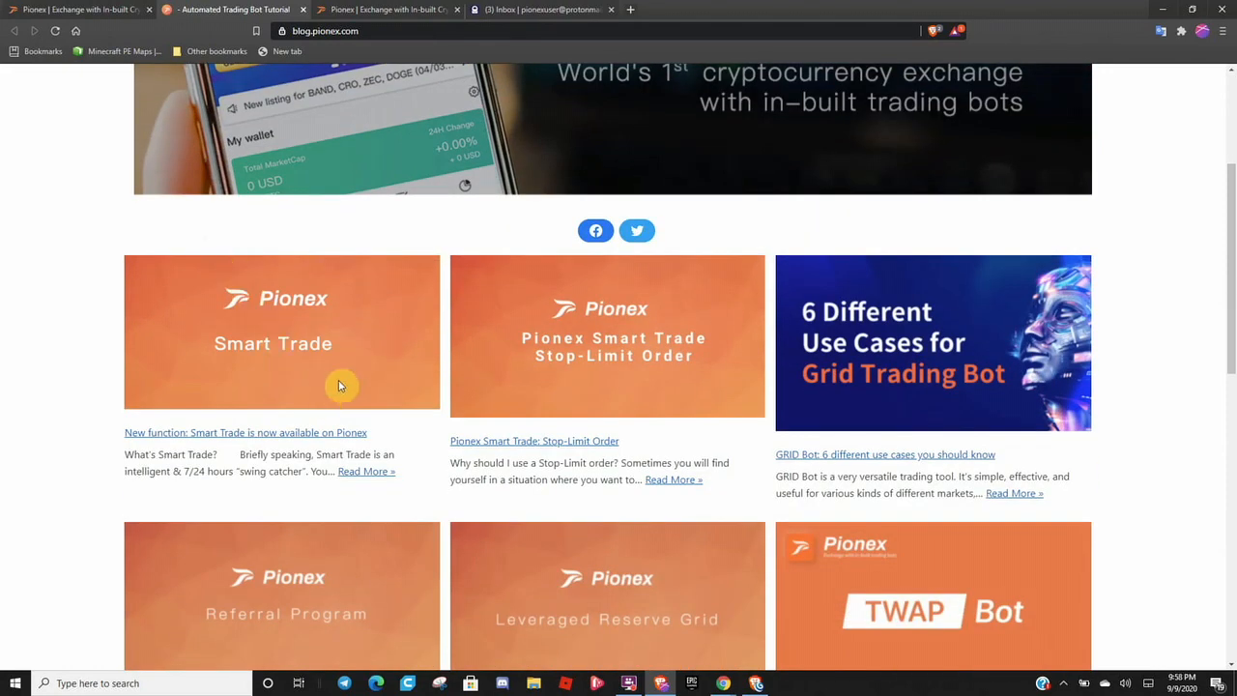
pyautogui.moveTo(698, 462)
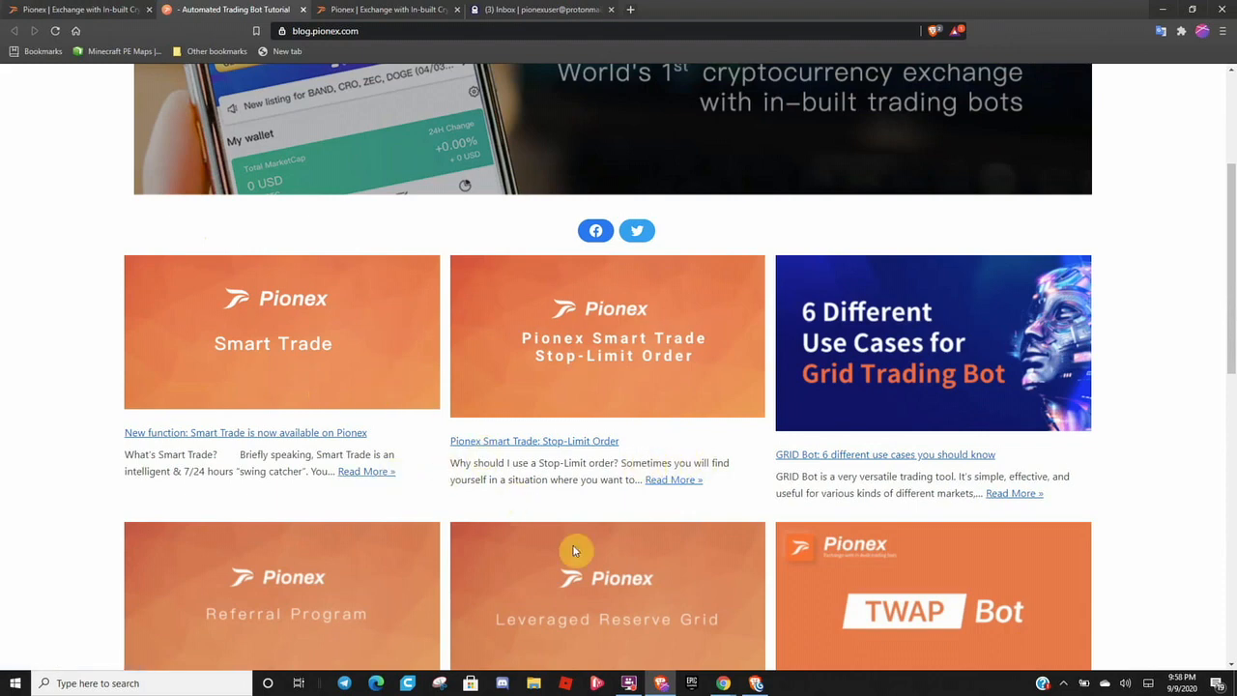
pyautogui.scroll(-3)
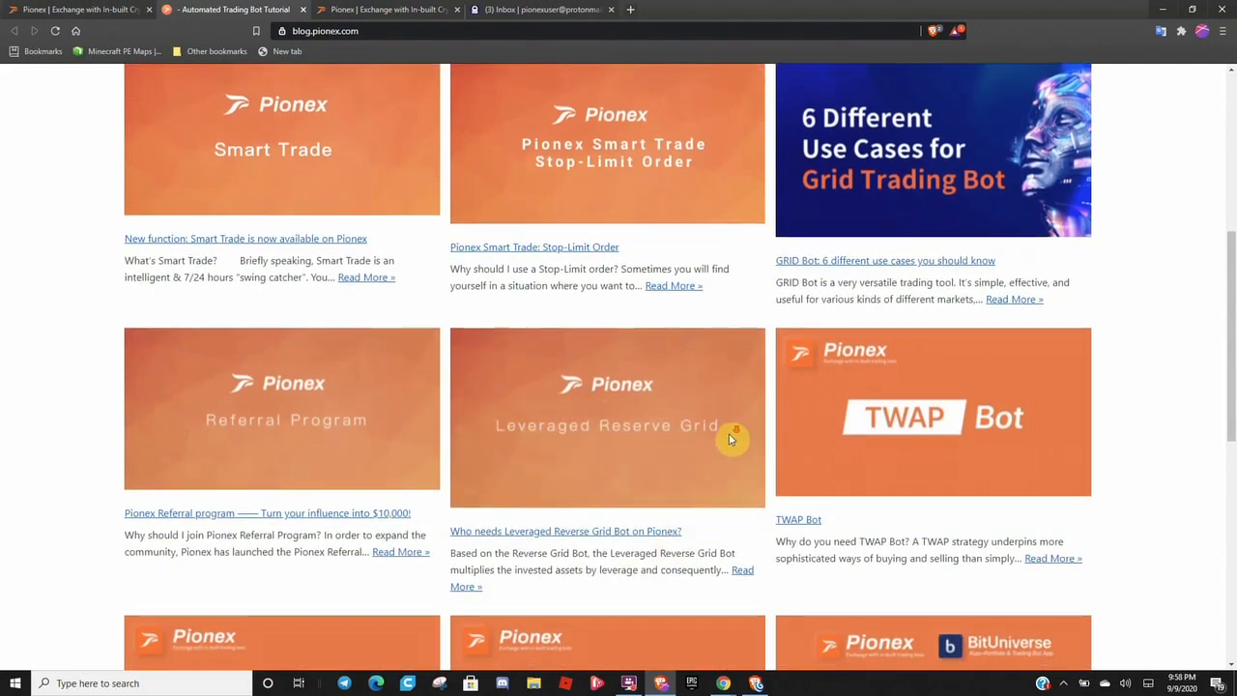
pyautogui.scroll(-3)
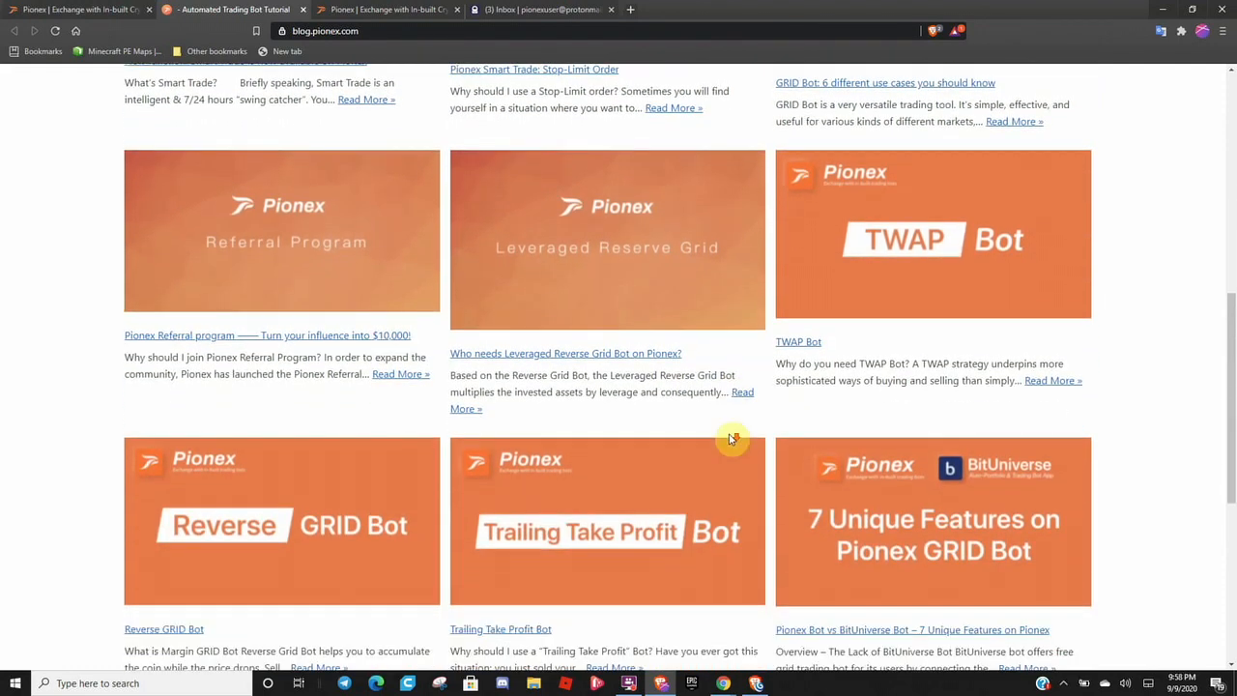
pyautogui.scroll(-3)
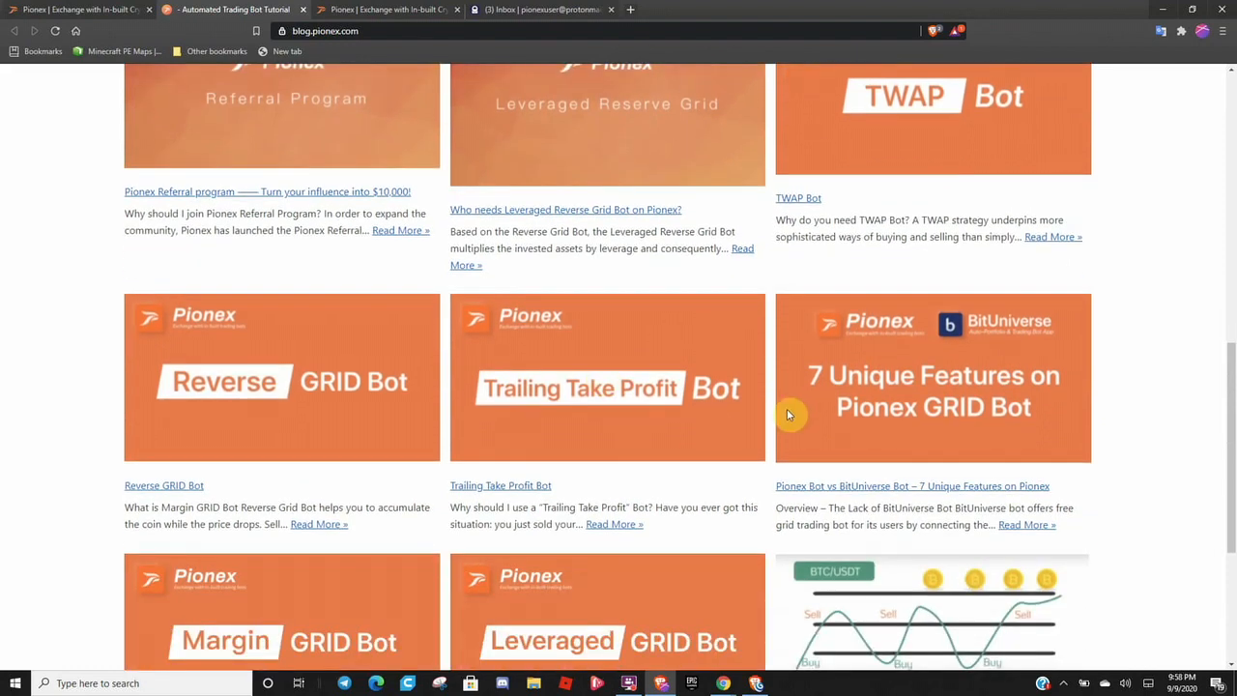
pyautogui.scroll(-3)
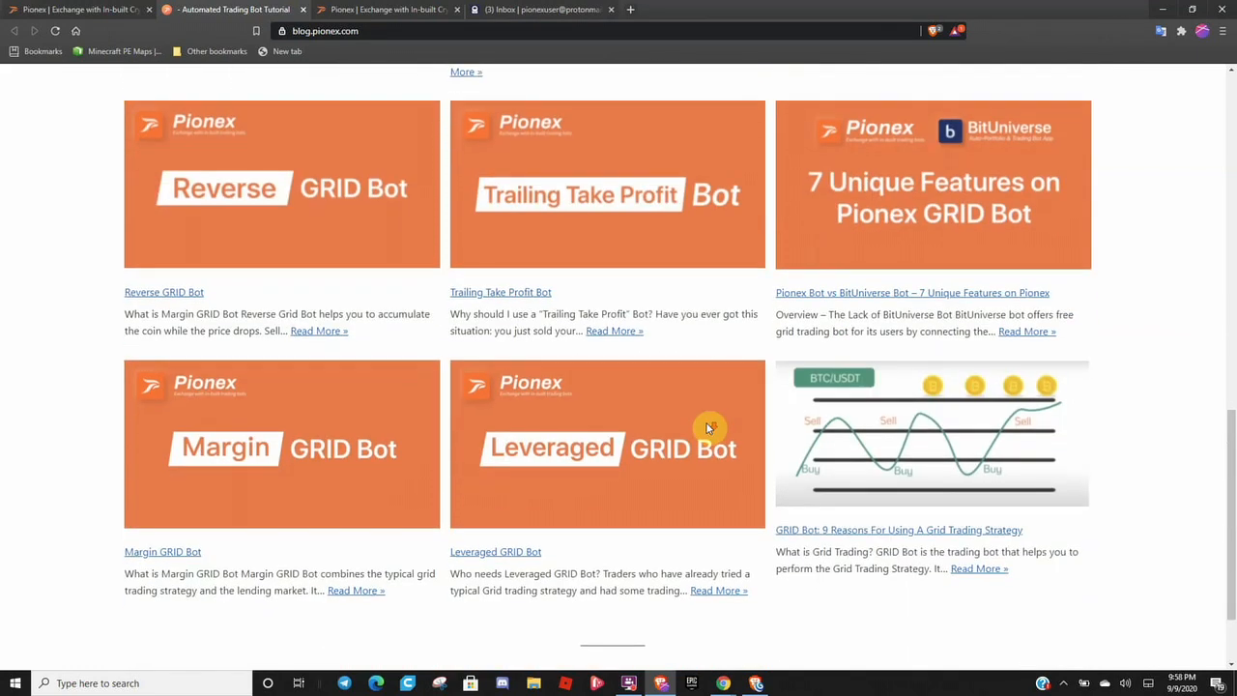
pyautogui.moveTo(808, 481)
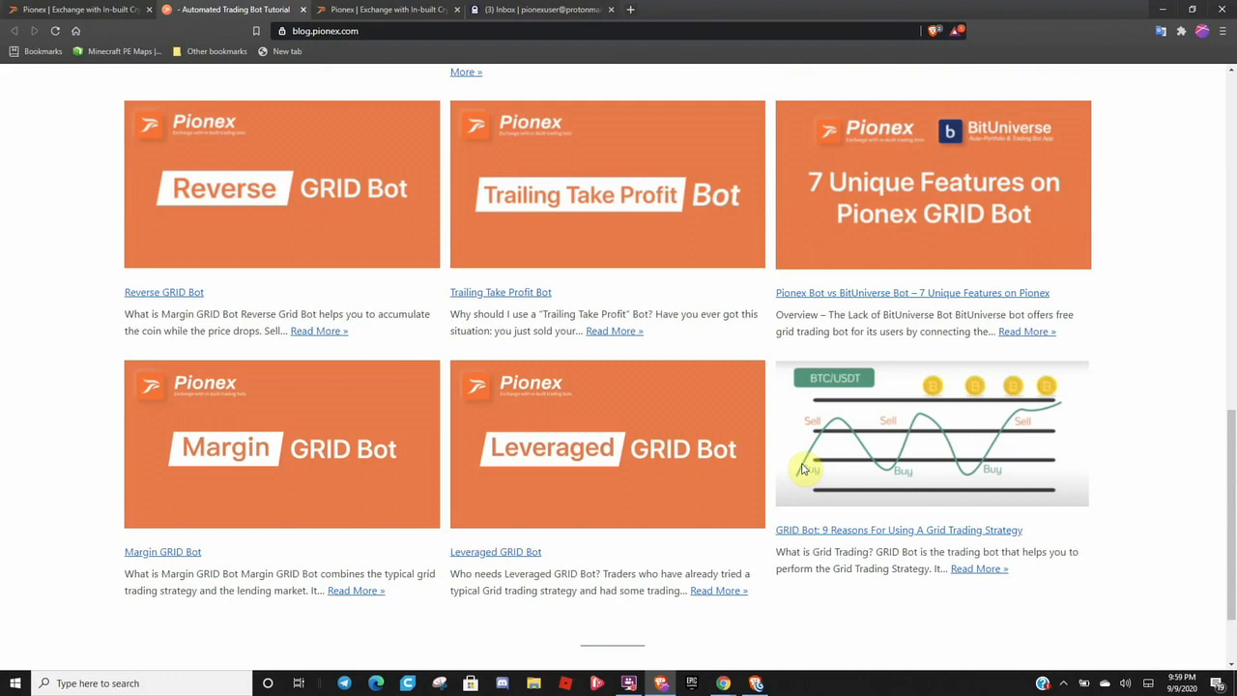
pyautogui.moveTo(802, 483)
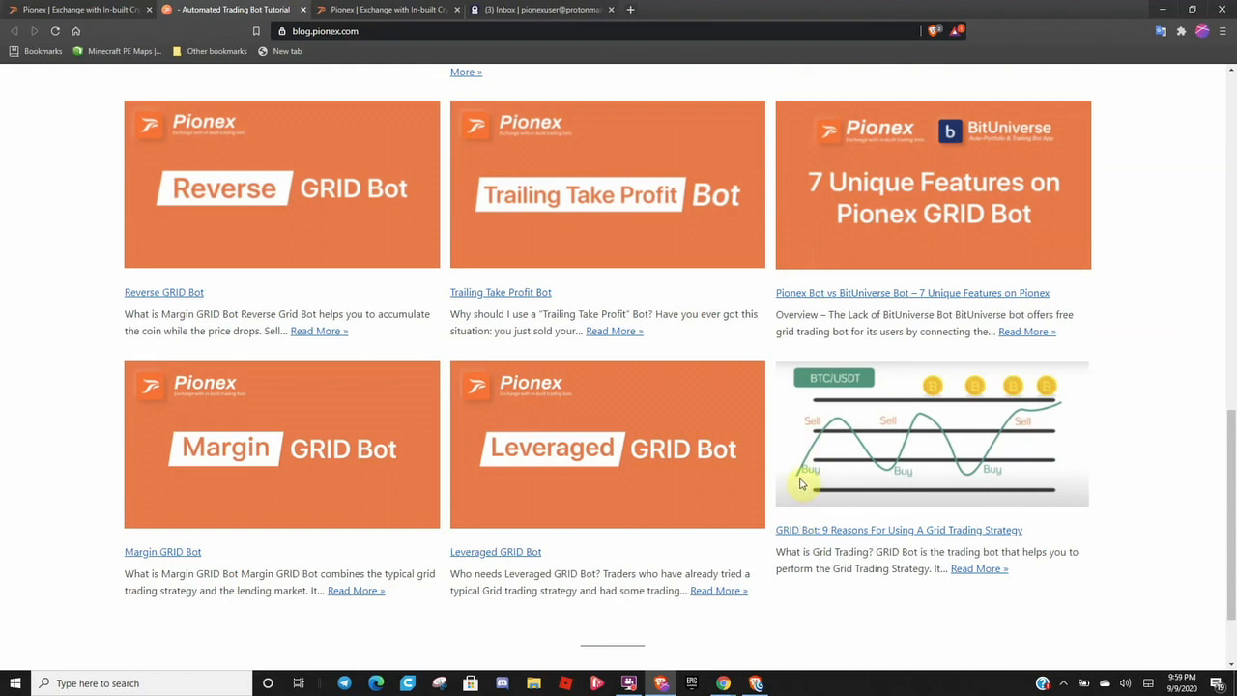
pyautogui.moveTo(839, 440)
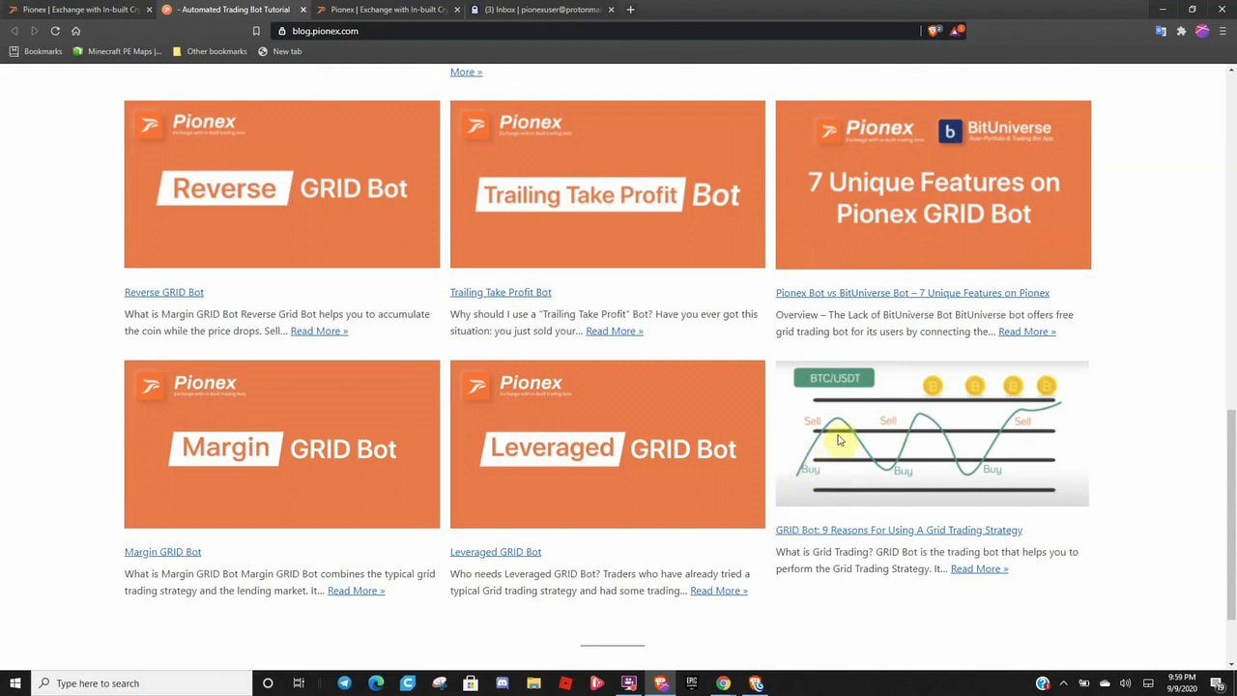
pyautogui.moveTo(850, 479)
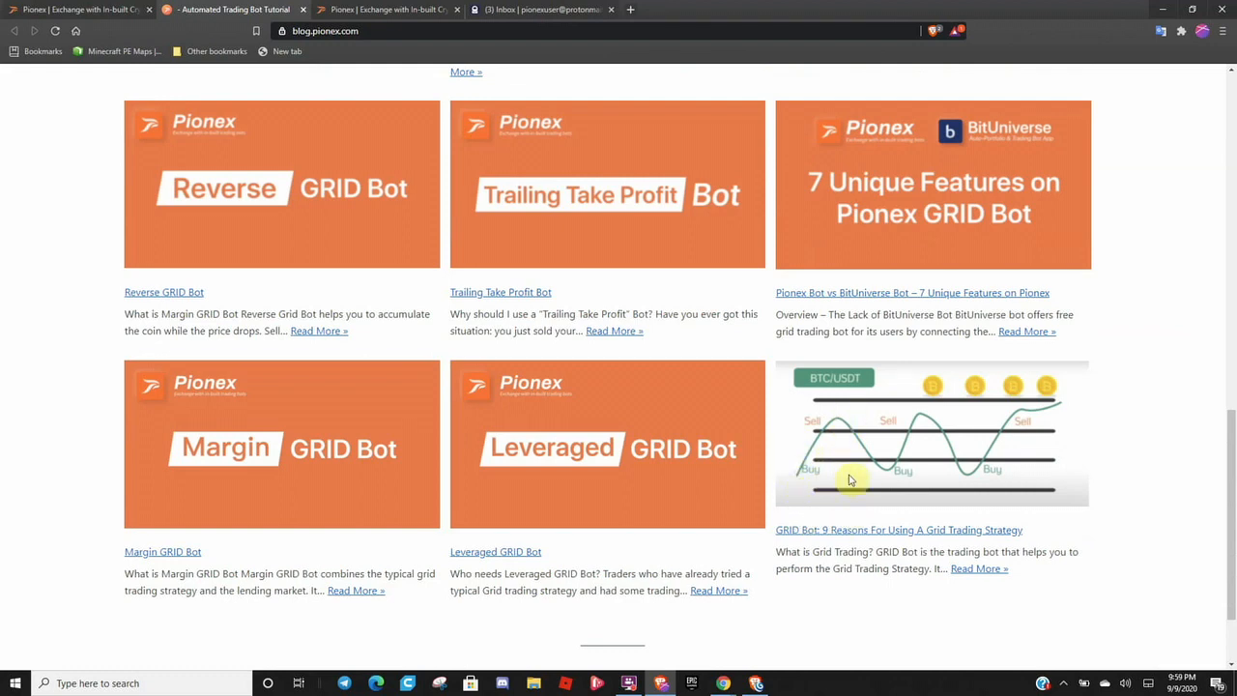
pyautogui.moveTo(893, 400)
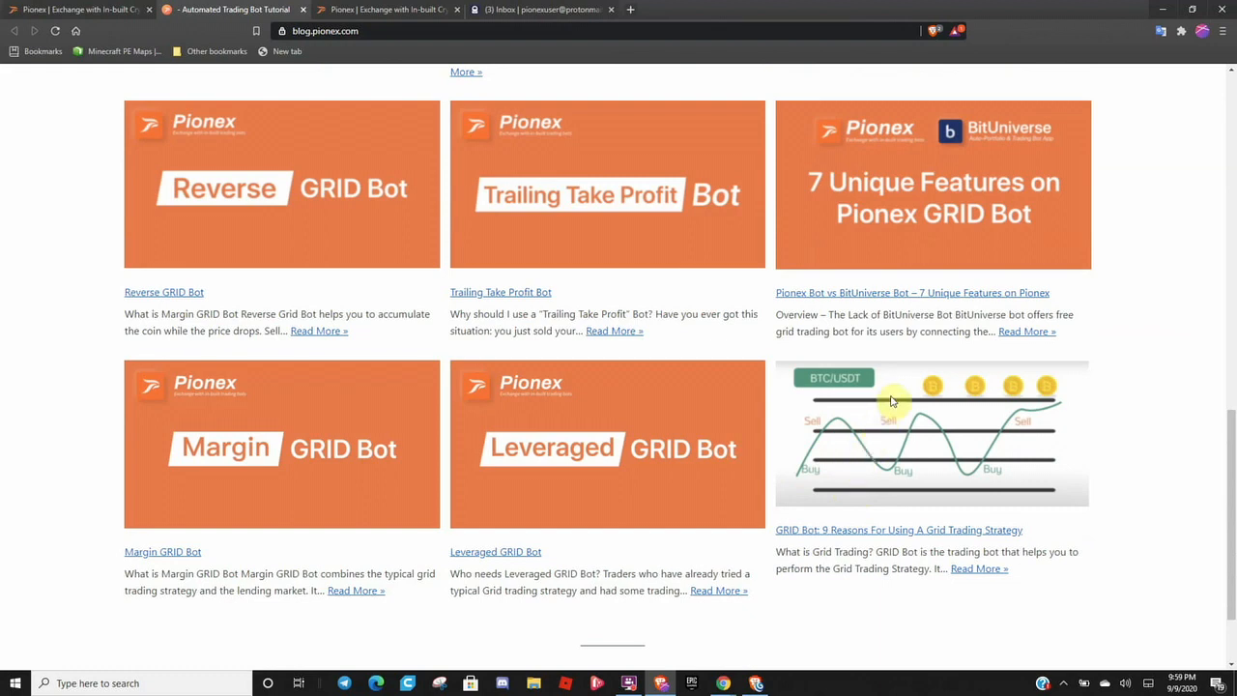
pyautogui.moveTo(904, 474)
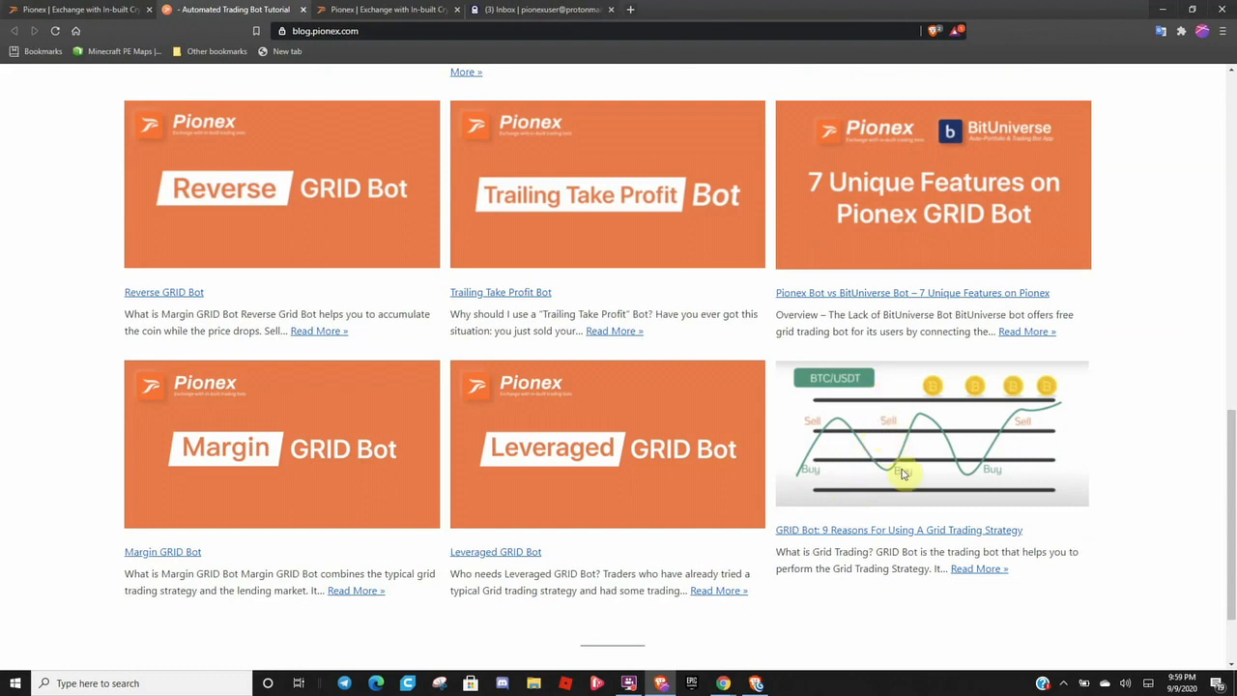
pyautogui.moveTo(882, 436)
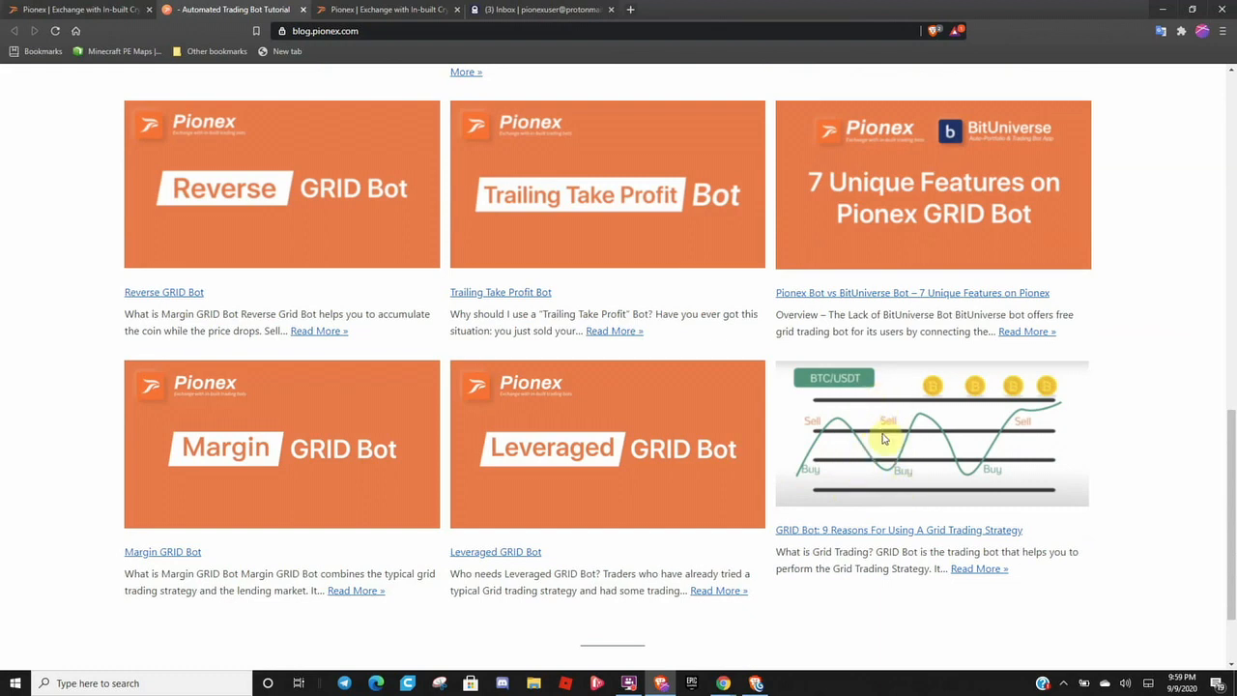
pyautogui.moveTo(889, 377)
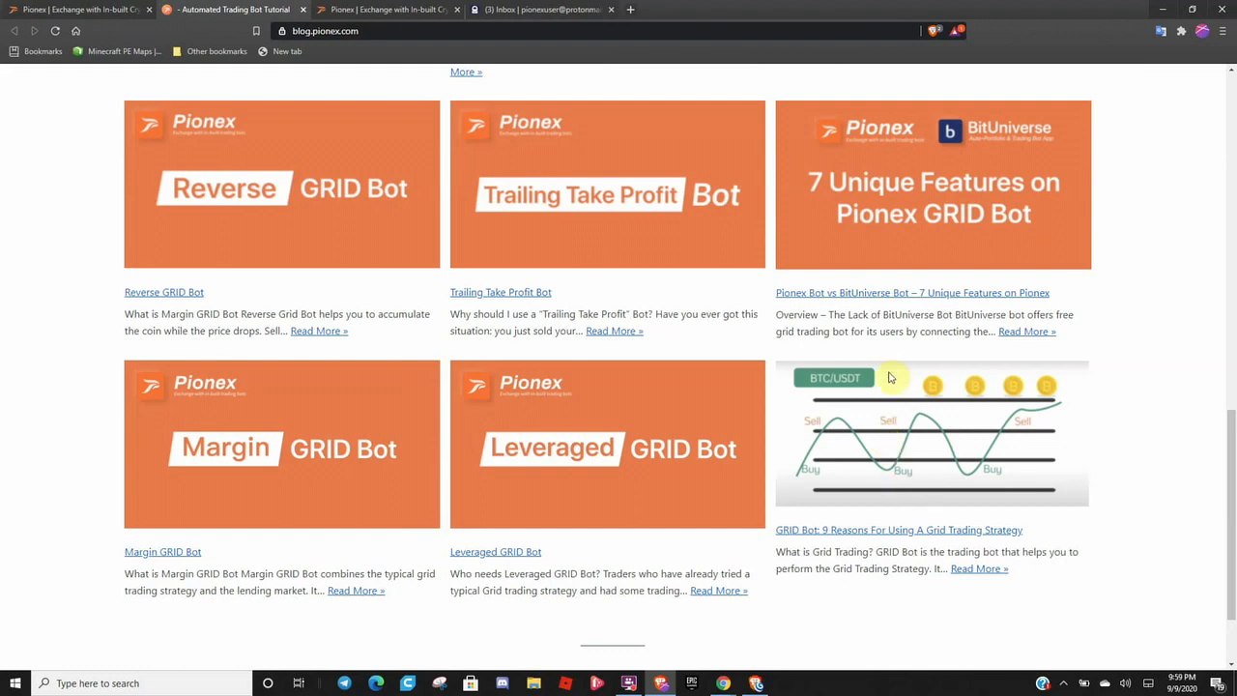
pyautogui.moveTo(913, 498)
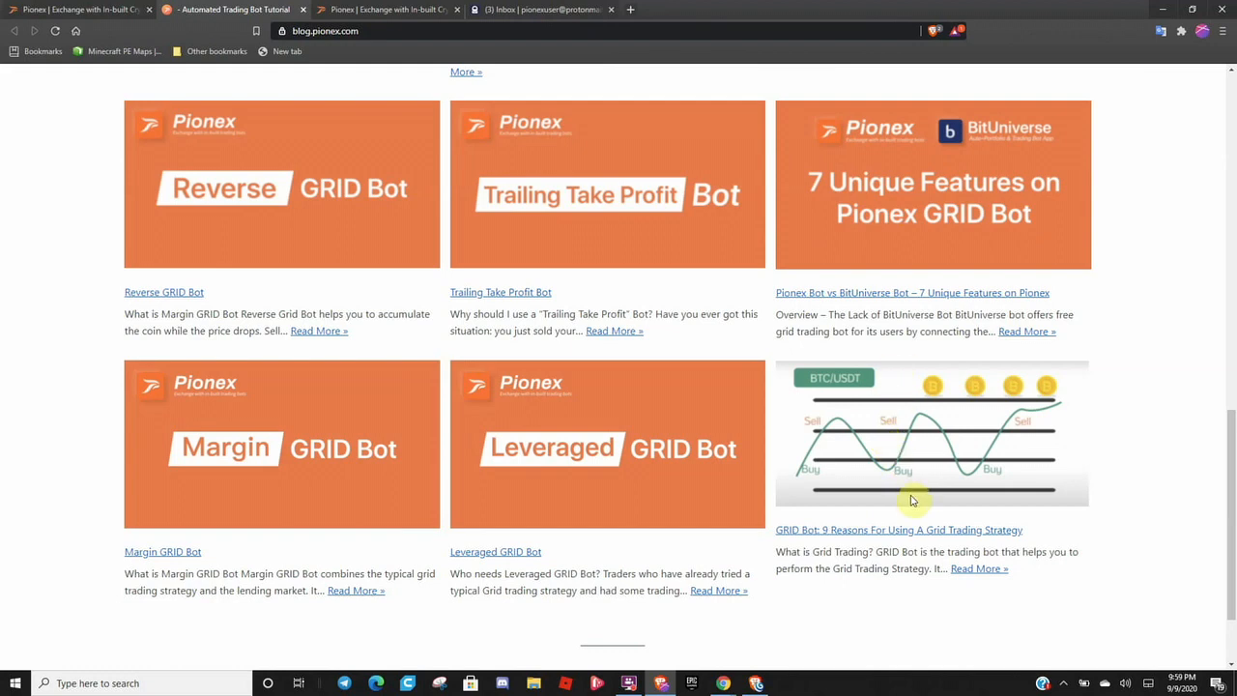
pyautogui.moveTo(840, 425)
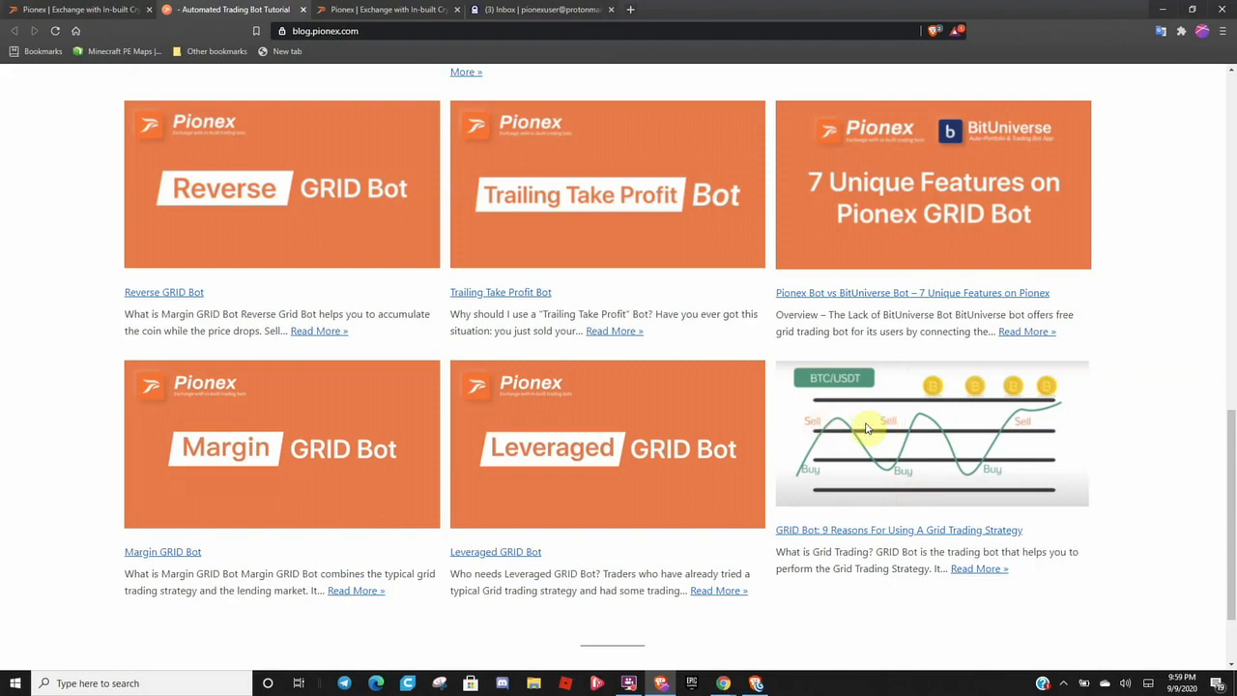
pyautogui.scroll(-3)
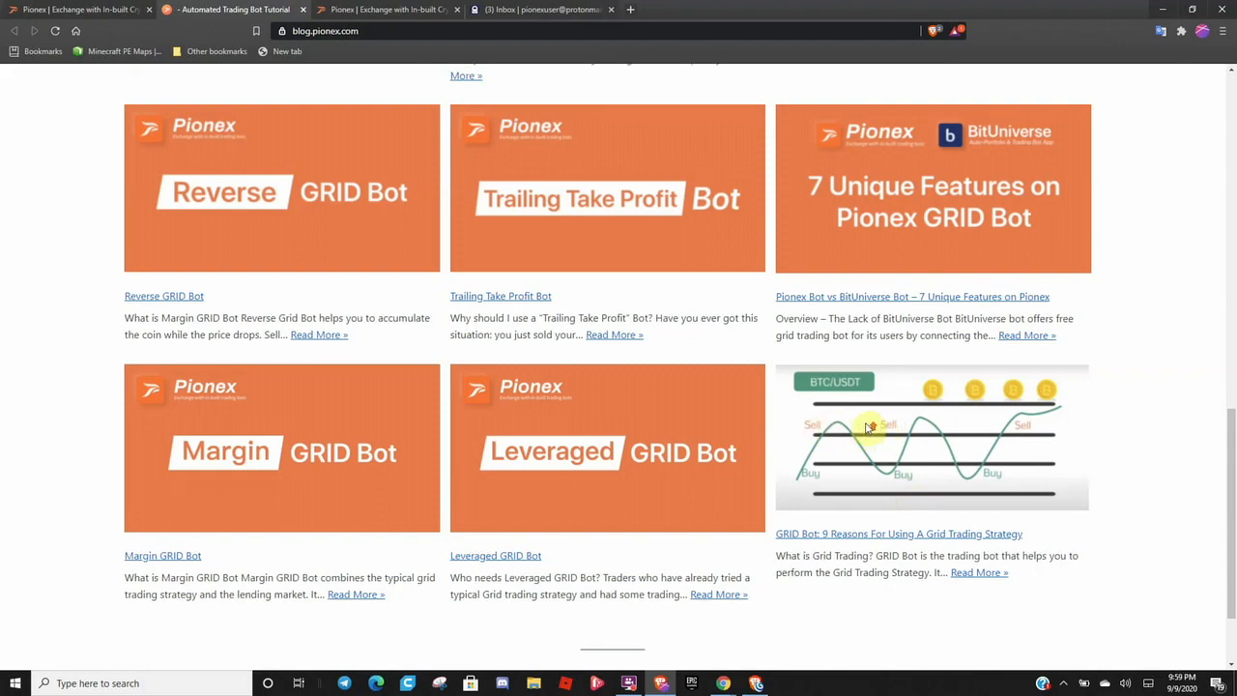
pyautogui.scroll(3)
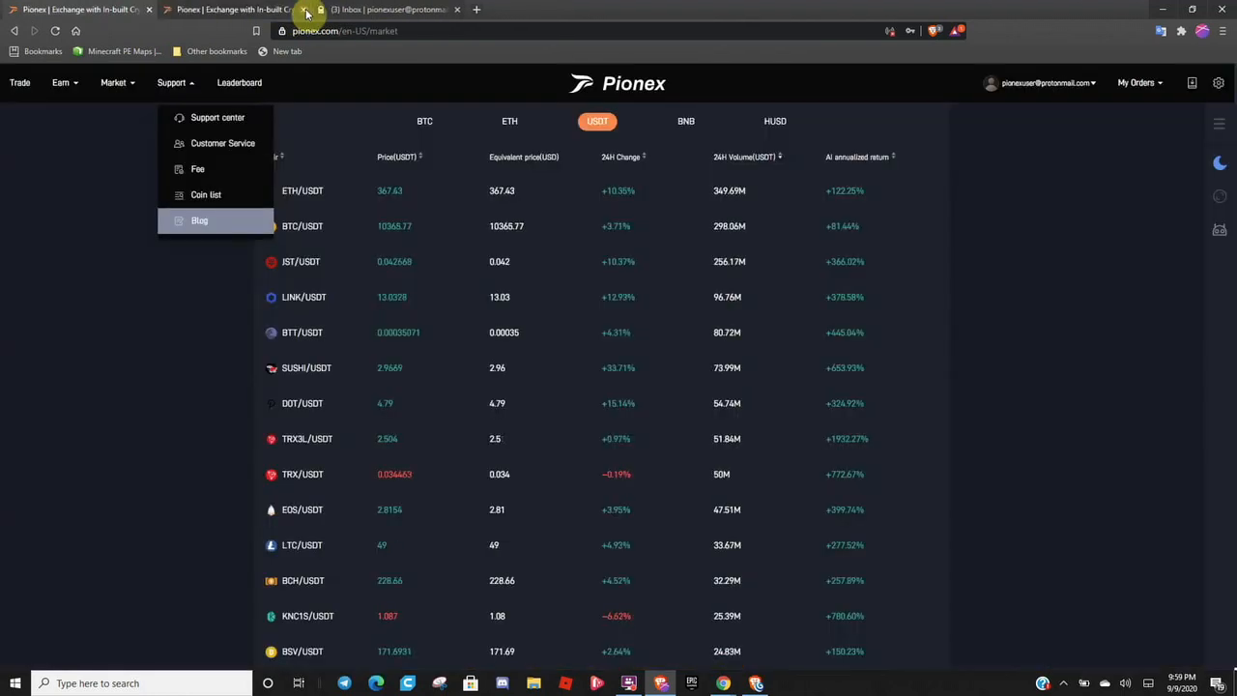
# View the trading bot tournament leaderboard ranked by daily profit, SUSHI3L/USDT bots on top
pyautogui.click(174, 81)
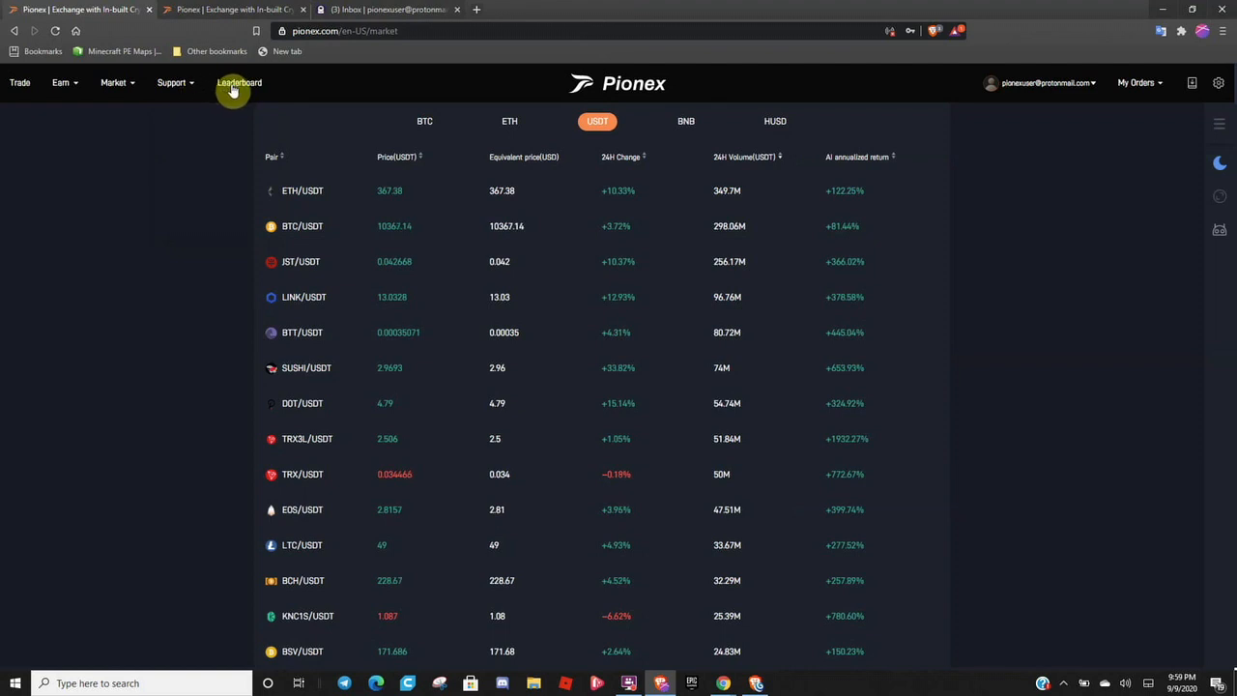
pyautogui.click(239, 81)
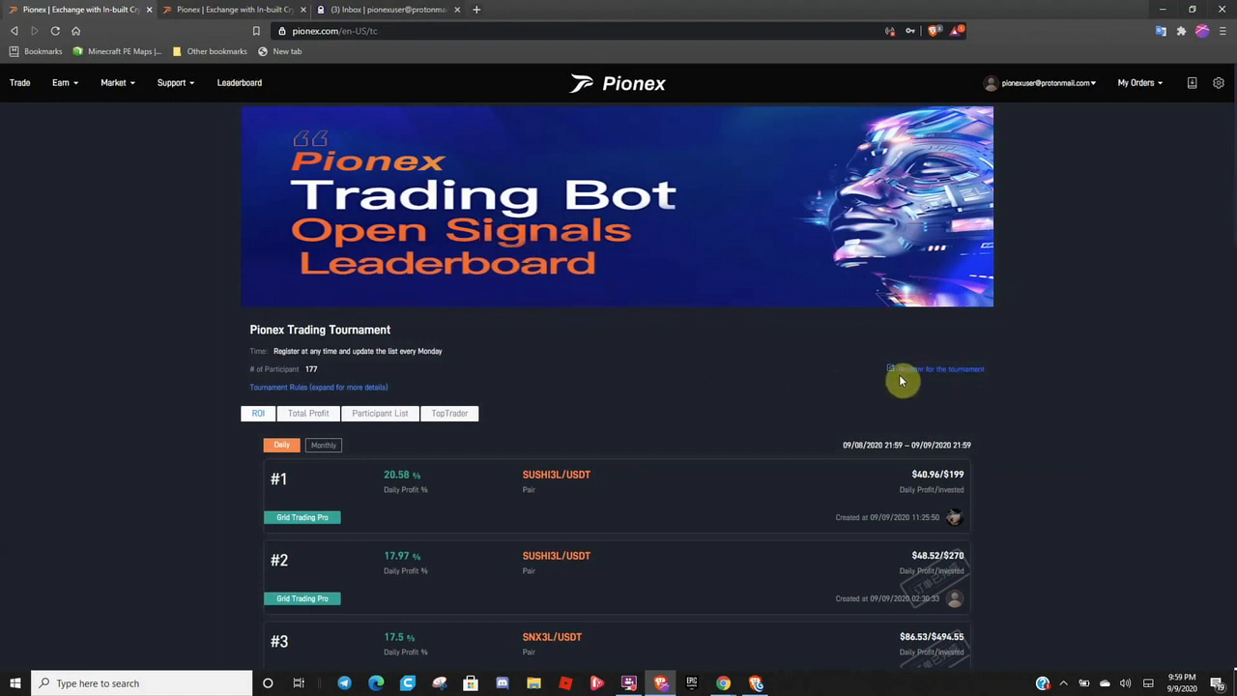
pyautogui.moveTo(825, 418)
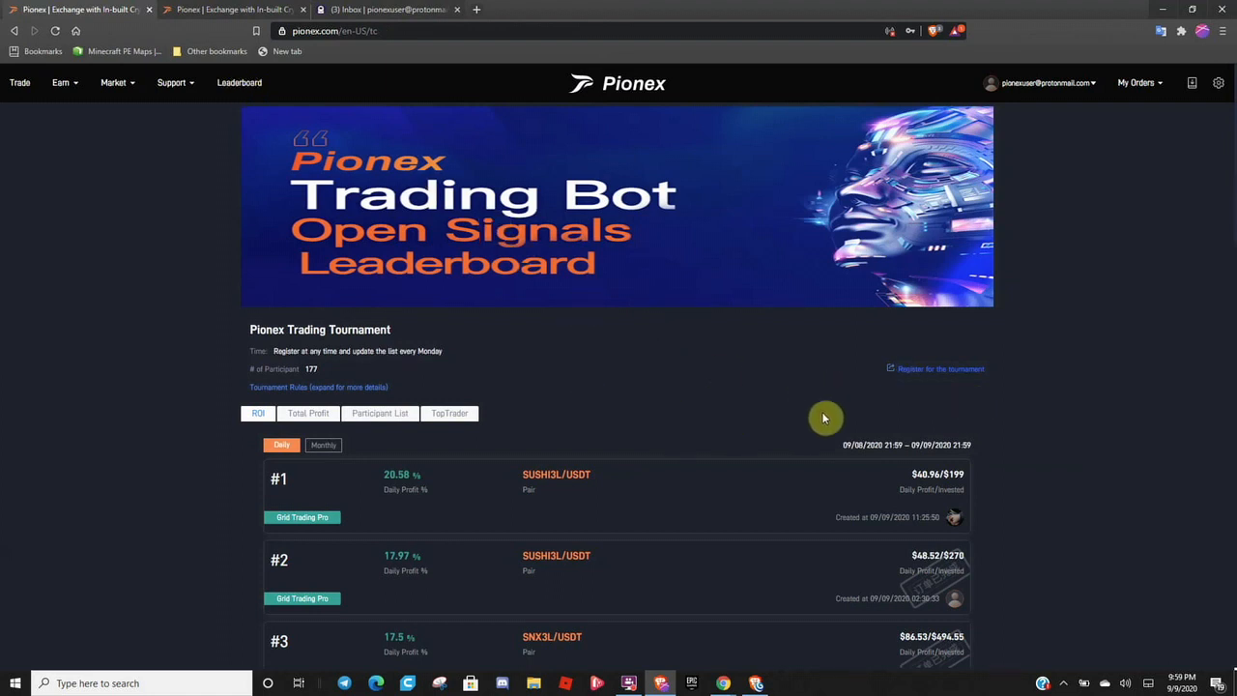
pyautogui.moveTo(970, 377)
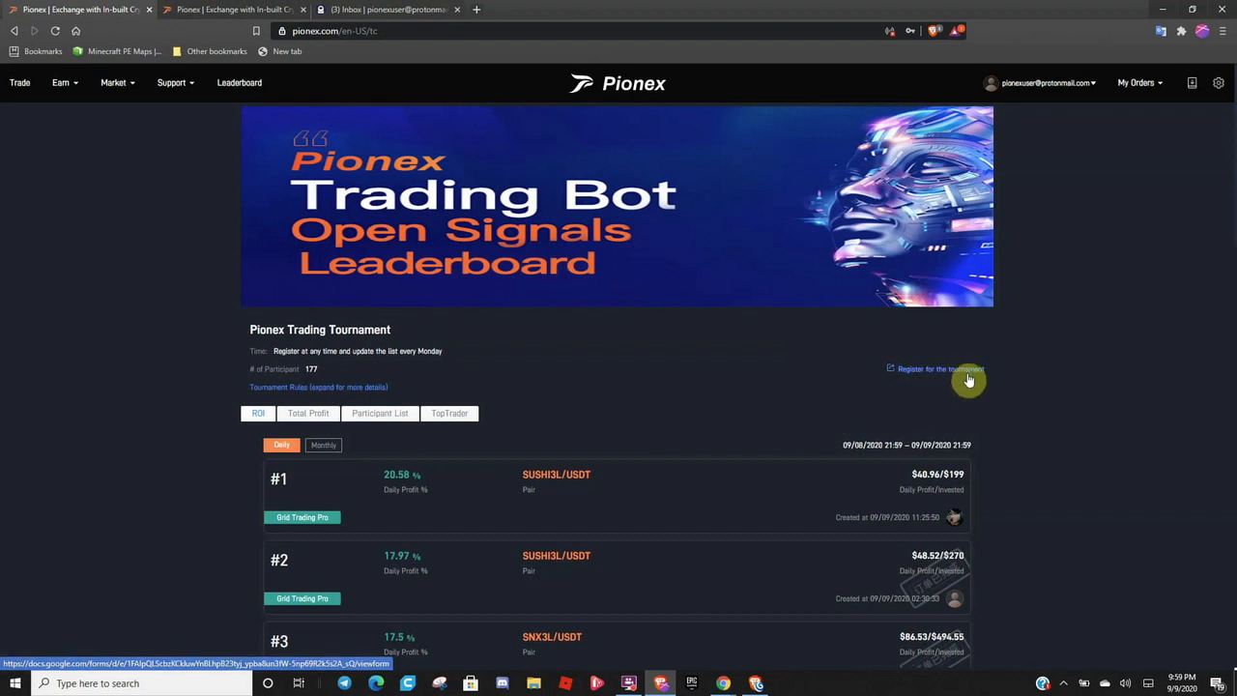
pyautogui.moveTo(969, 375)
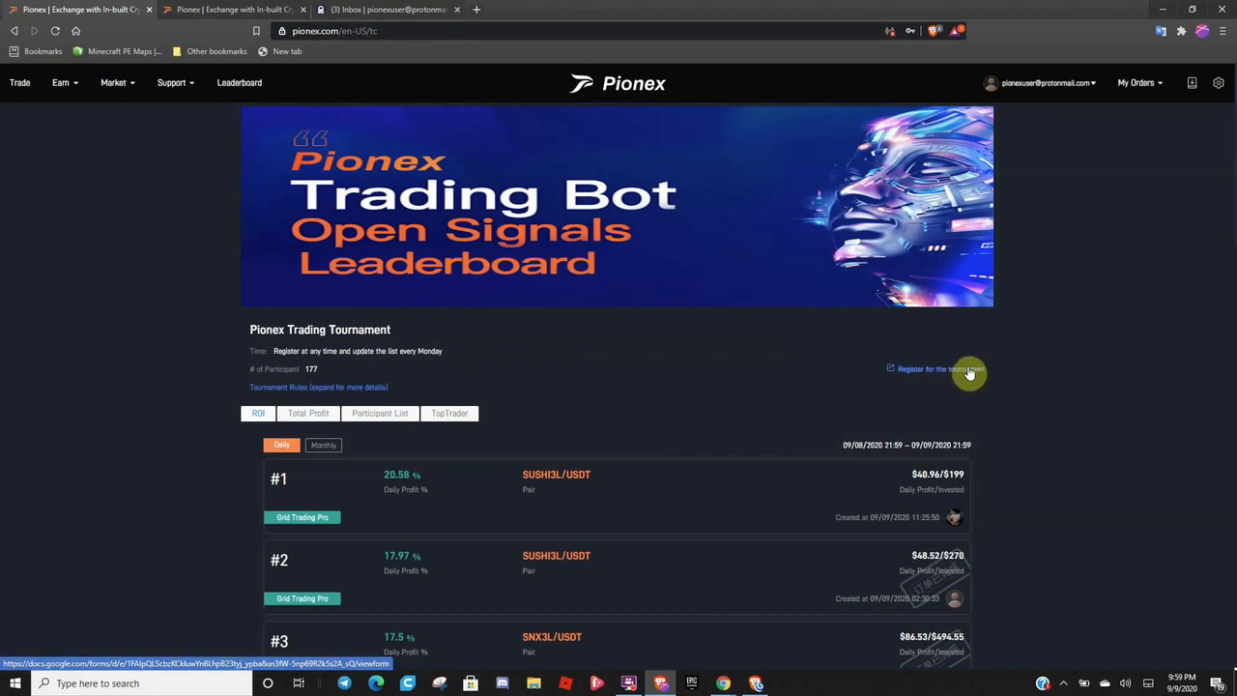
pyautogui.moveTo(346, 396)
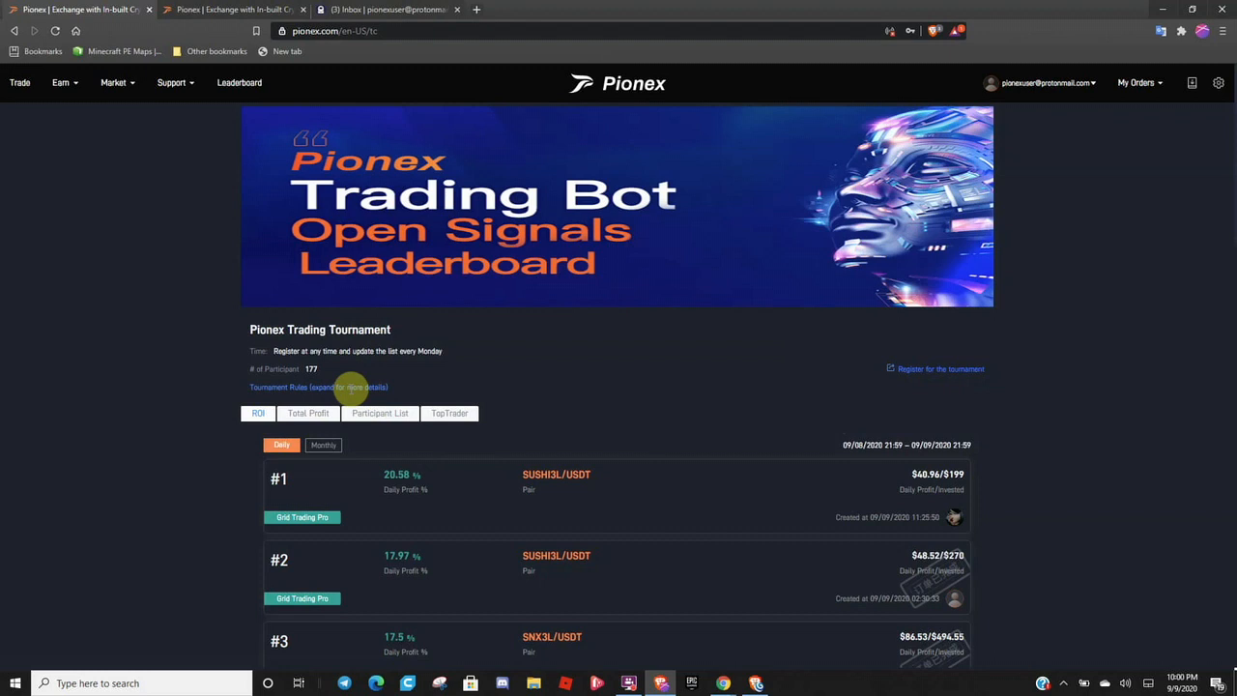
pyautogui.scroll(-3)
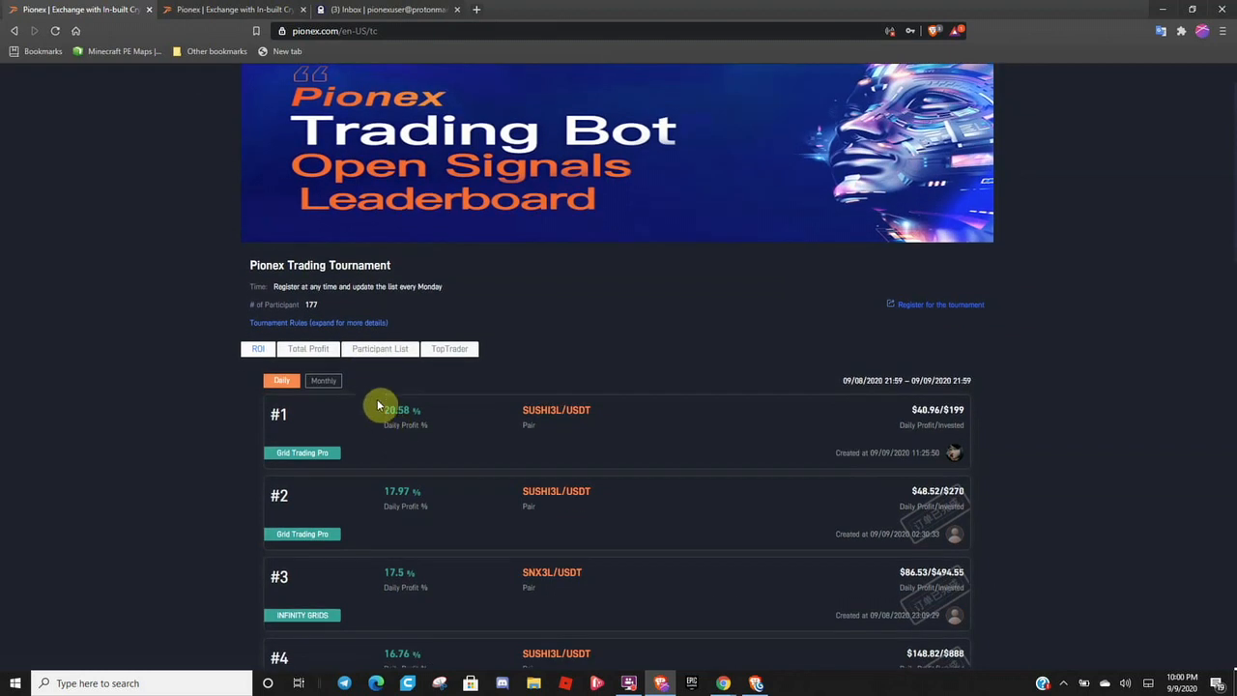
pyautogui.moveTo(522, 341)
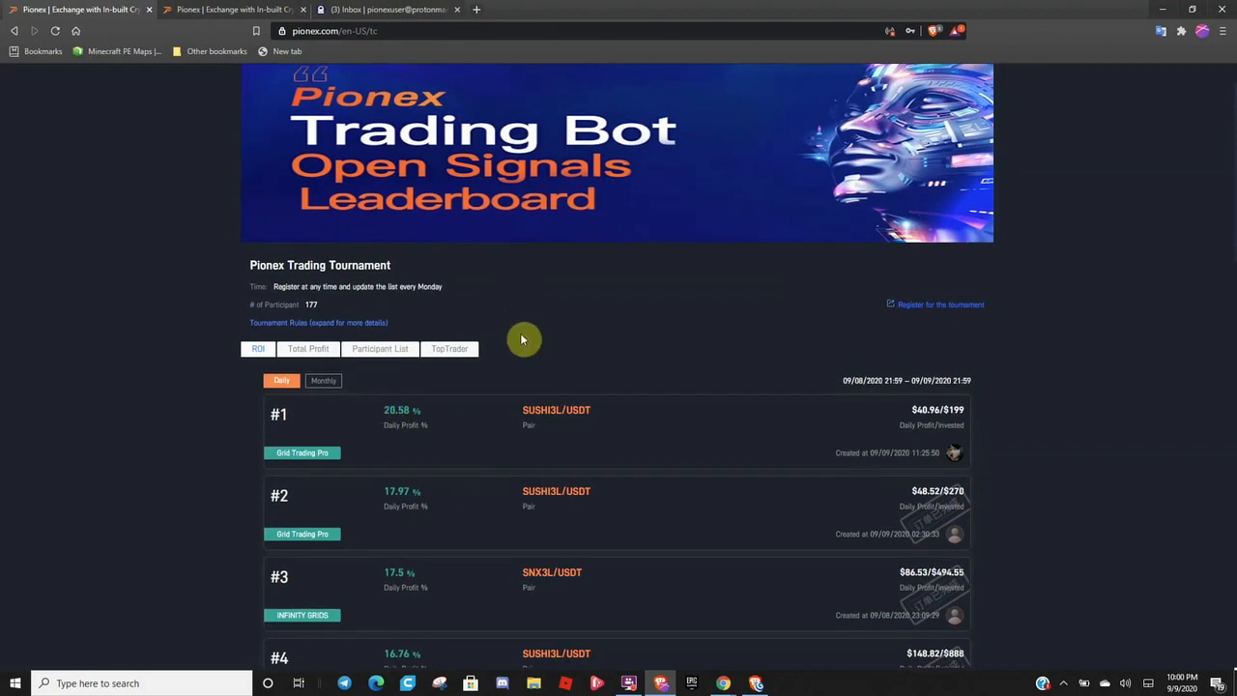
pyautogui.scroll(3)
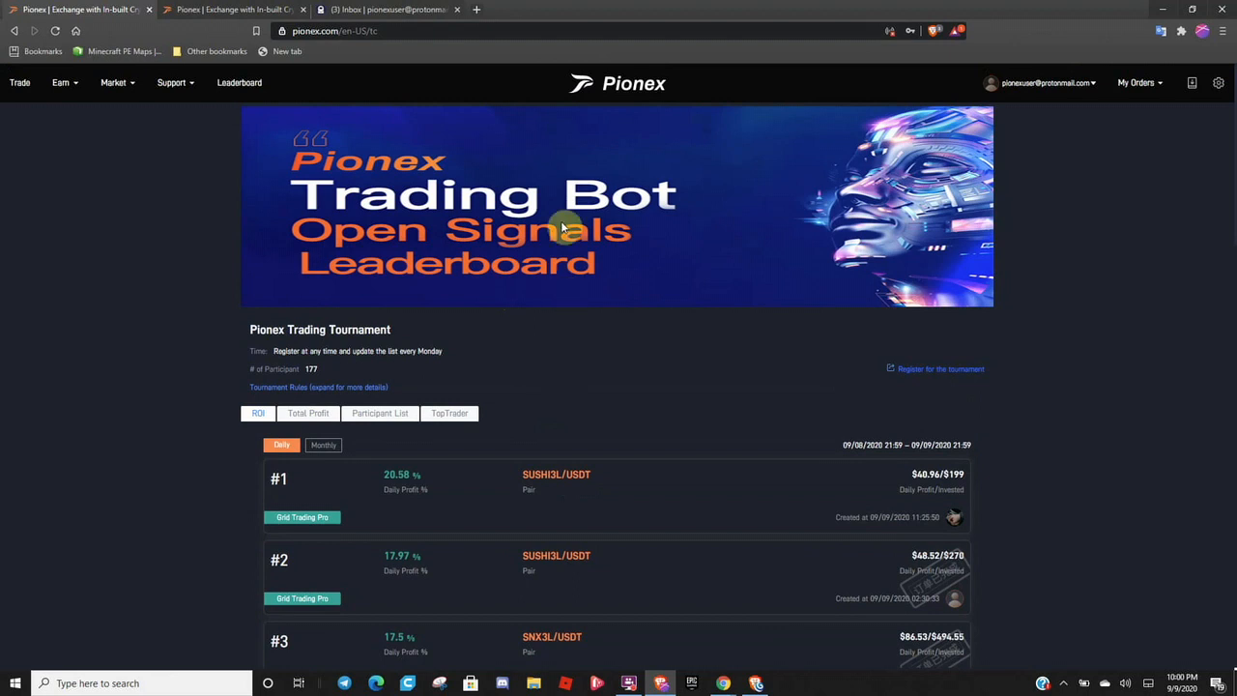
pyautogui.moveTo(518, 348)
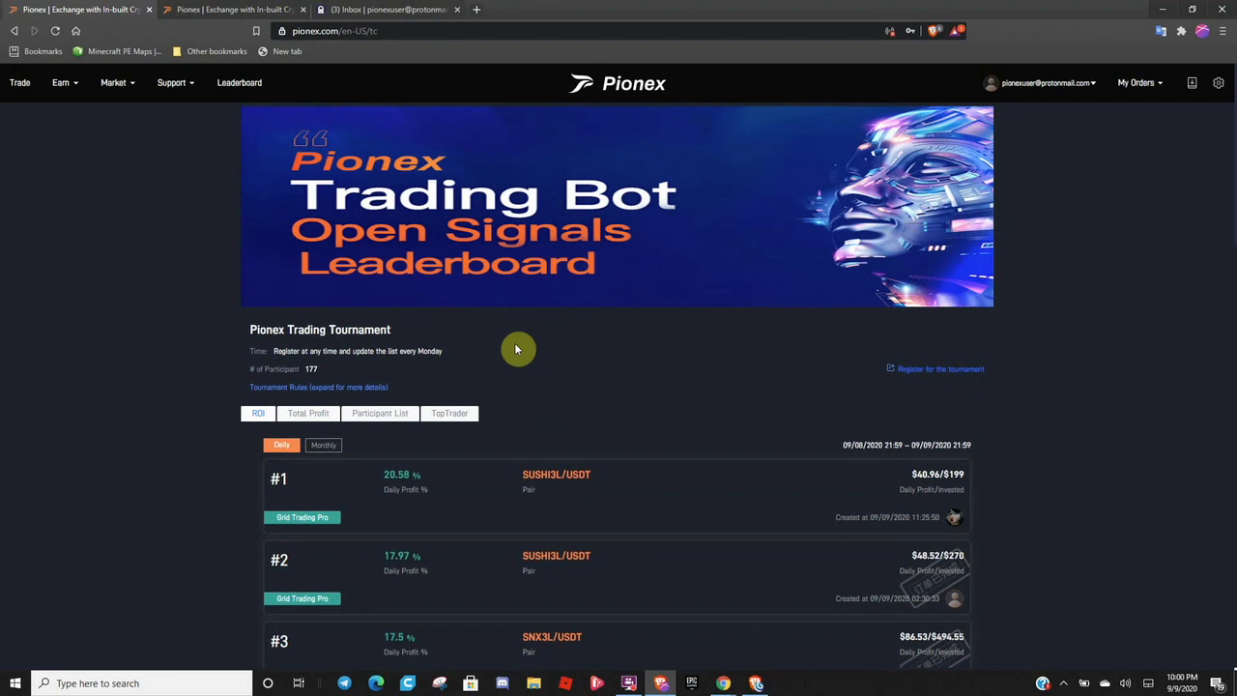
pyautogui.moveTo(537, 271)
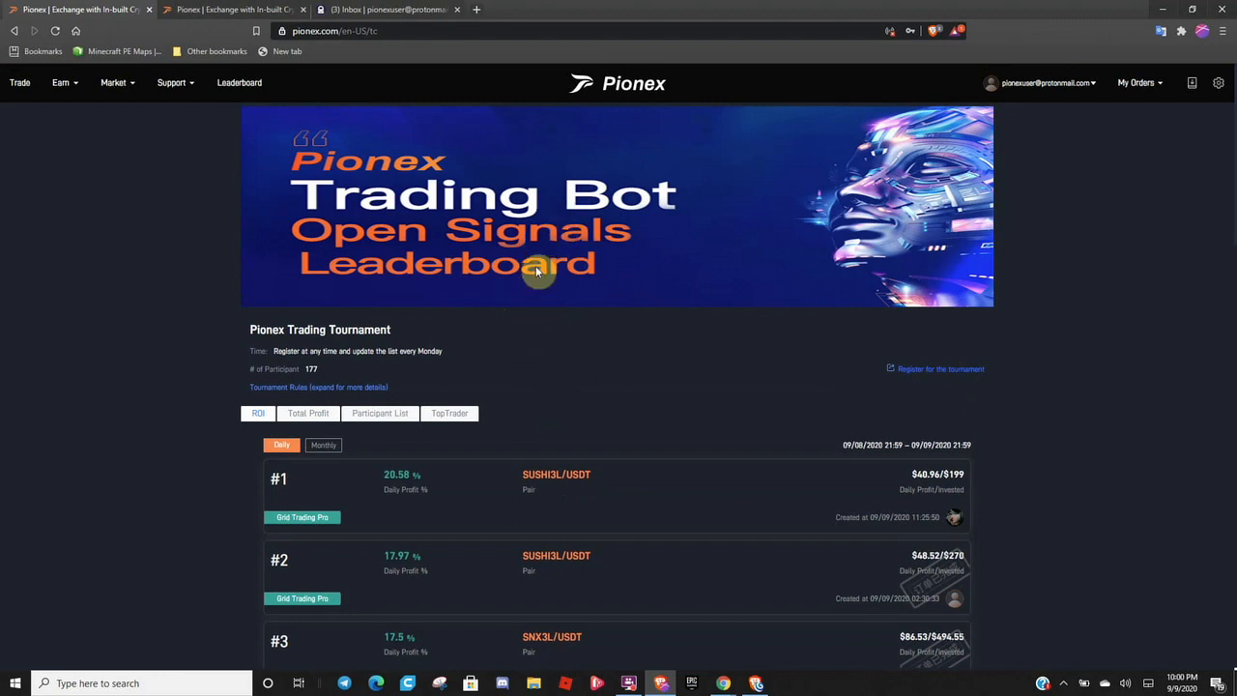
pyautogui.moveTo(533, 288)
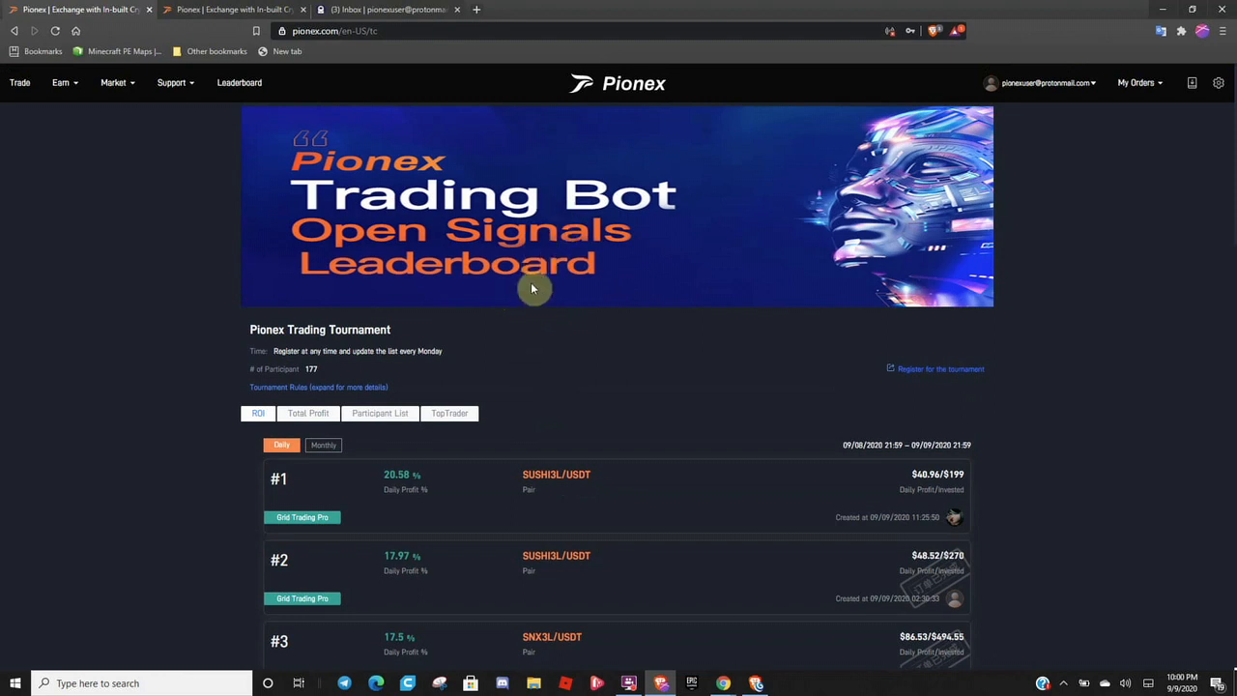
pyautogui.moveTo(649, 91)
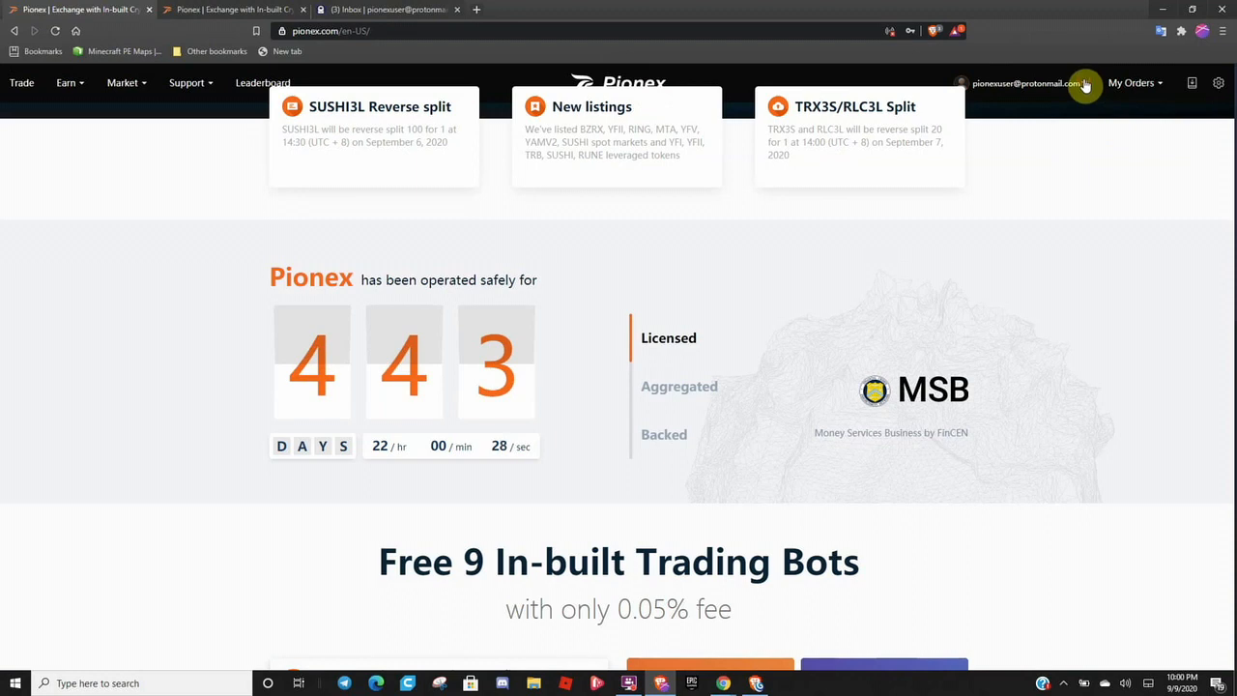
# Review the account dropdown with balance, deposit, withdraw and sign-out, then close it
pyautogui.click(1025, 84)
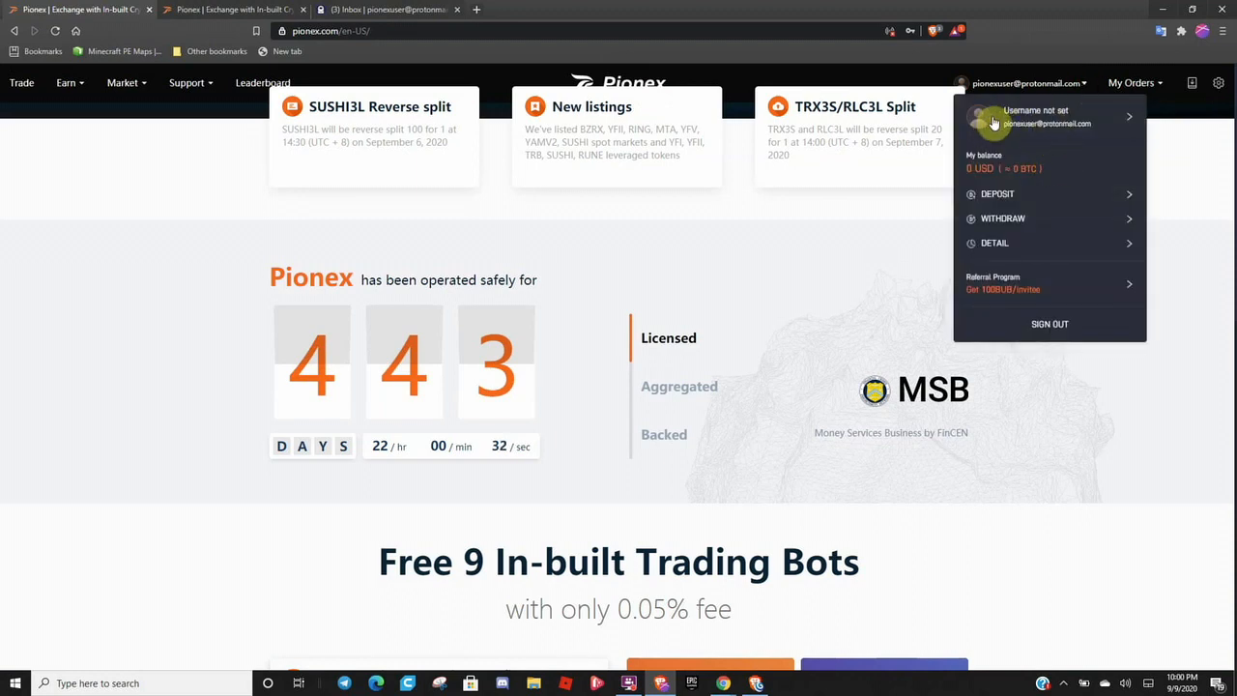
pyautogui.moveTo(1006, 155)
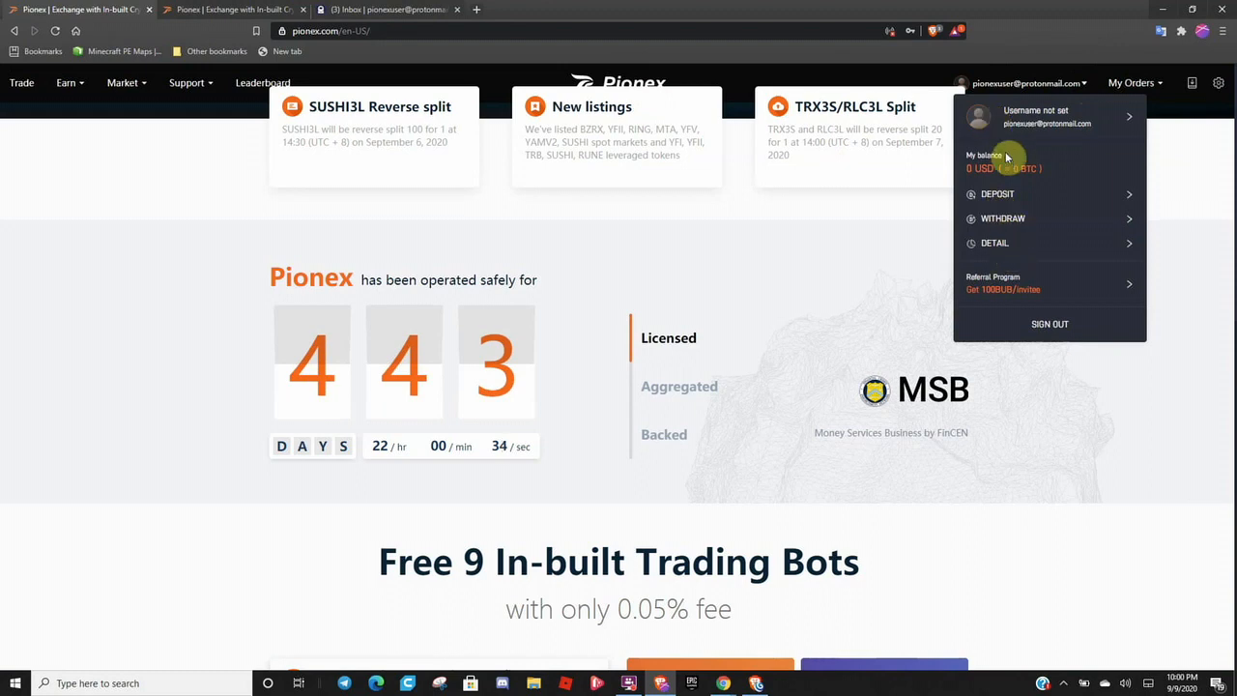
pyautogui.moveTo(1034, 162)
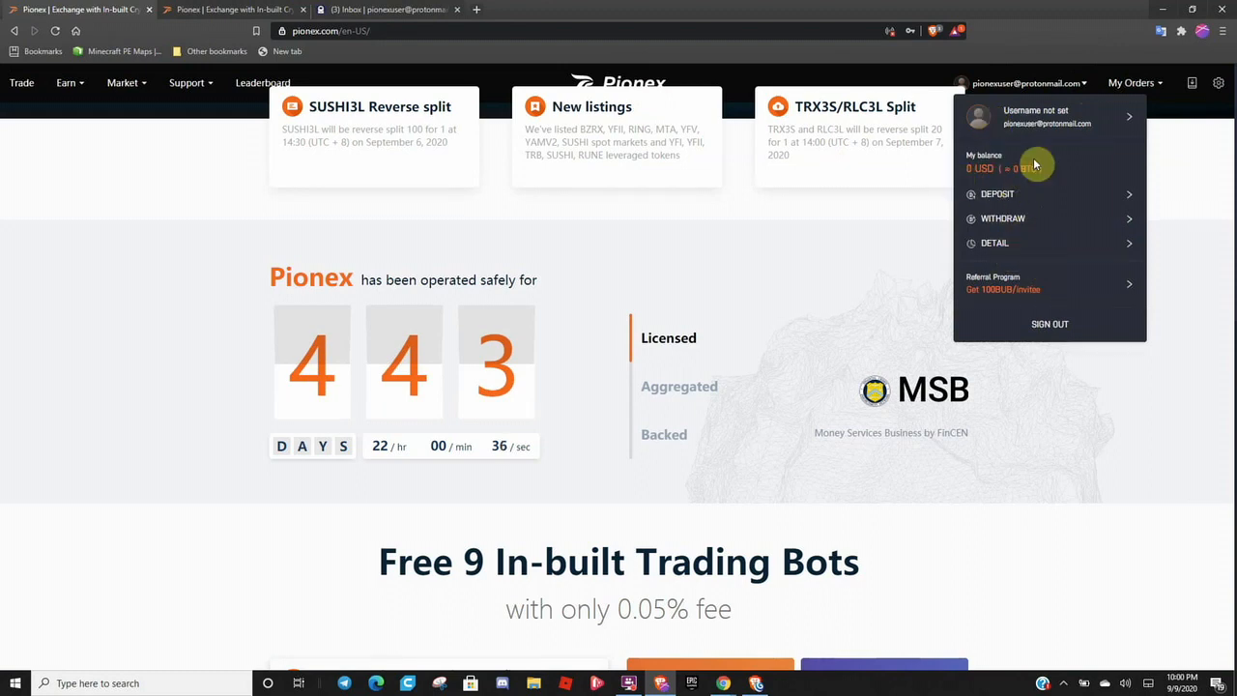
pyautogui.moveTo(1163, 135)
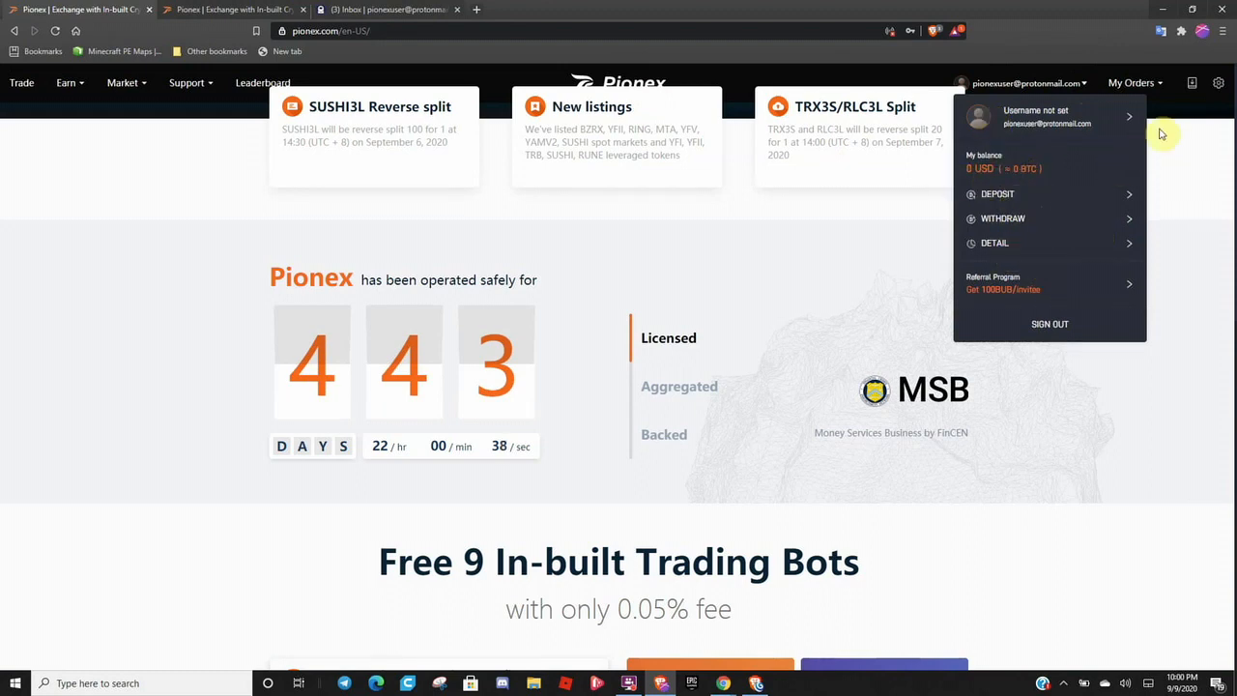
pyautogui.click(1131, 82)
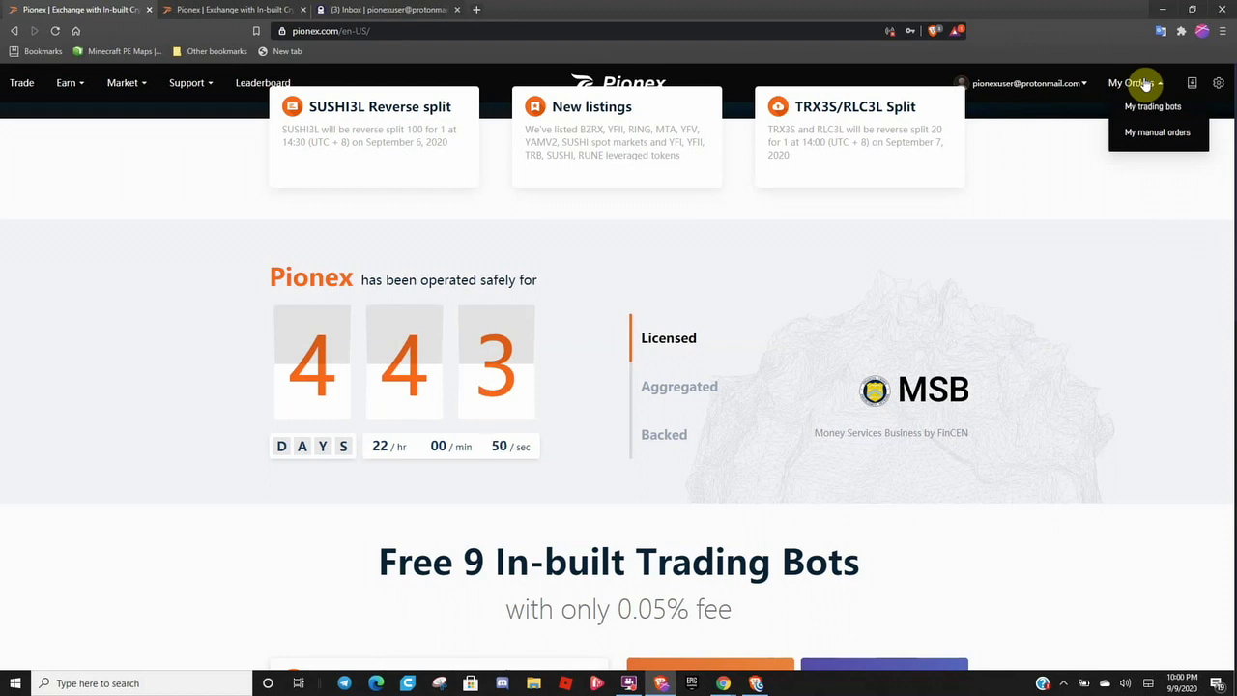
pyautogui.moveTo(1152, 106)
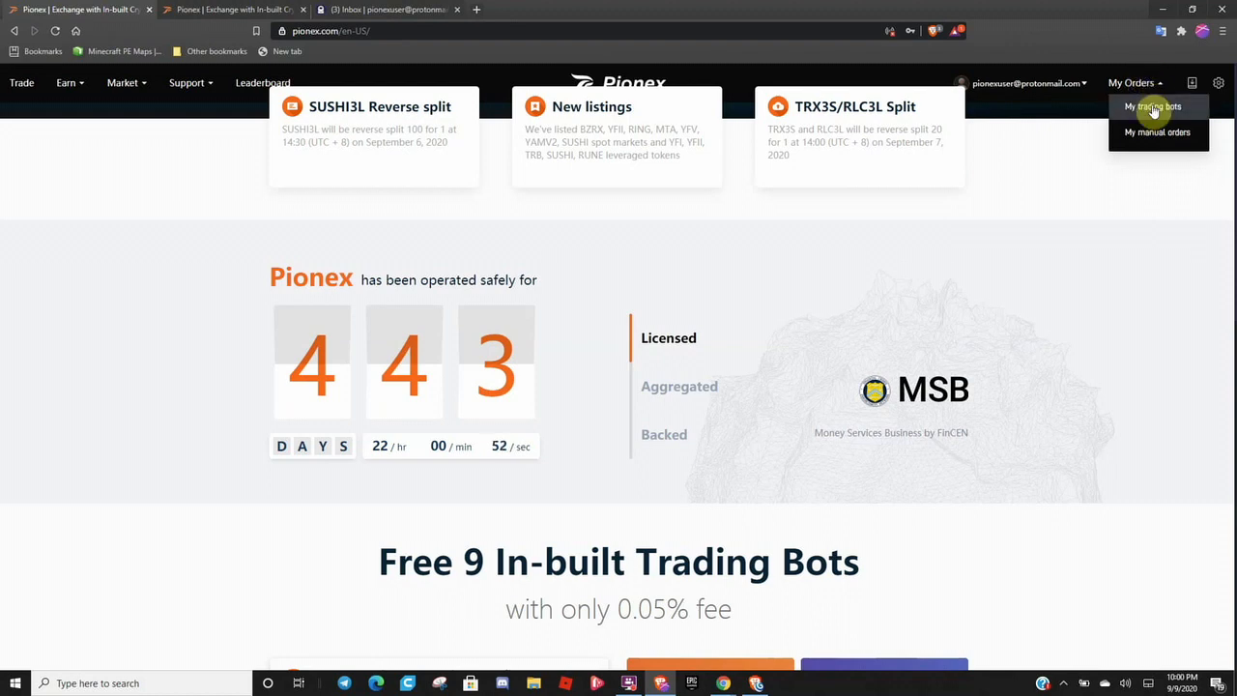
# Check My trading bots orders on BTC/USDT, then the Manual orders tab, both showing no data
pyautogui.click(1152, 106)
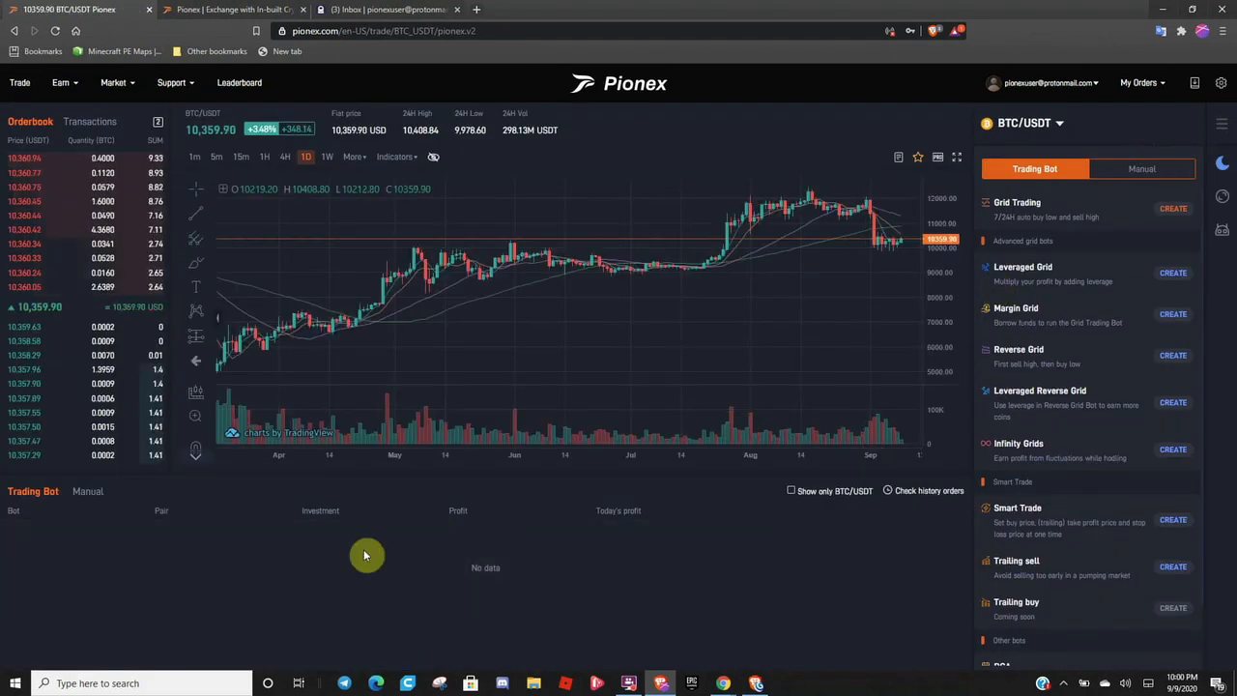
pyautogui.click(87, 491)
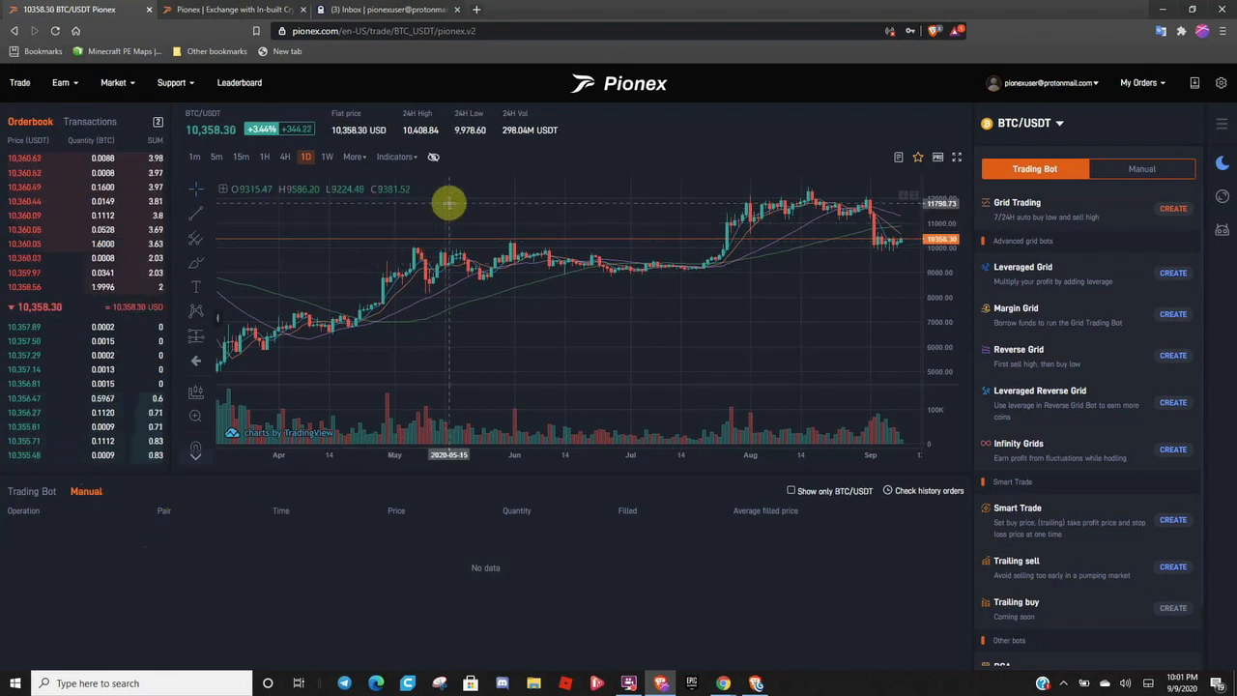
pyautogui.moveTo(730, 326)
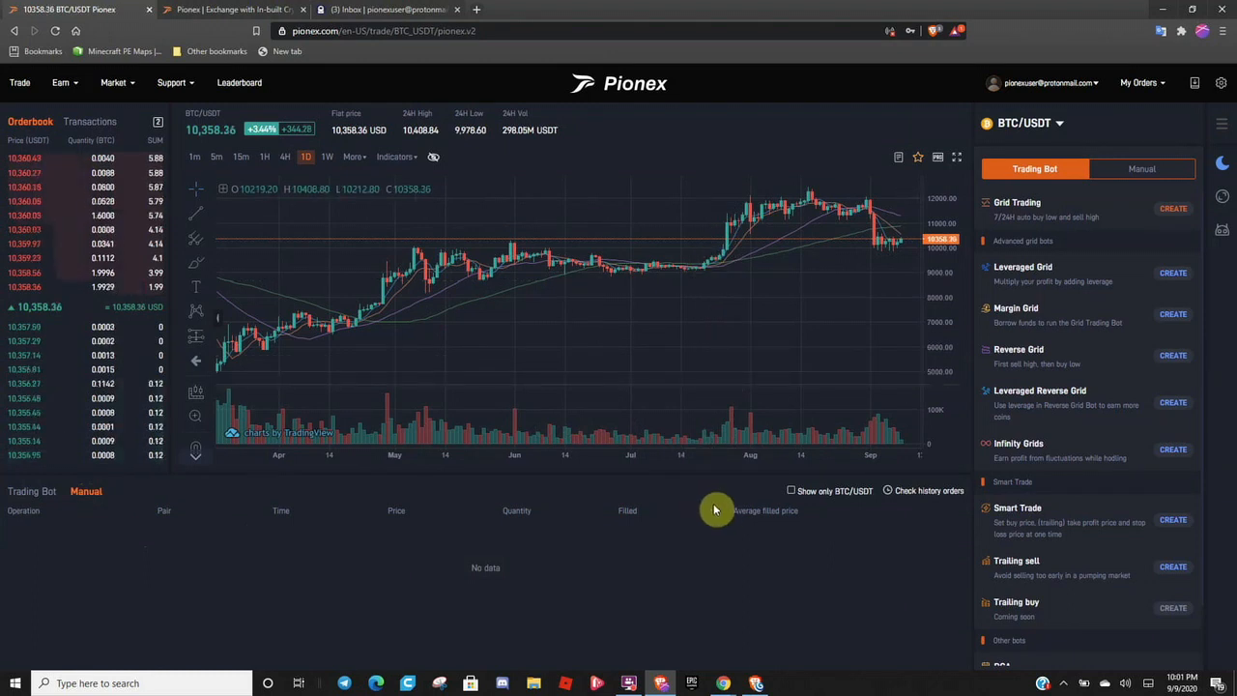
pyautogui.moveTo(726, 472)
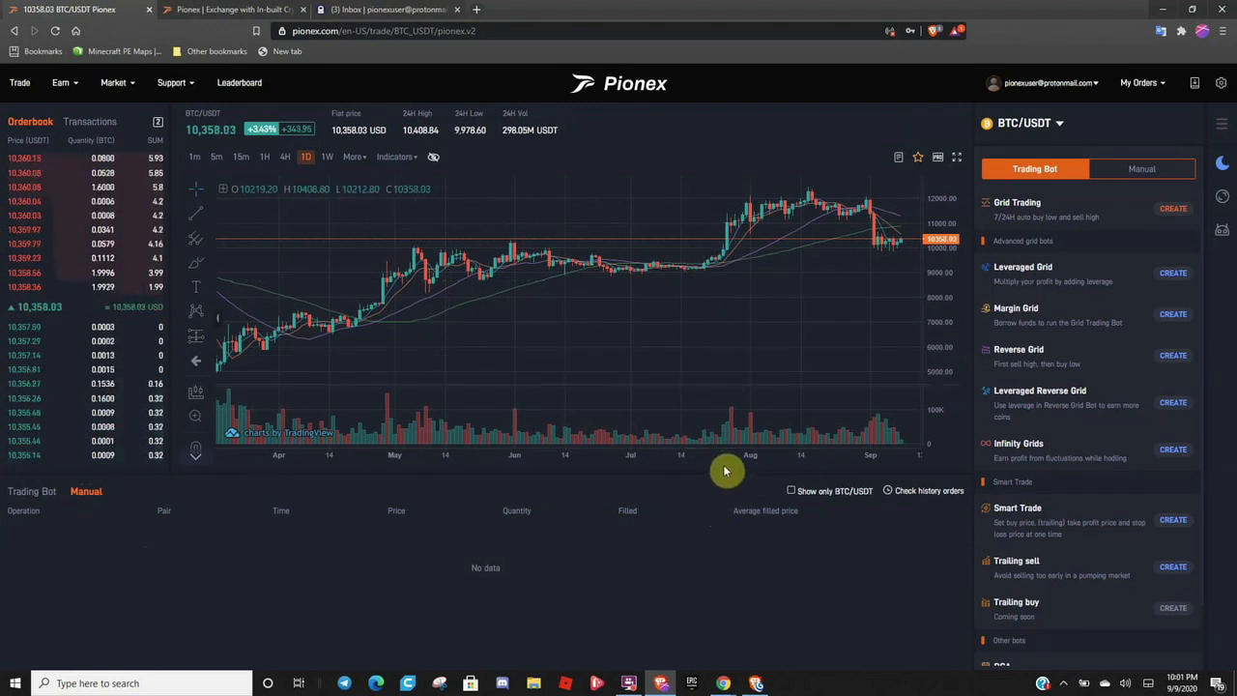
pyautogui.moveTo(730, 463)
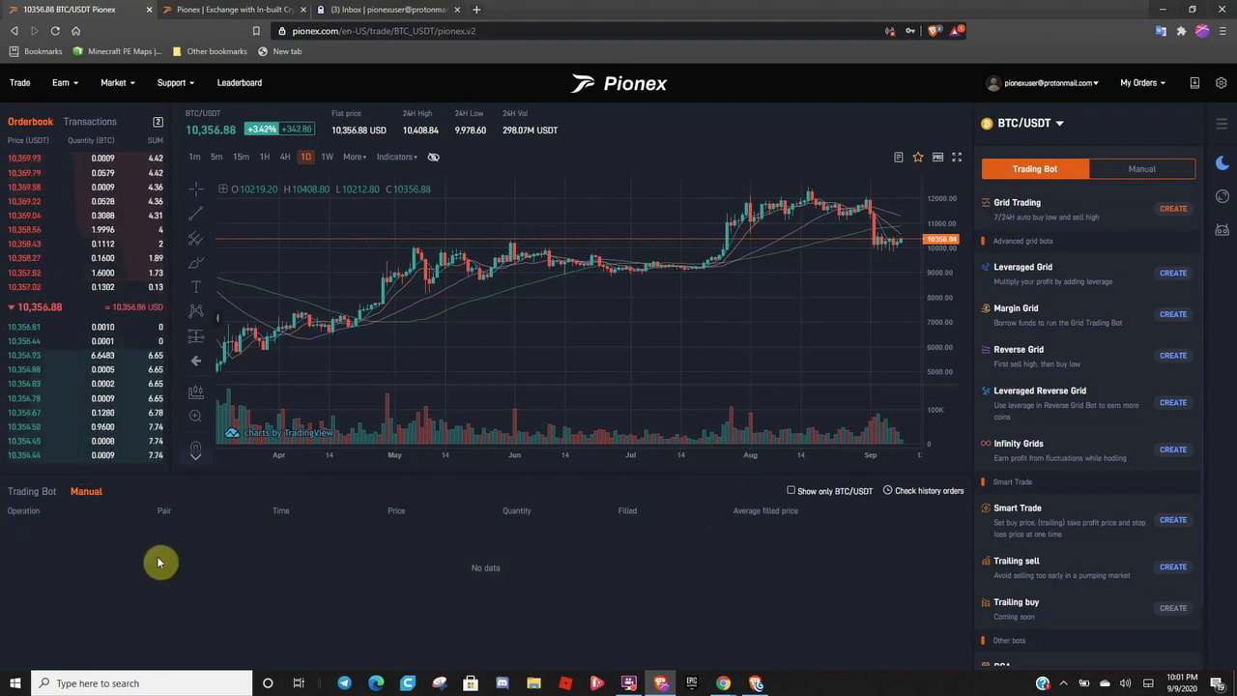
pyautogui.moveTo(210, 533)
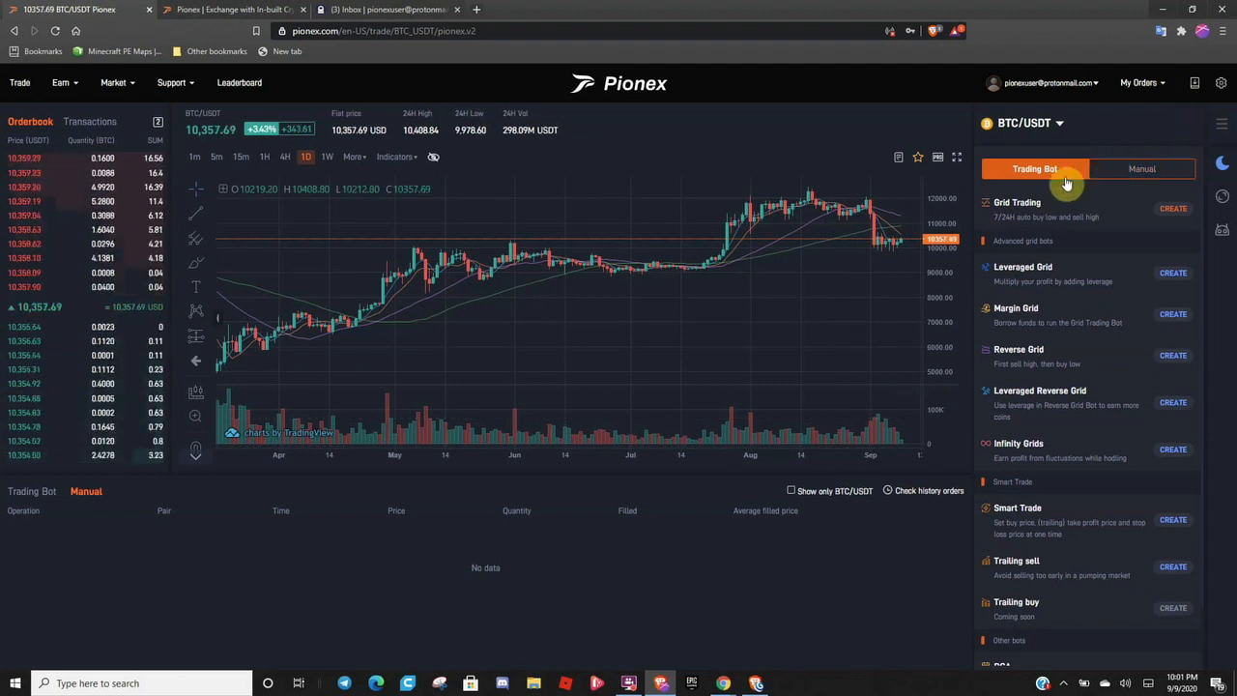
pyautogui.moveTo(1222, 174)
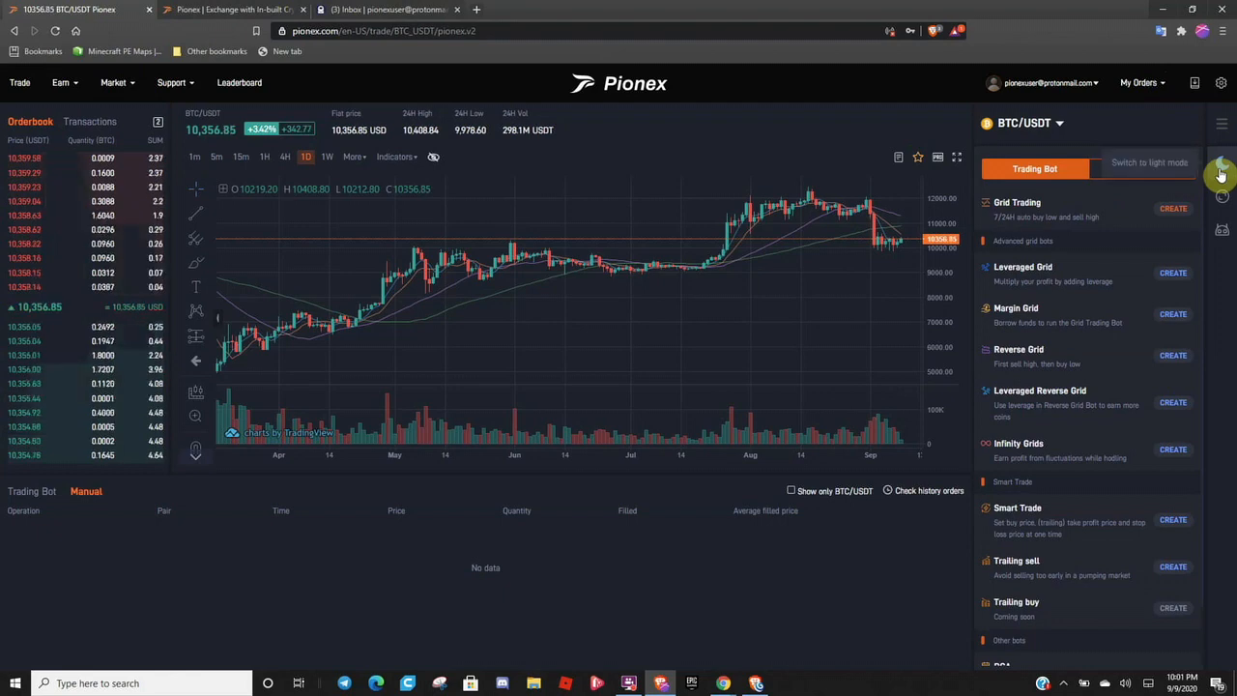
pyautogui.click(1222, 172)
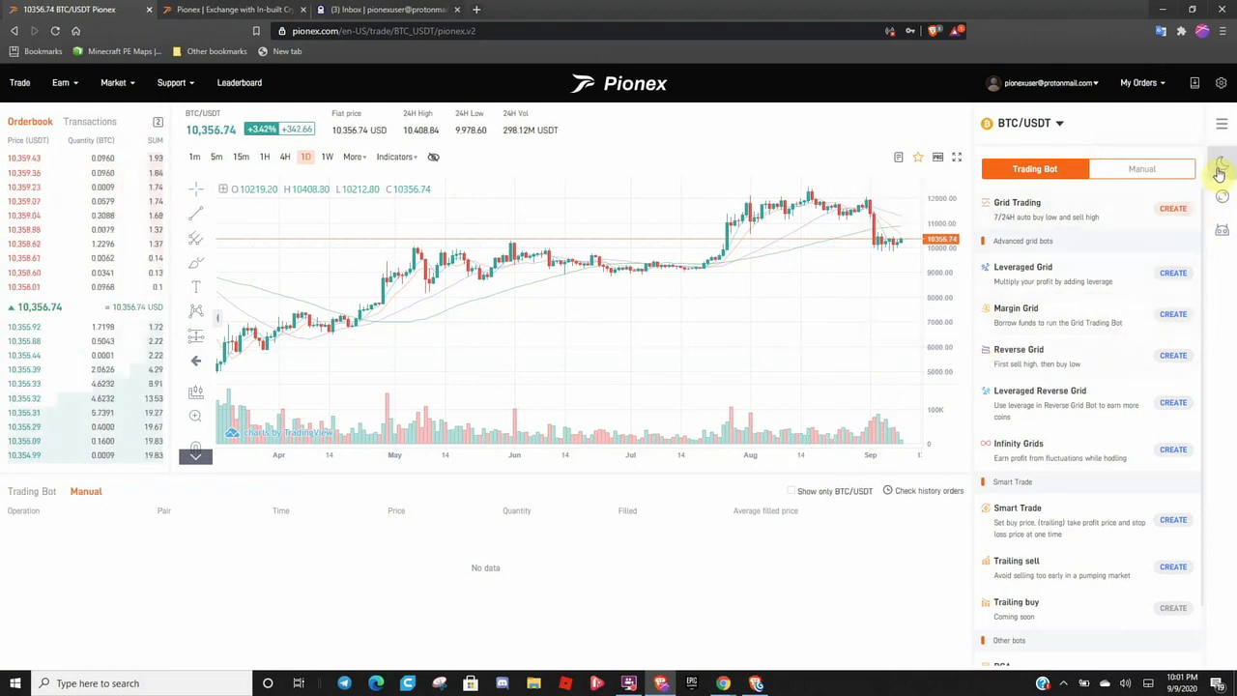
pyautogui.click(1221, 170)
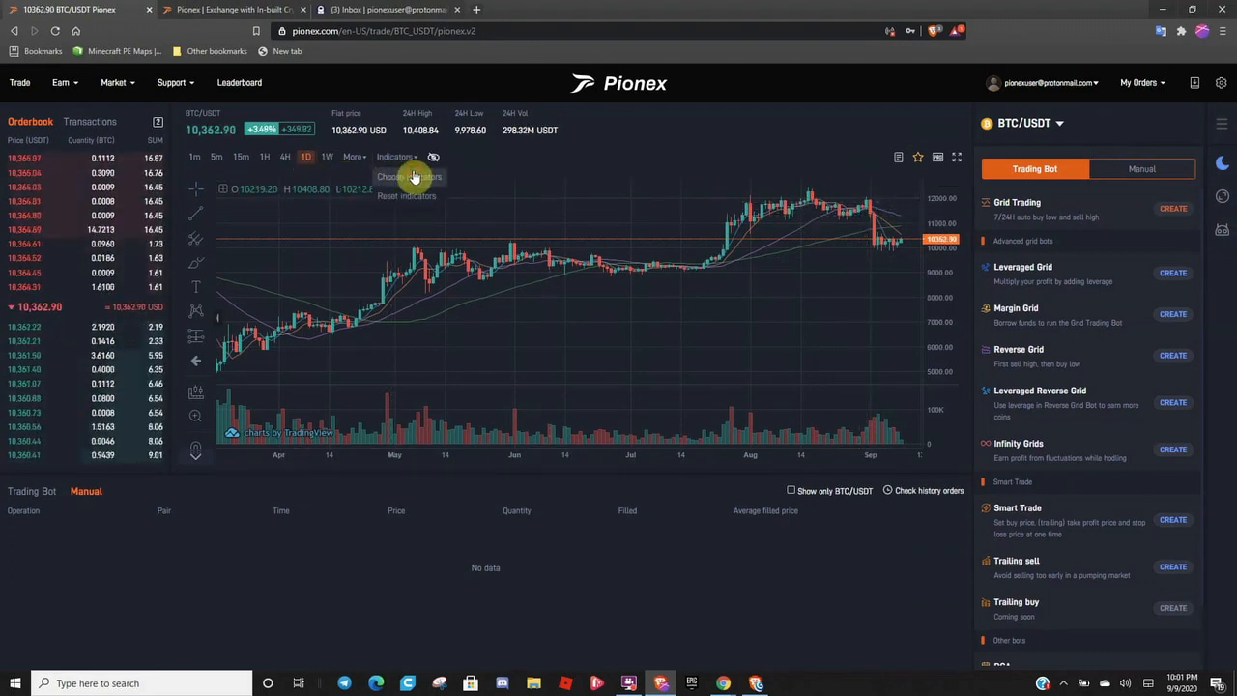
pyautogui.click(410, 178)
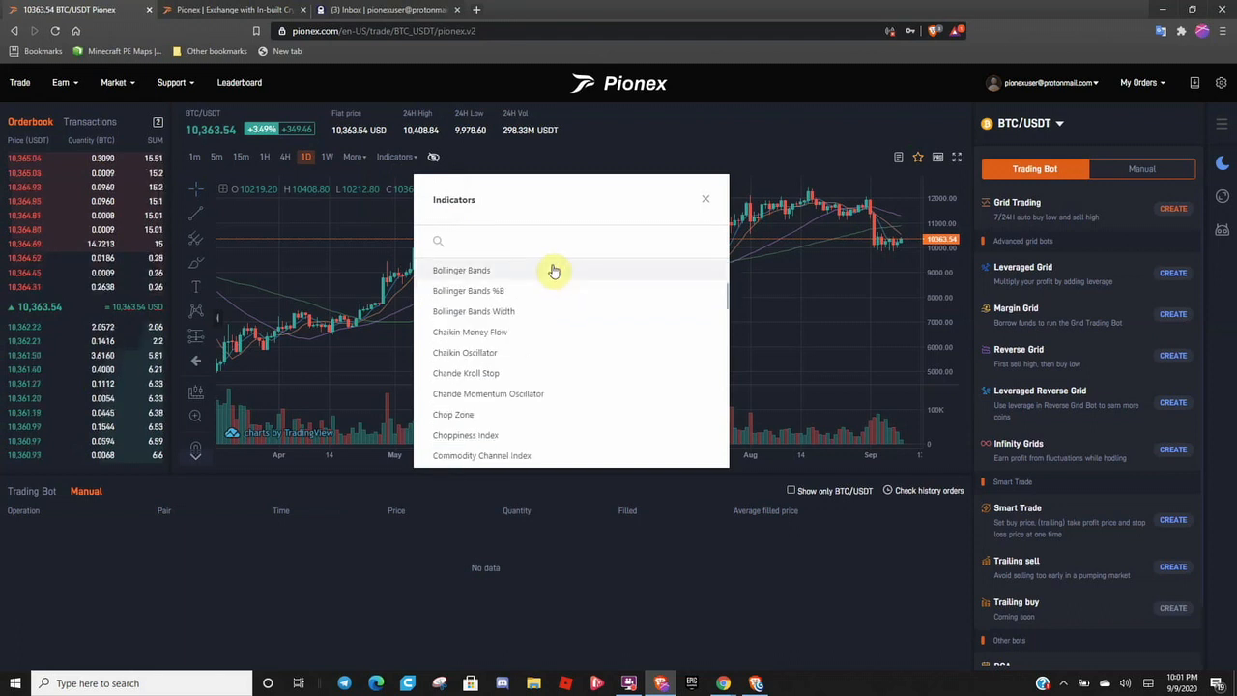
pyautogui.scroll(-3)
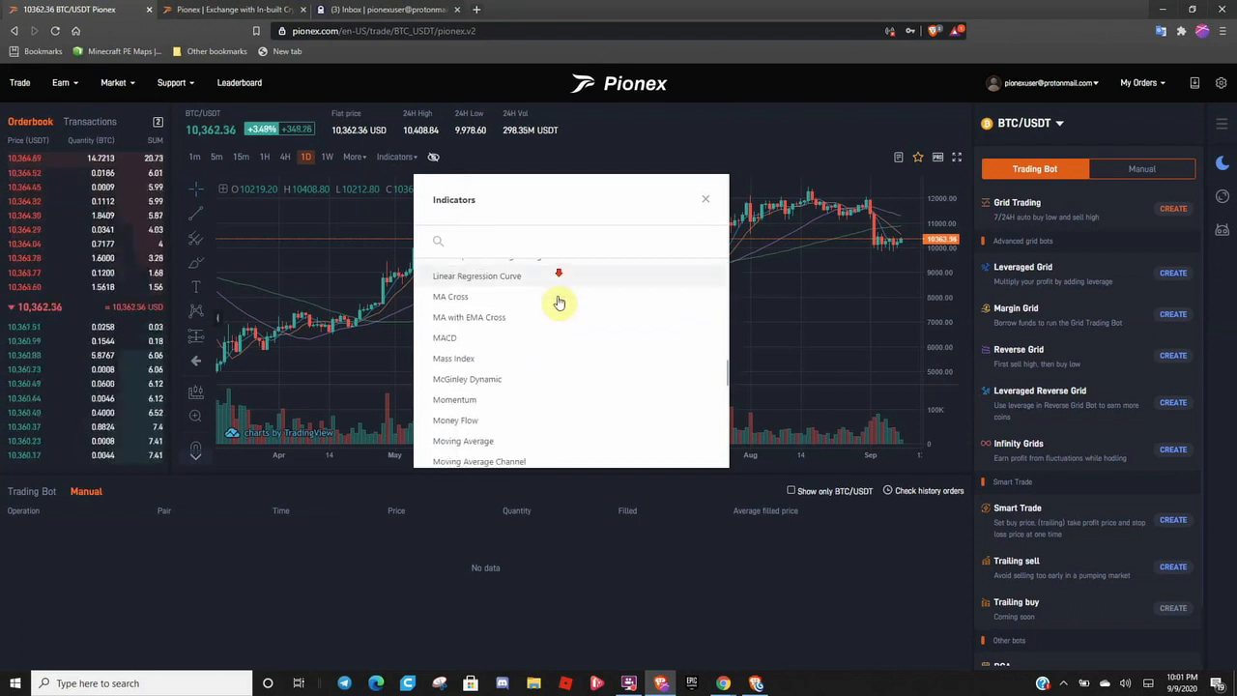
pyautogui.scroll(-3)
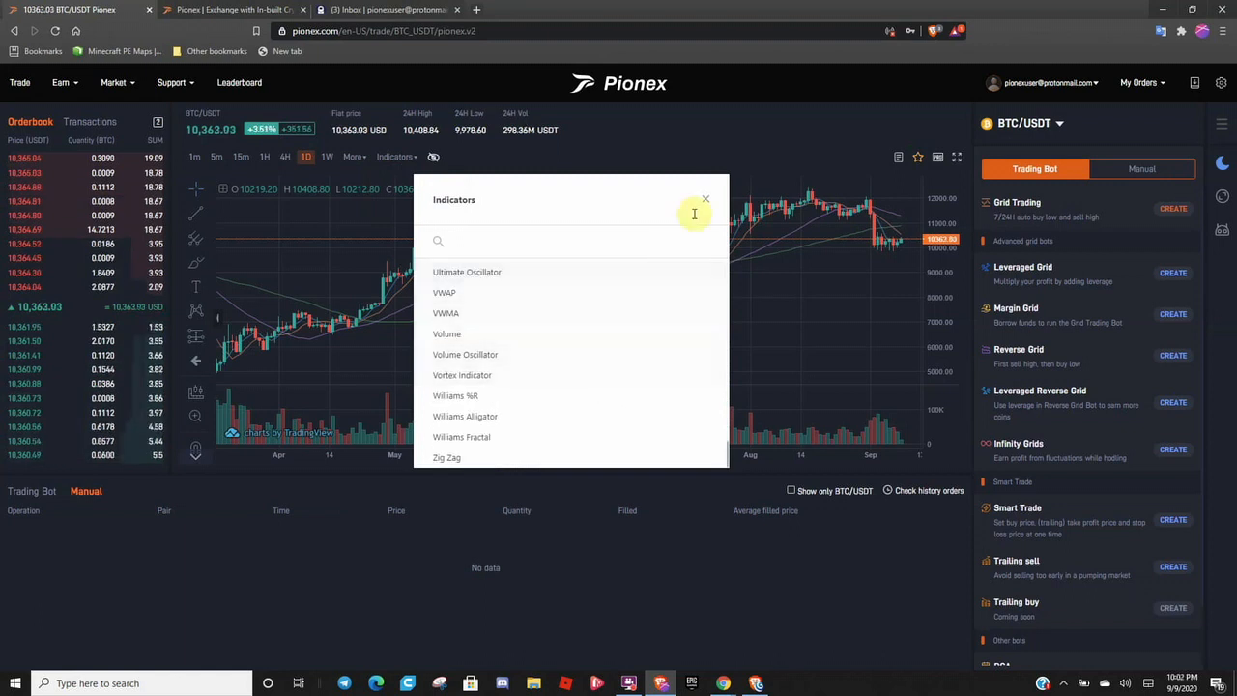
pyautogui.moveTo(654, 292)
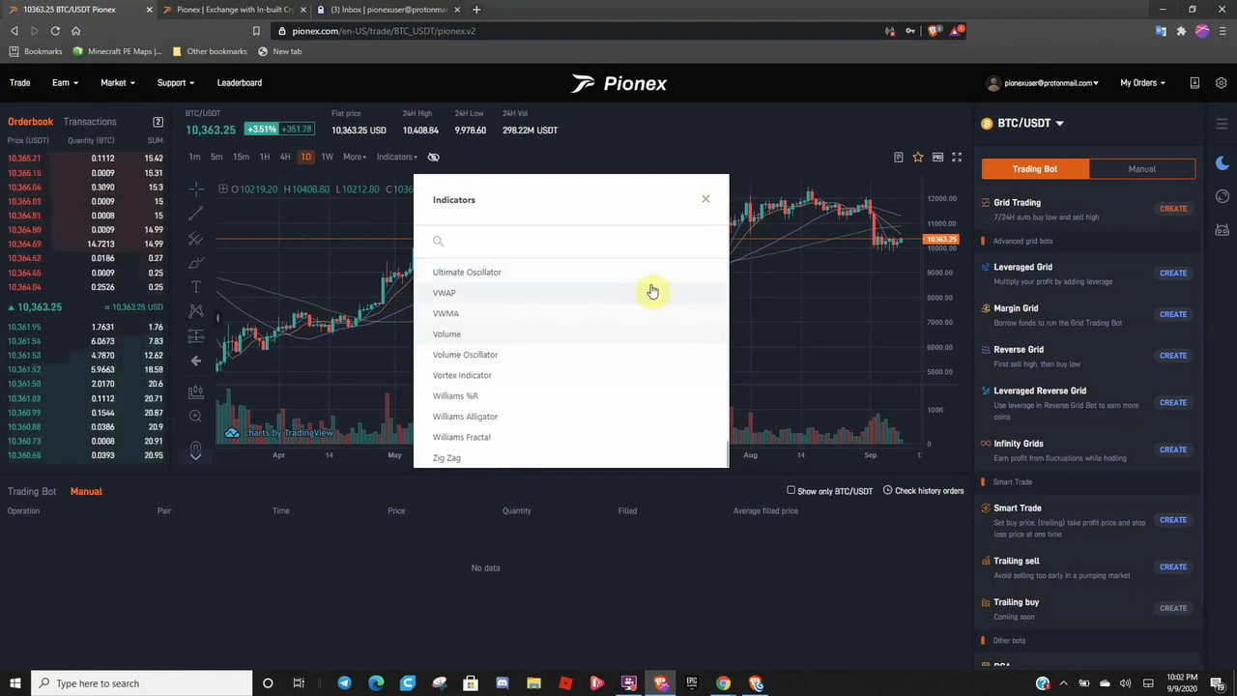
pyautogui.click(705, 199)
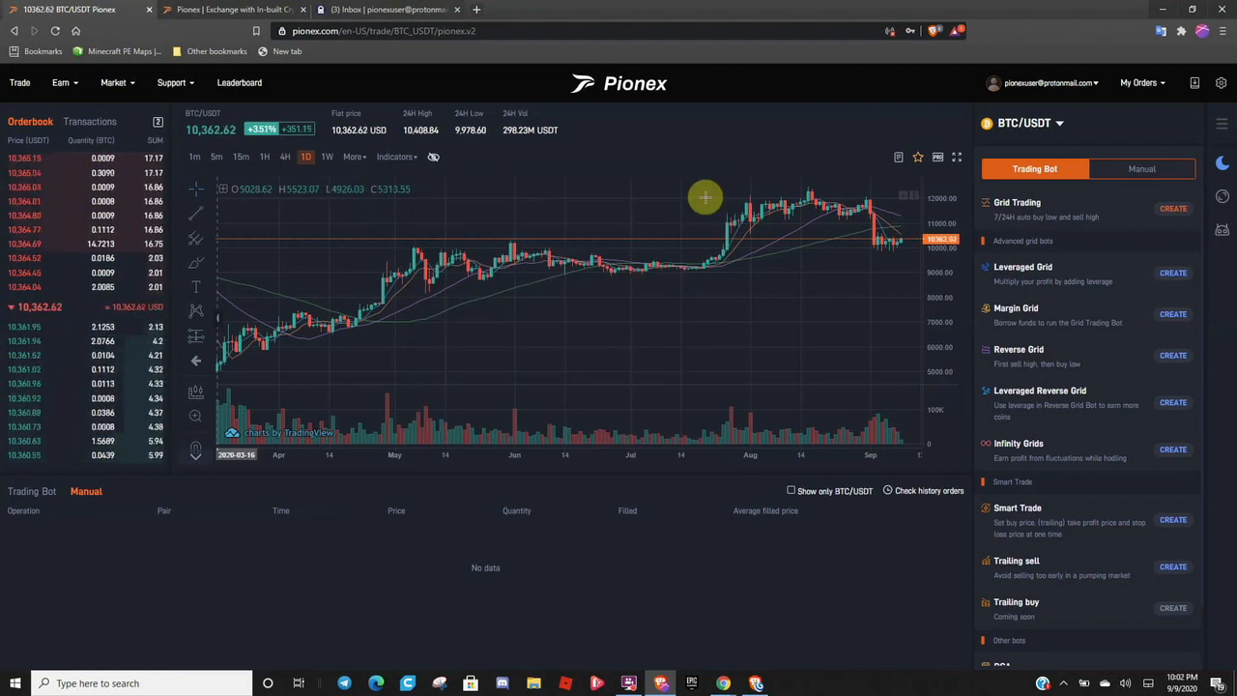
pyautogui.moveTo(719, 194)
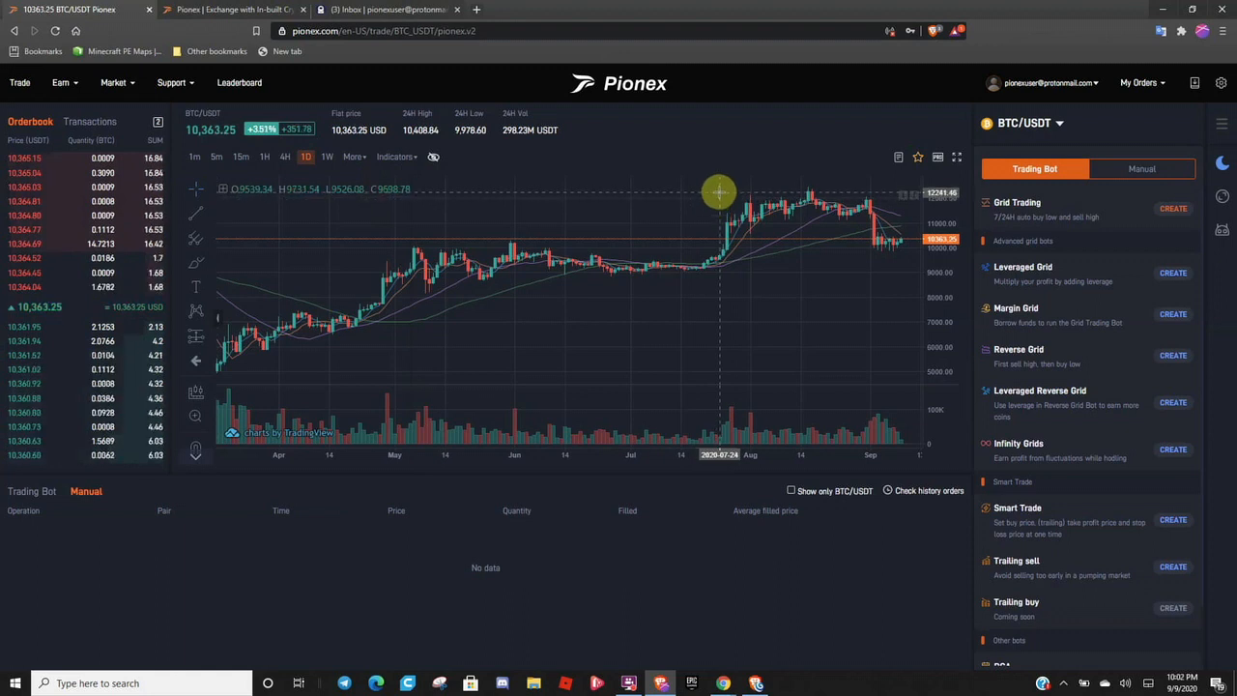
pyautogui.moveTo(835, 156)
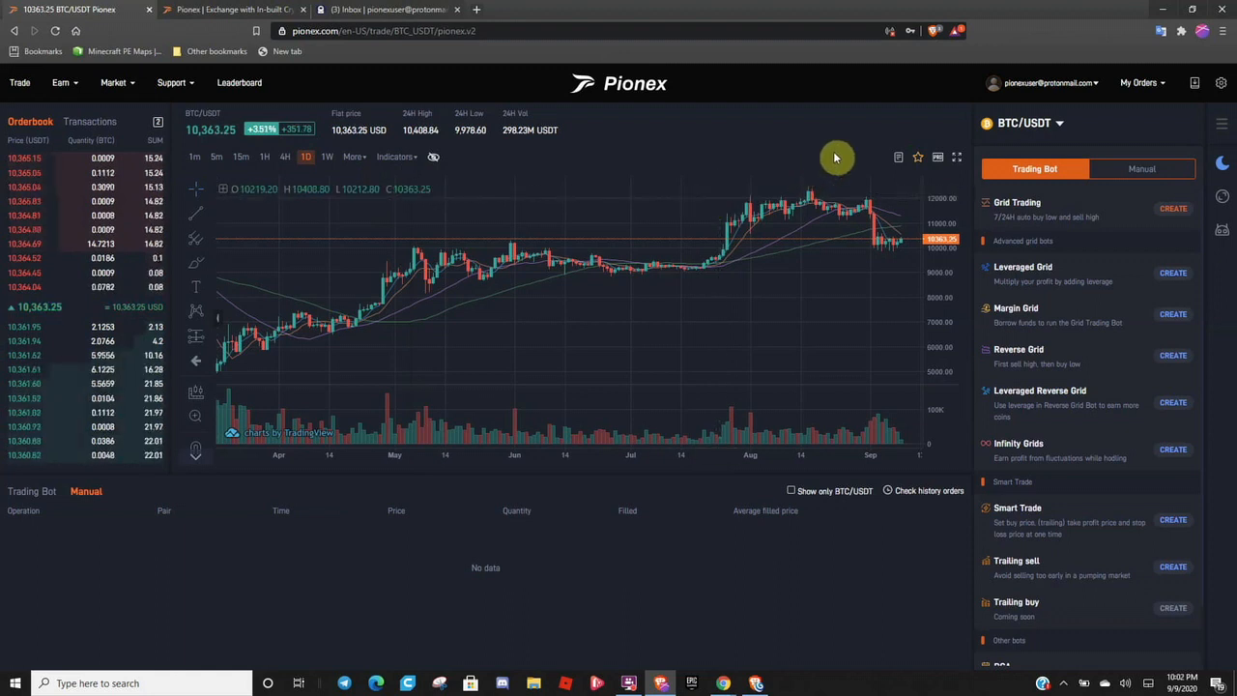